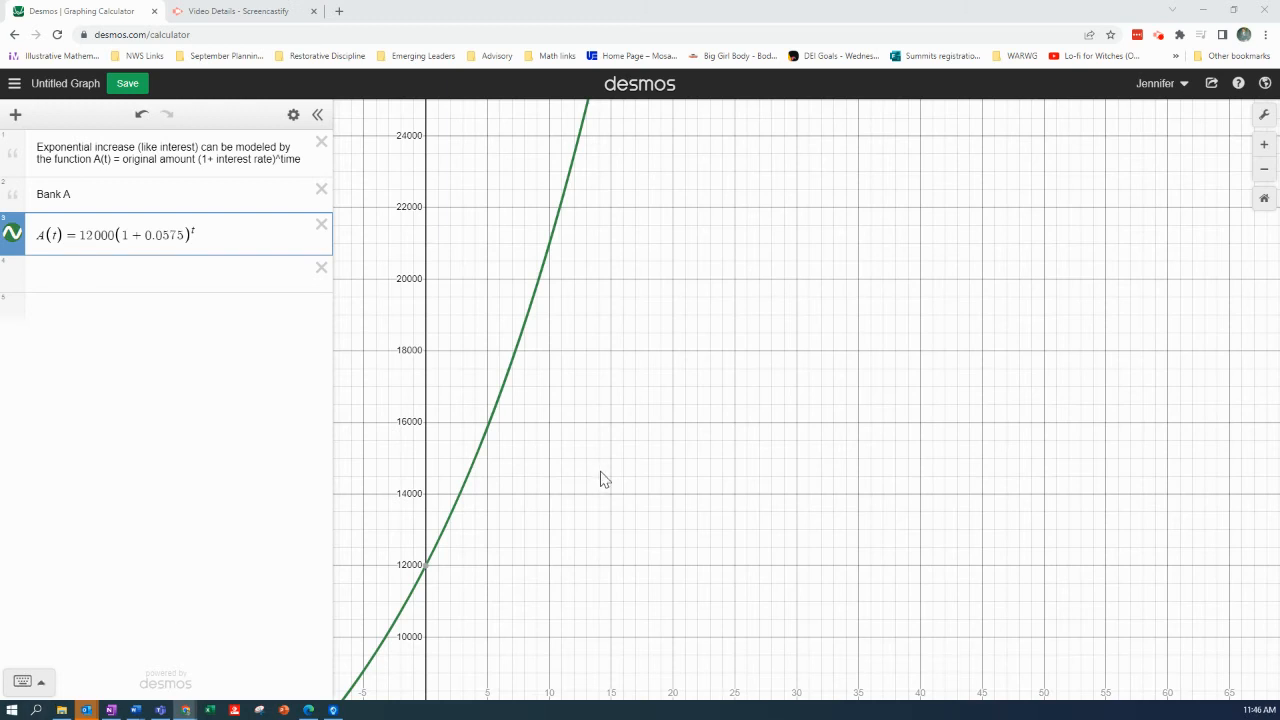
pyautogui.moveTo(423, 570)
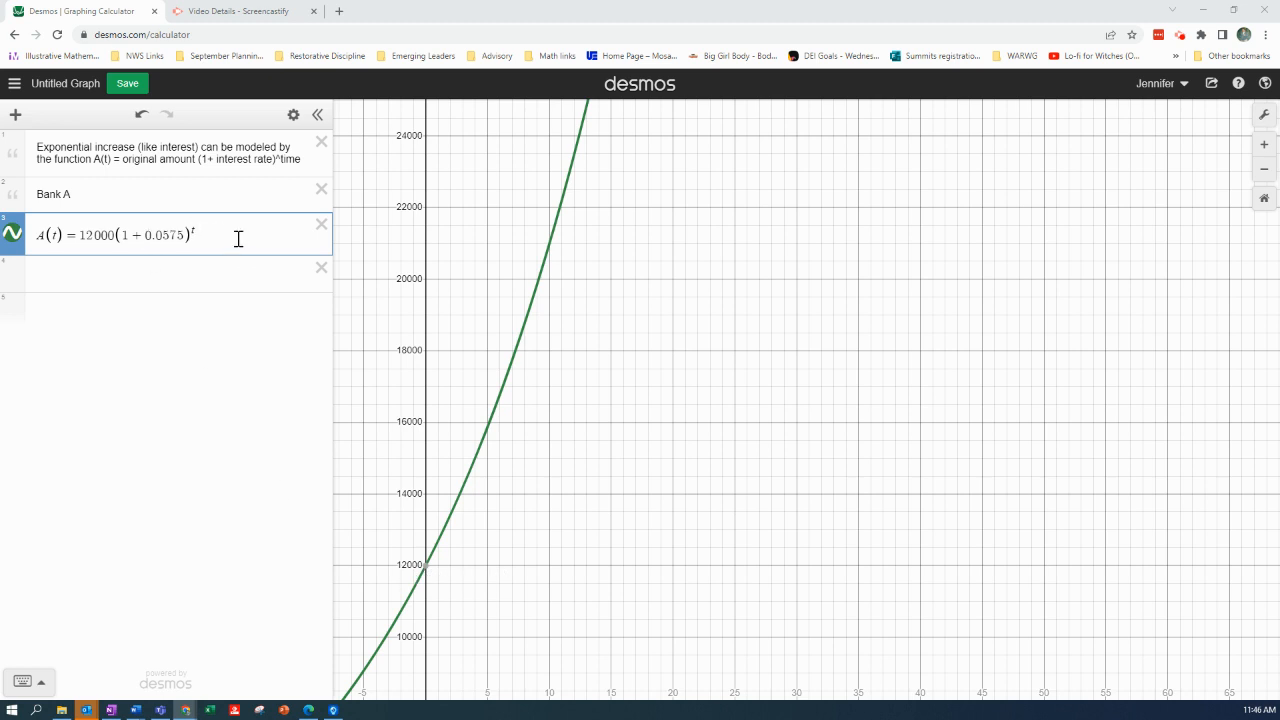
# Restrict A(t)=12000(1+0.0575)^t to t≥0
pyautogui.write('{')
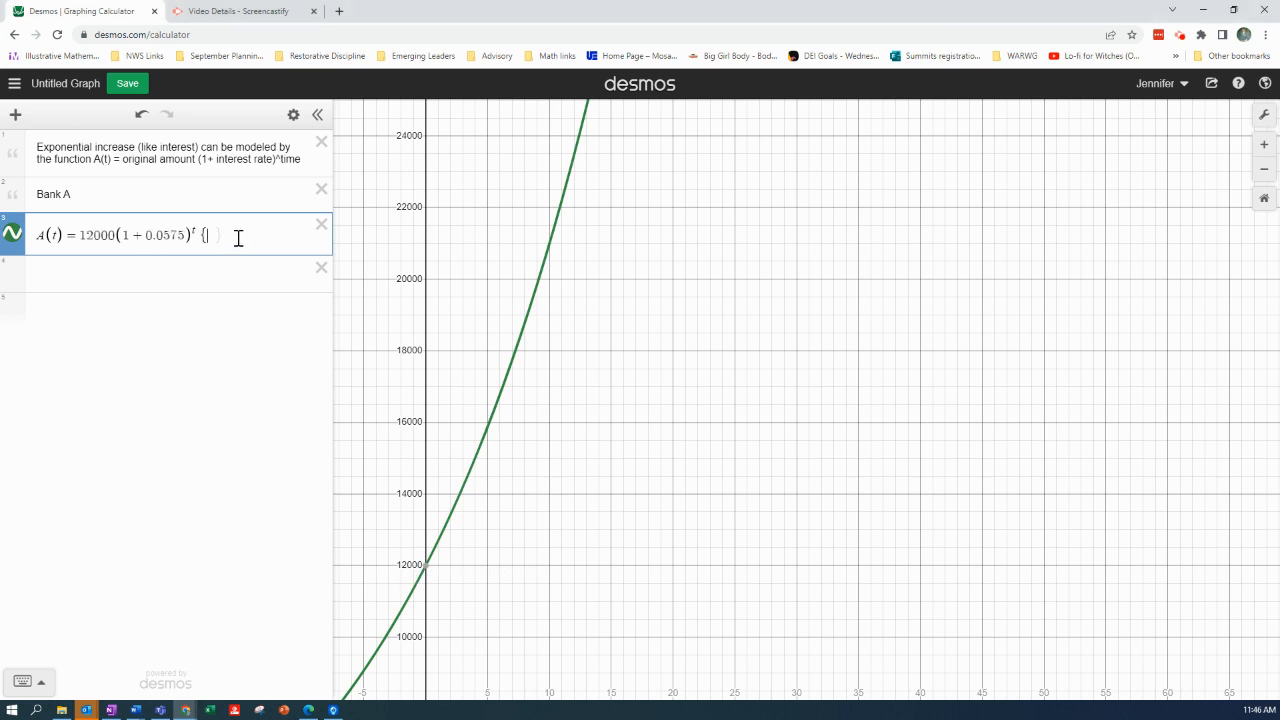
pyautogui.write('t ≥')
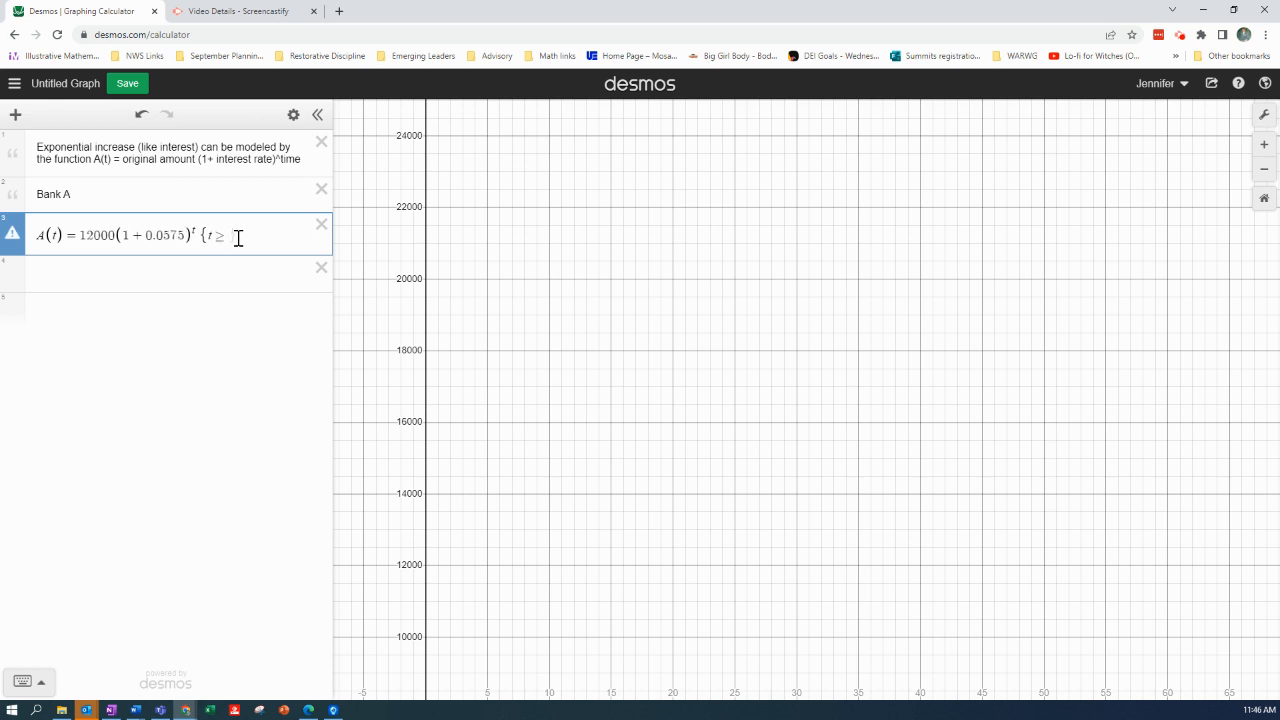
pyautogui.write('0')
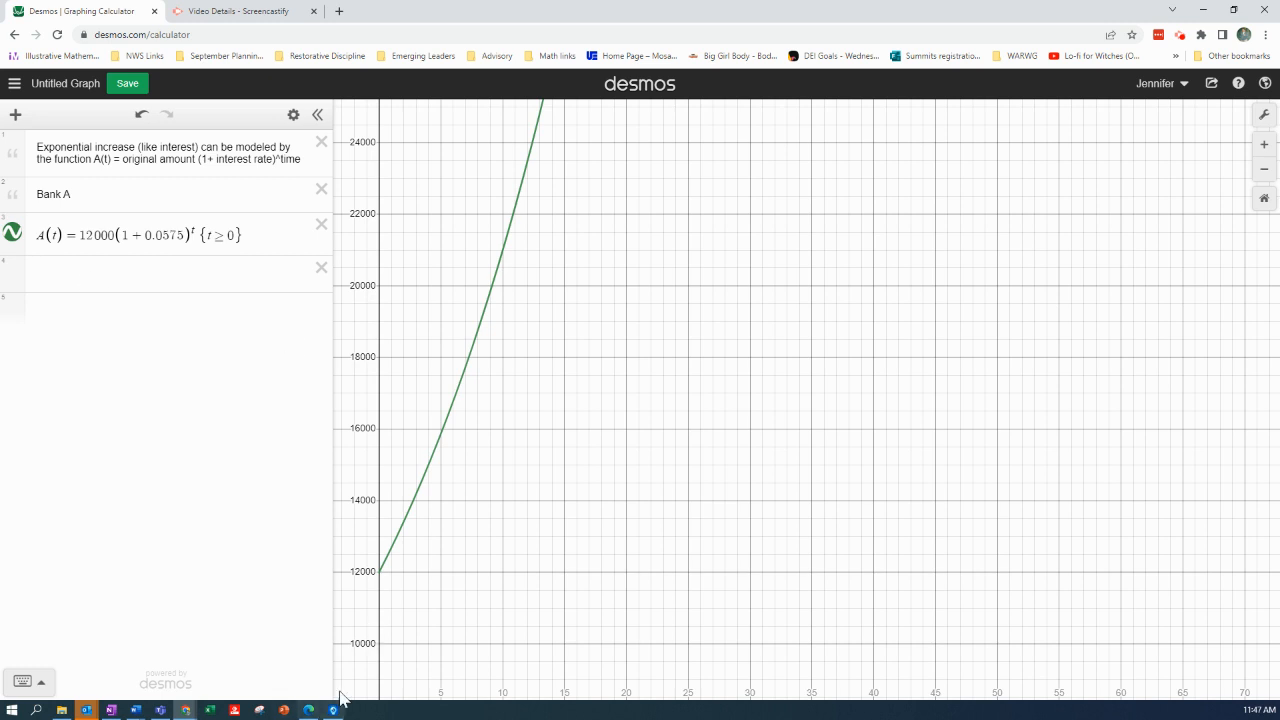
pyautogui.moveTo(410, 700)
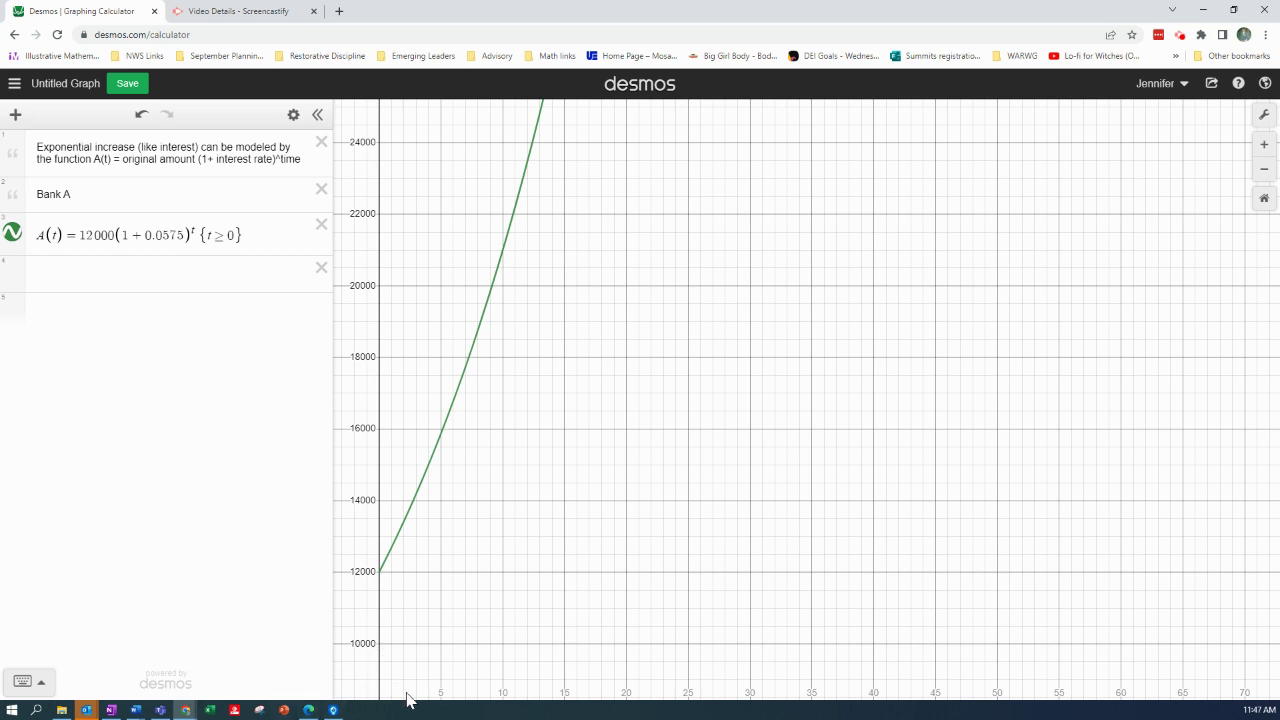
# Enter B(t)=12000(1+0.781)^t on a new expression line
pyautogui.click(150, 273)
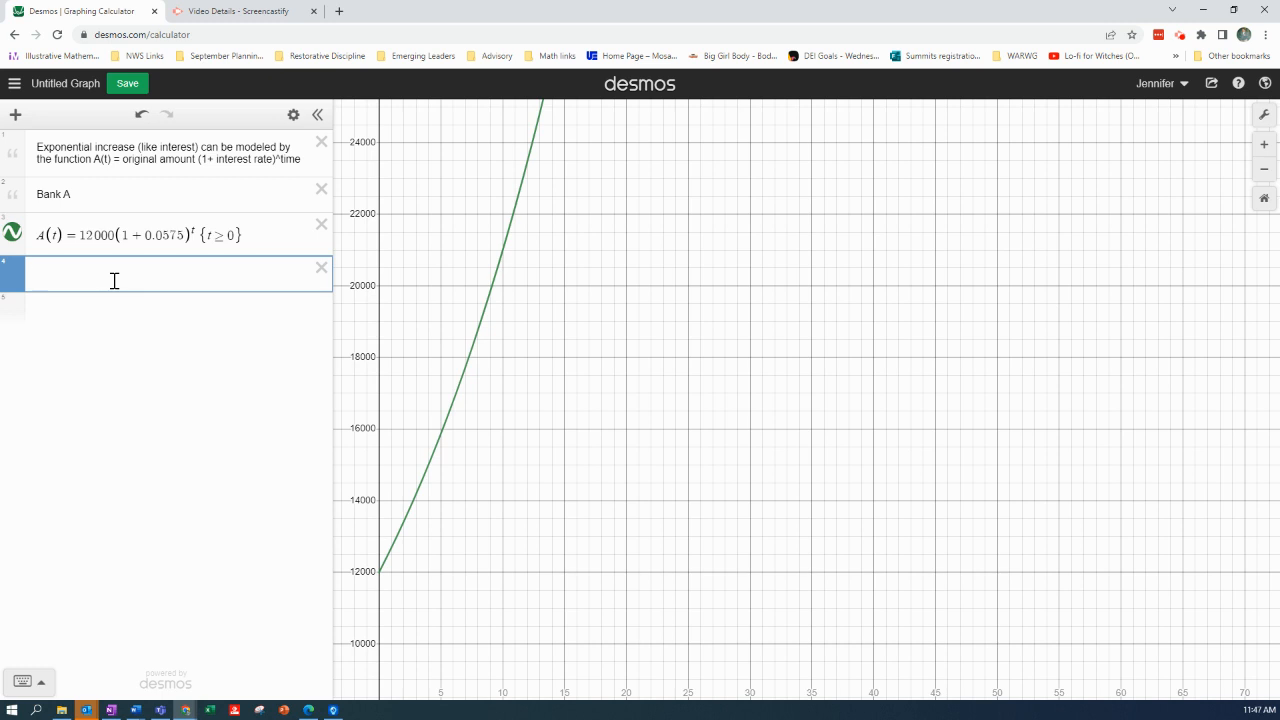
pyautogui.write('B(')
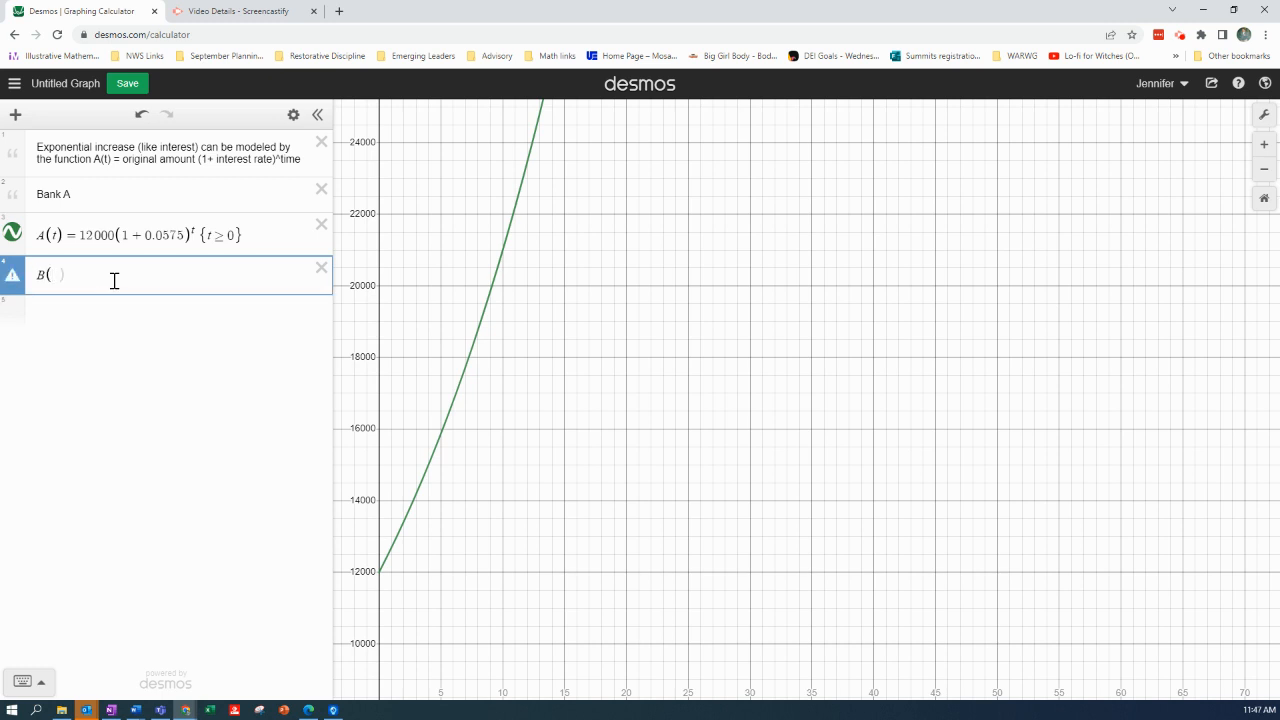
pyautogui.write('t')
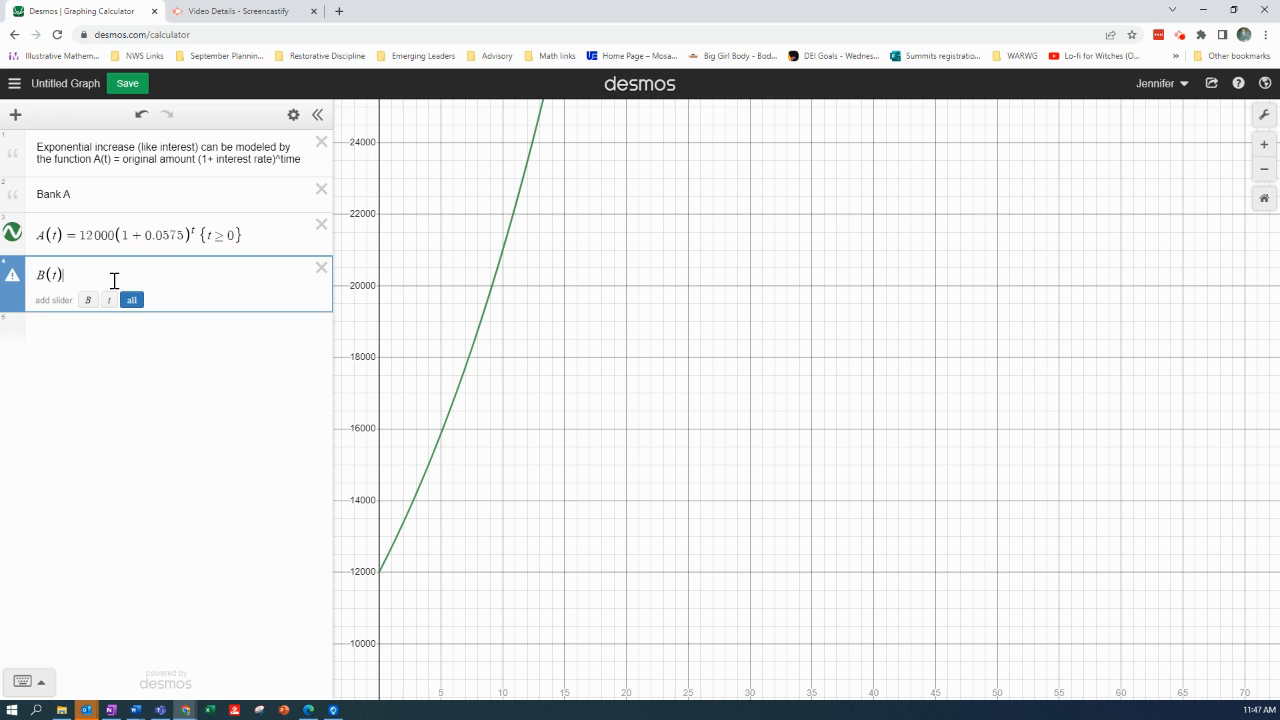
pyautogui.write('=120')
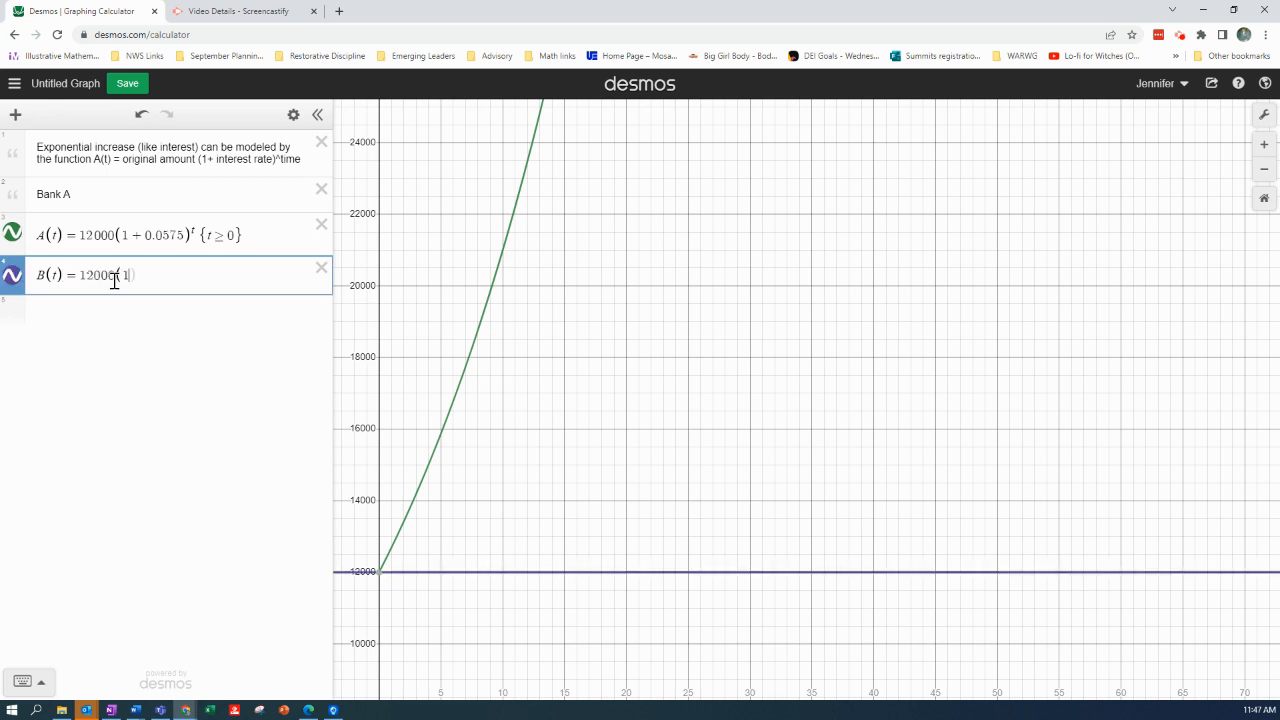
pyautogui.write('1 + 0.781')
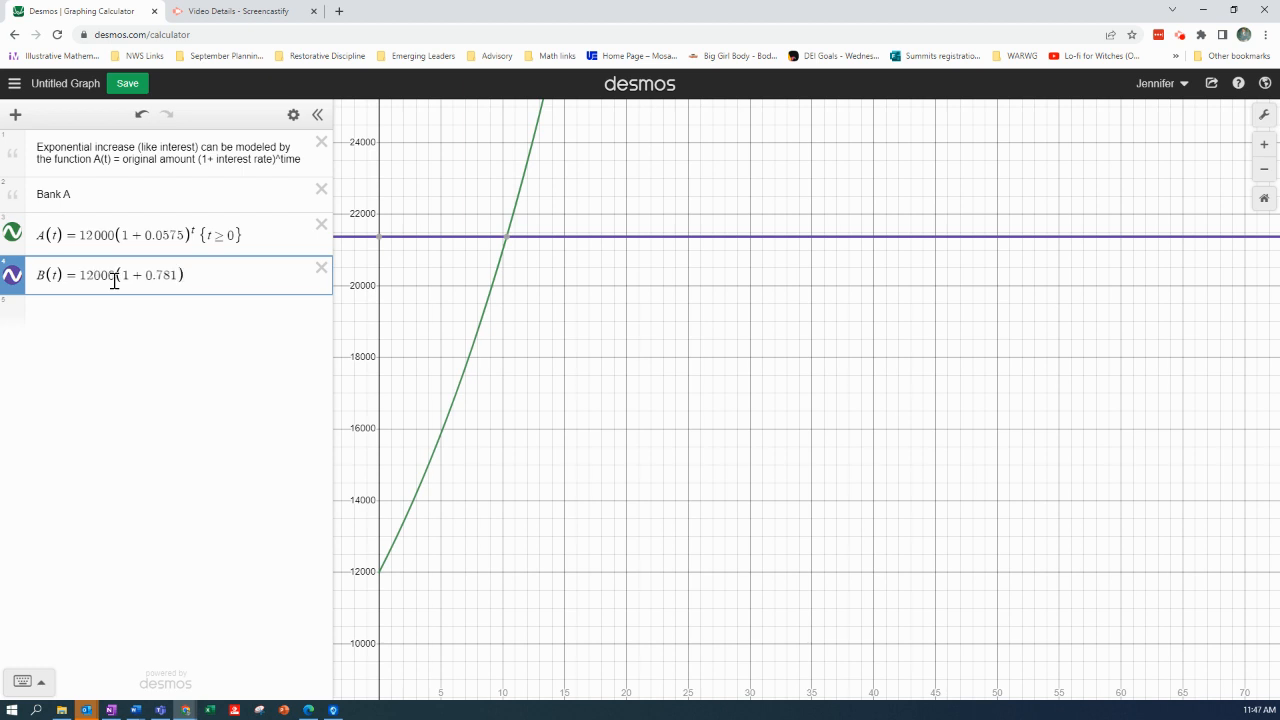
pyautogui.write('t')
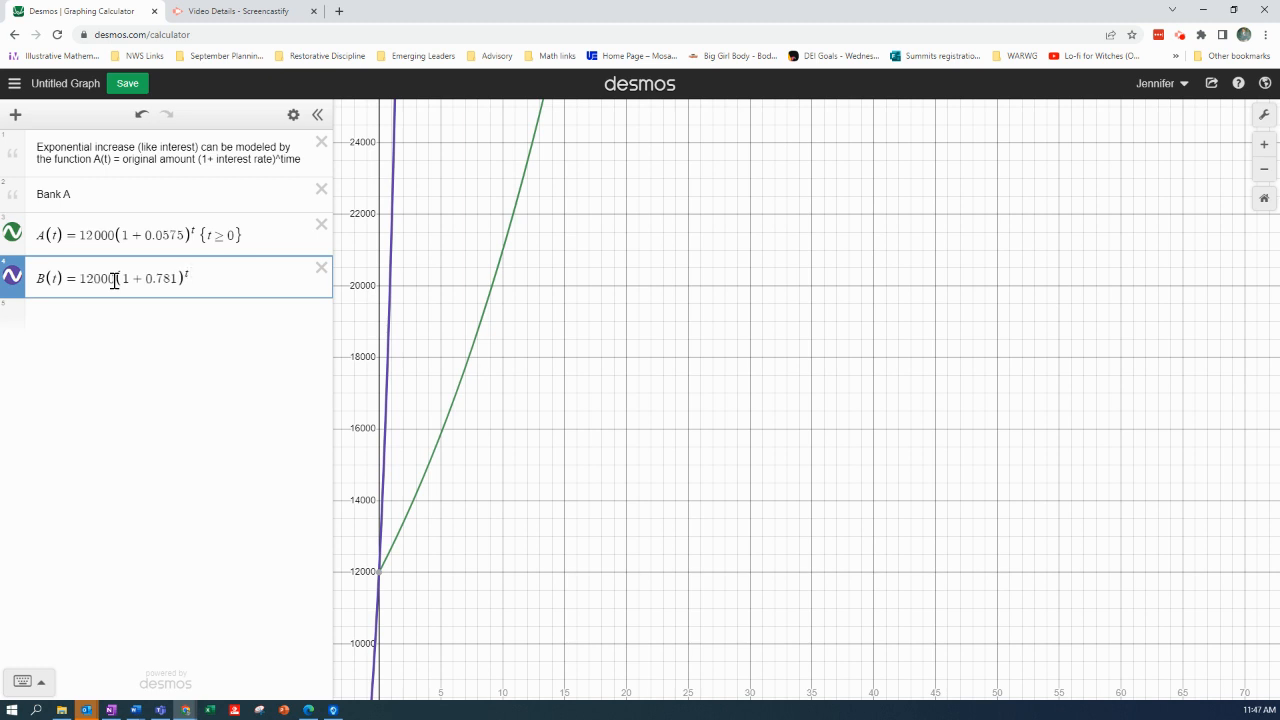
# Restrict B(t) to t≥0
pyautogui.write('{t ≥')
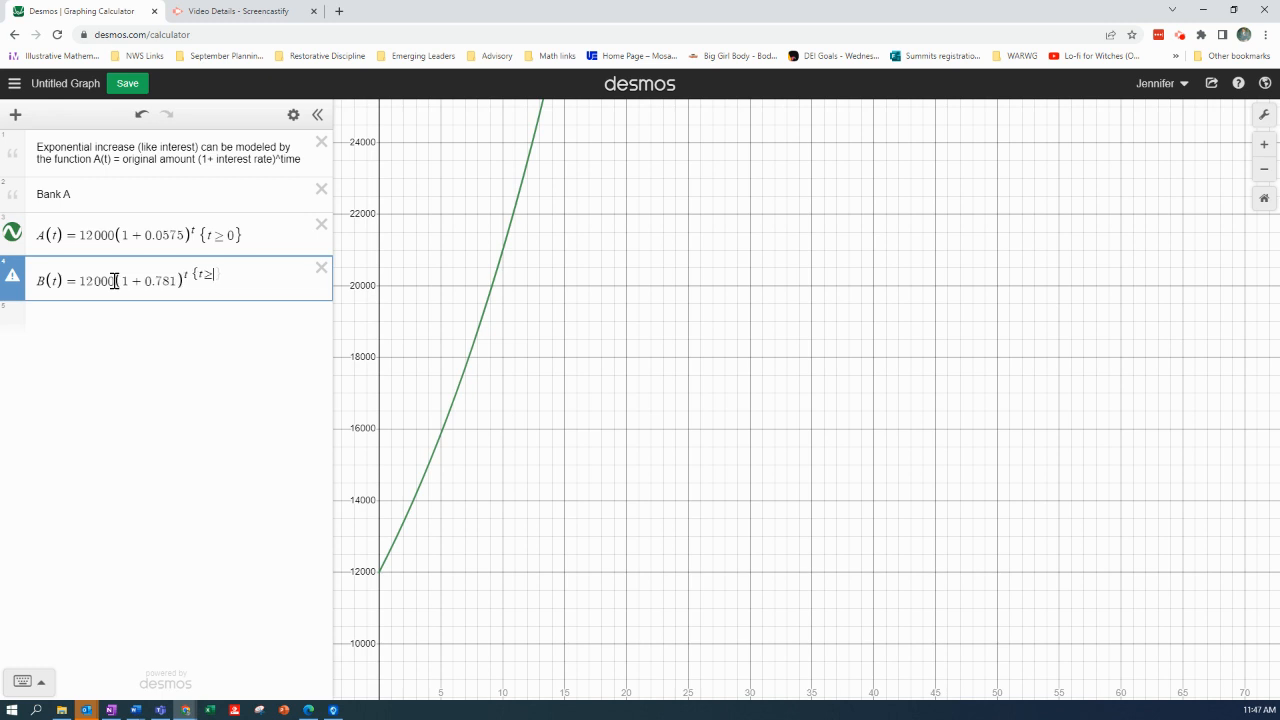
pyautogui.write('0}')
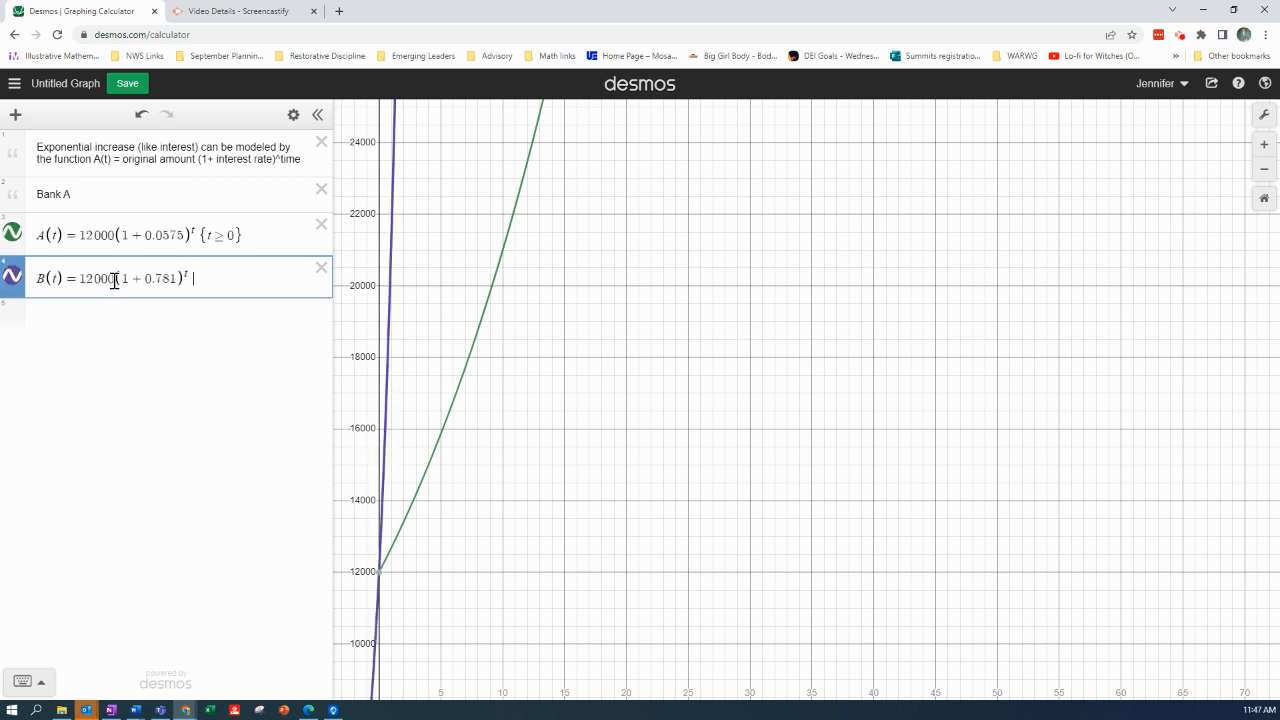
pyautogui.write('{t')
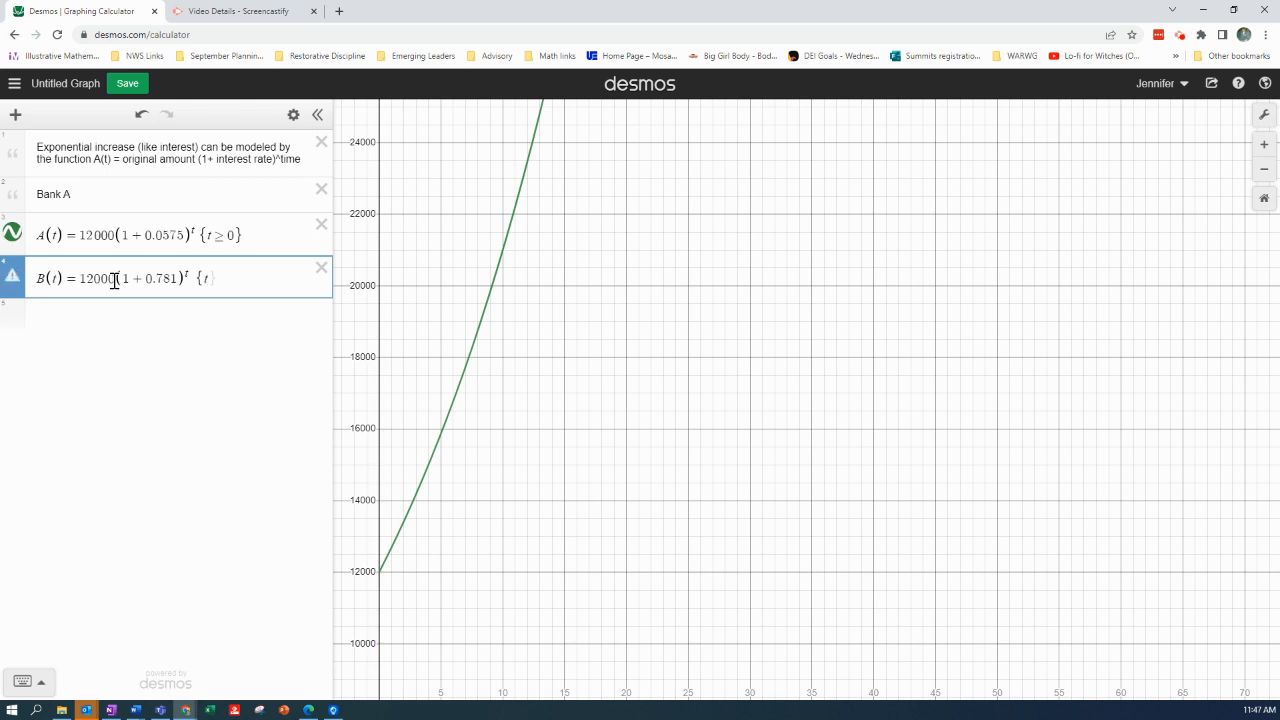
pyautogui.write('≥')
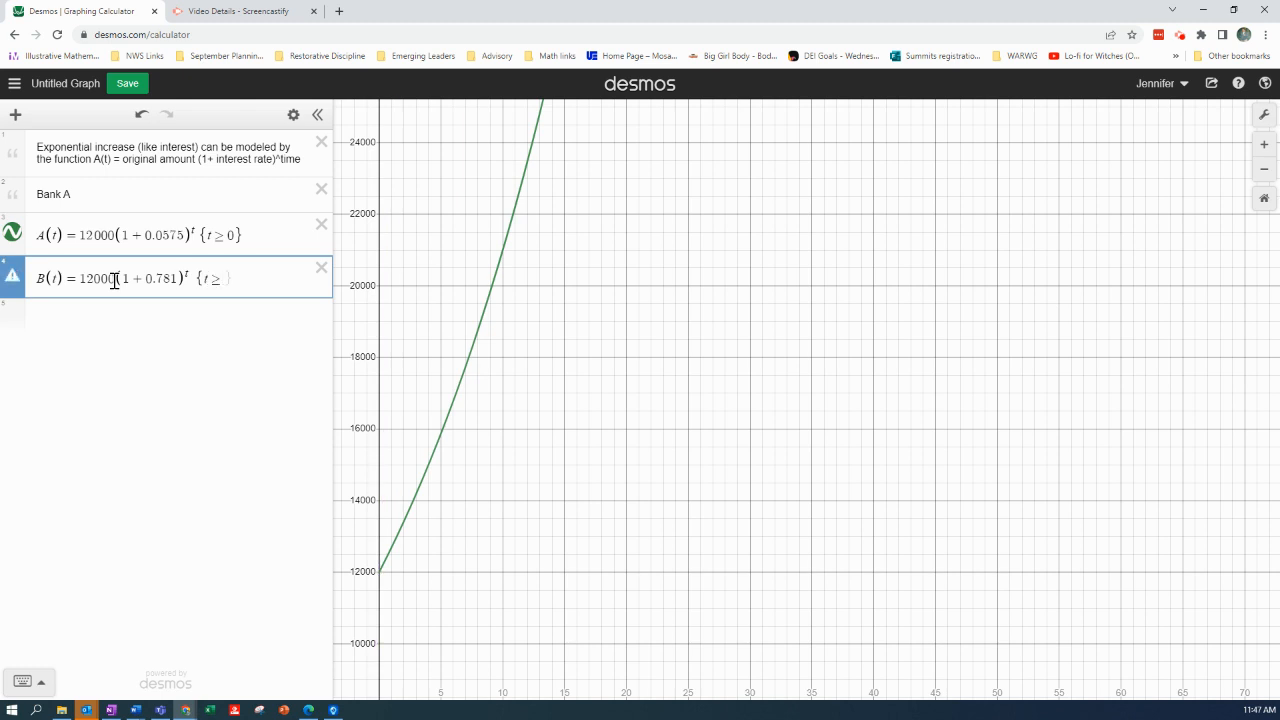
pyautogui.write('0')
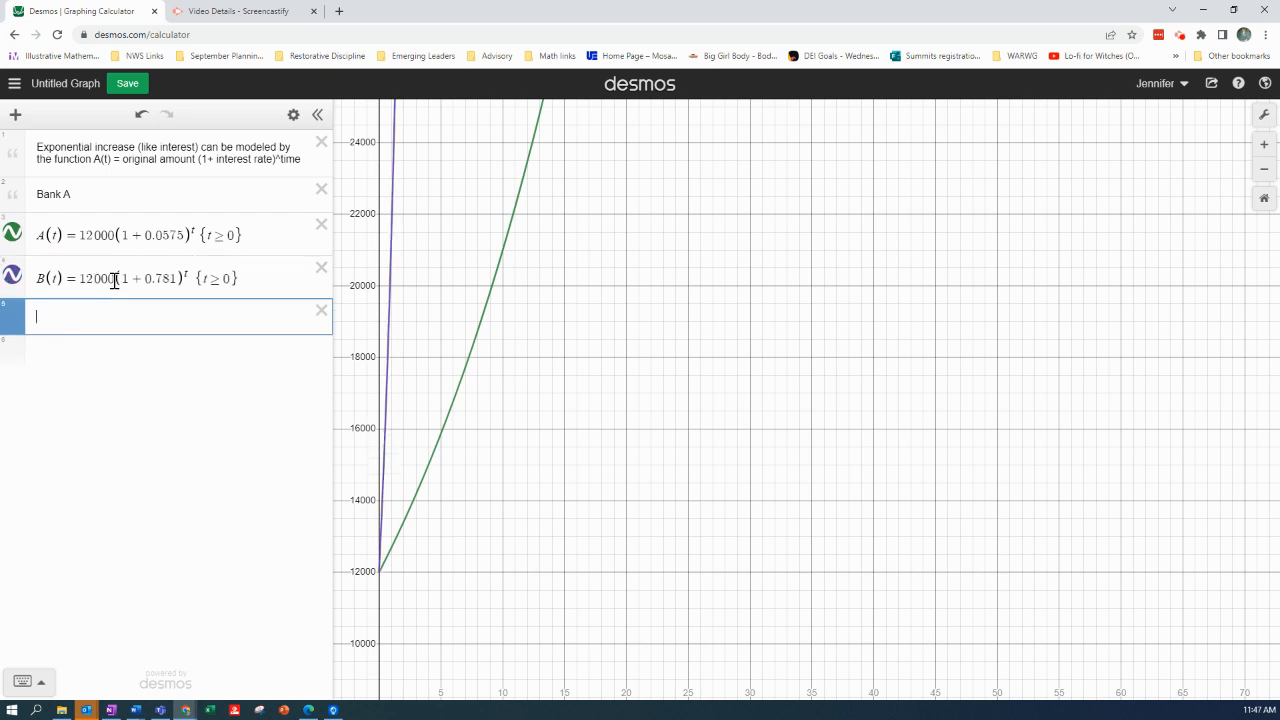
# Enter C(t)=12000(1+04.45) as a new expression
pyautogui.write('C')
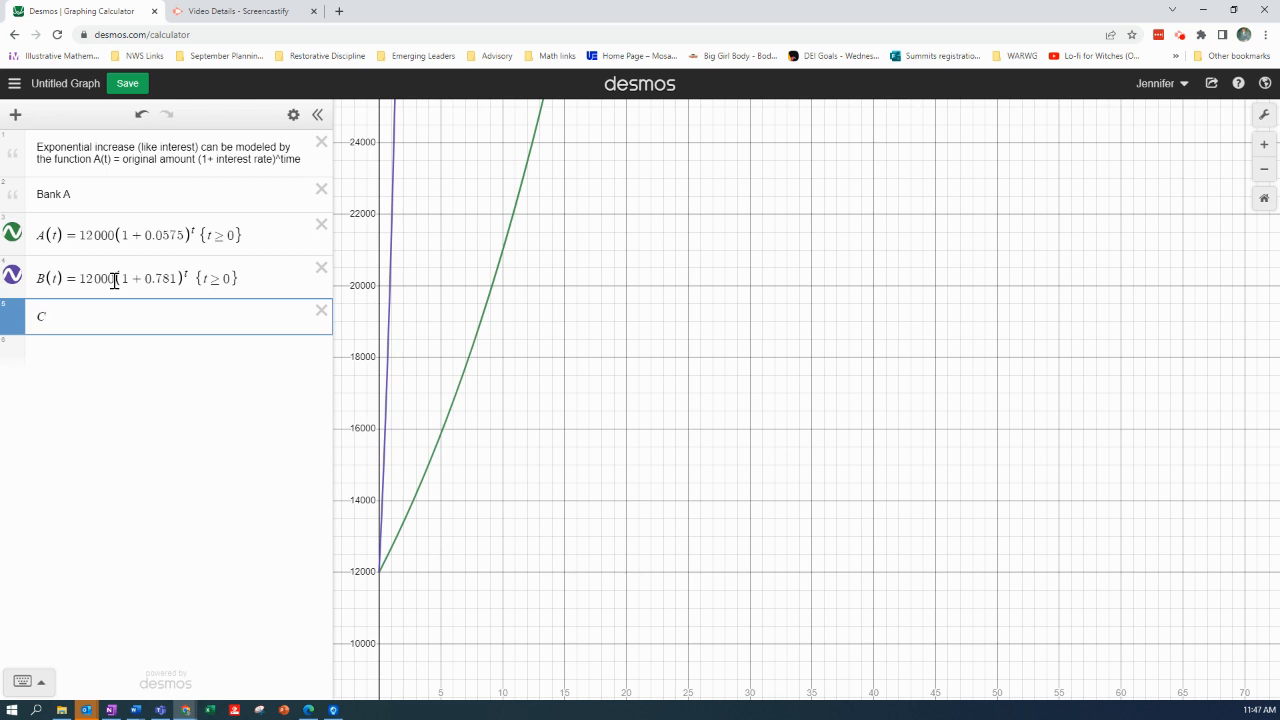
pyautogui.write('(t) =')
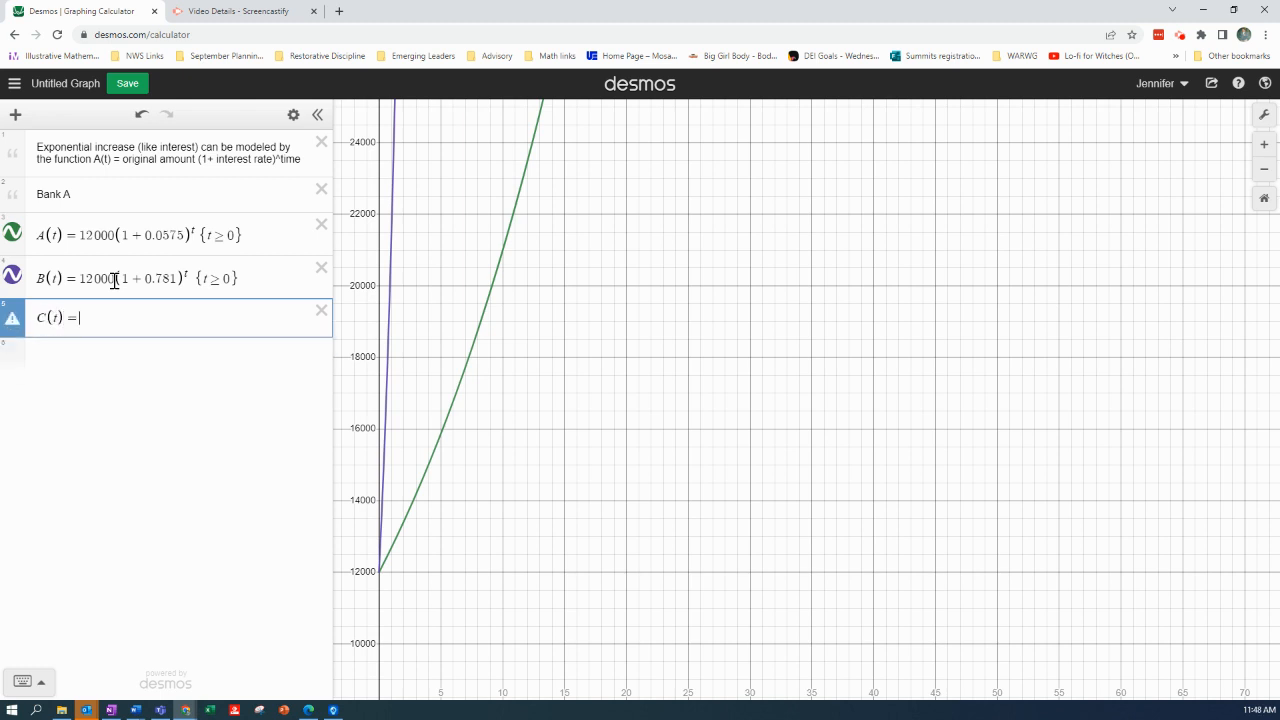
pyautogui.write('12000(1')
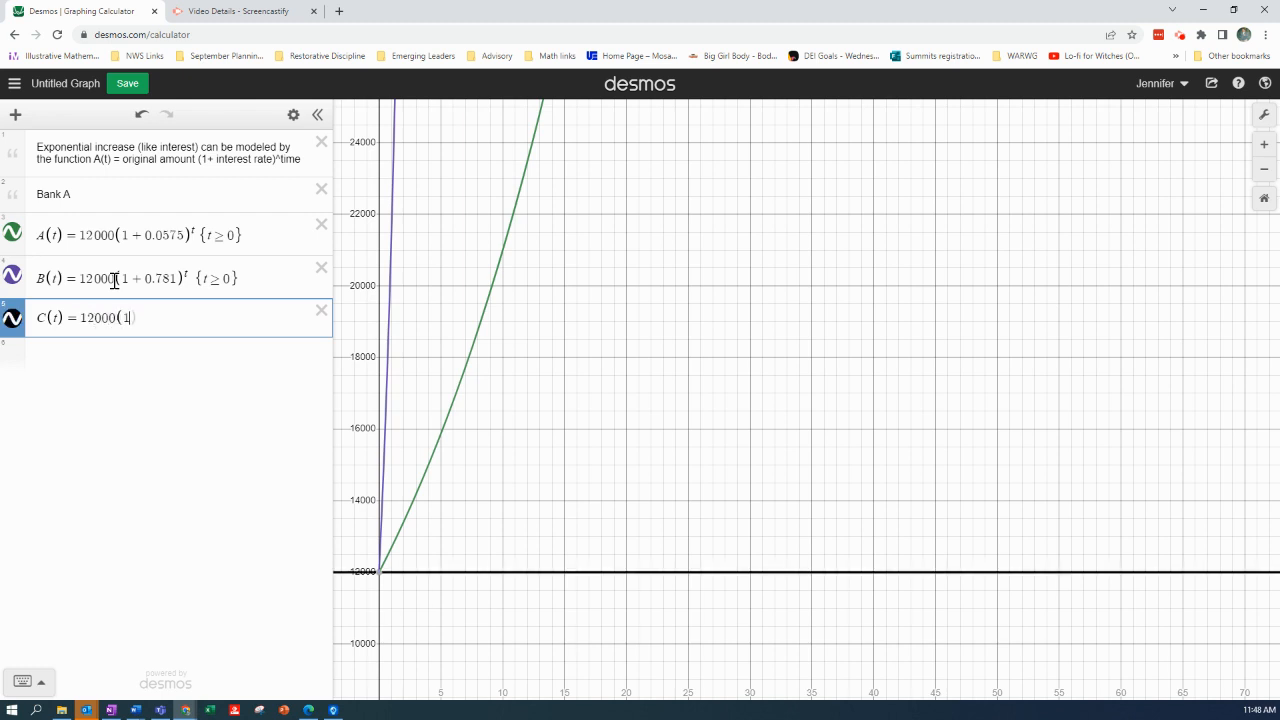
pyautogui.write('+')
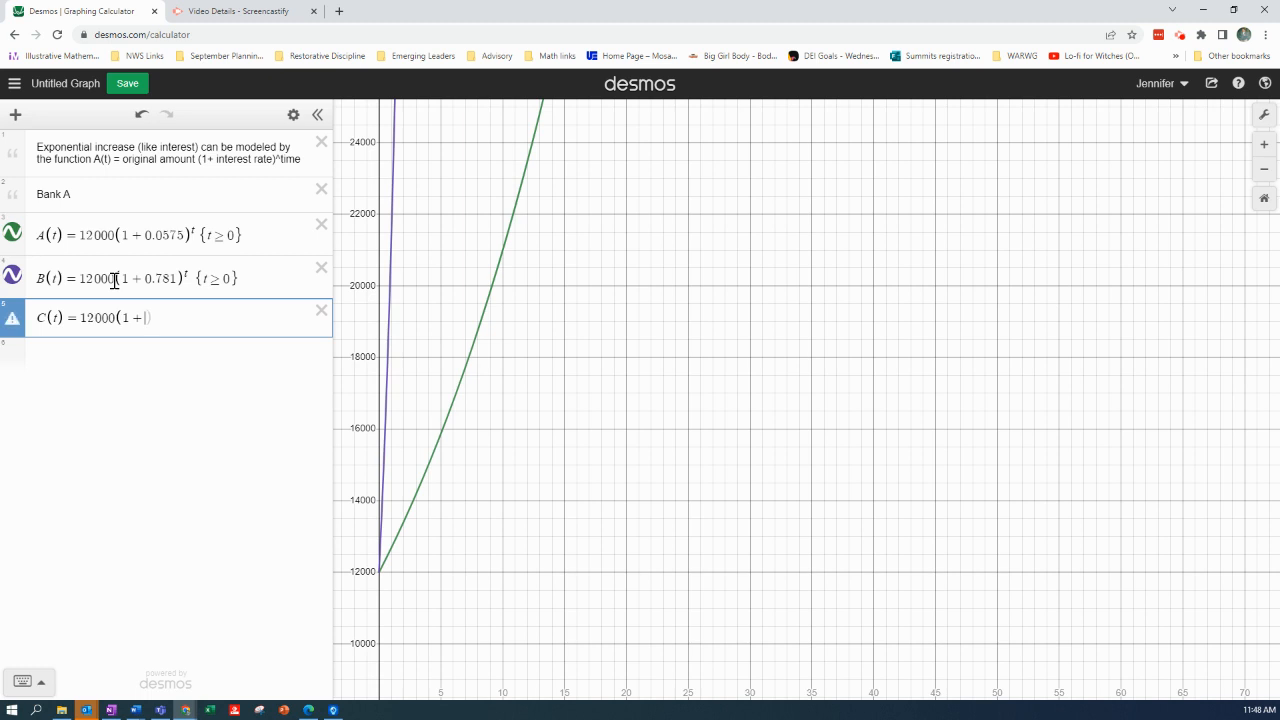
pyautogui.write('0')
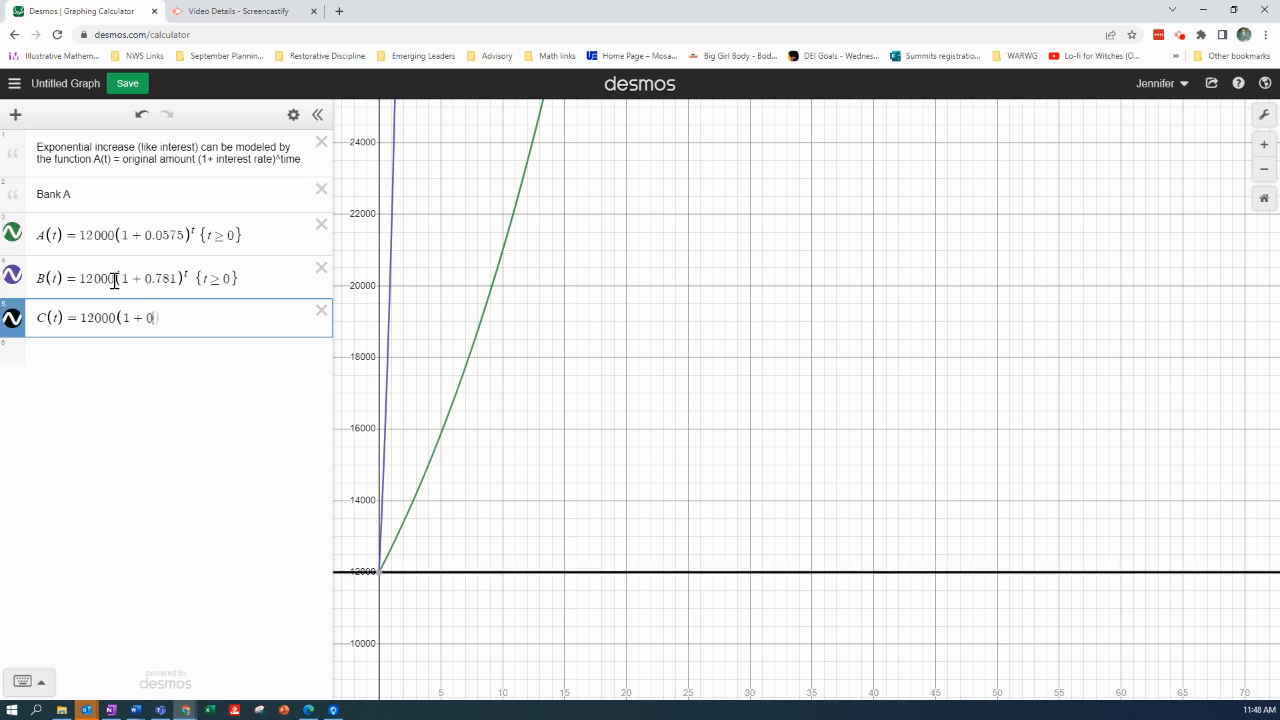
pyautogui.write('4.45')
pyautogui.click(178, 277)
pyautogui.write('0')
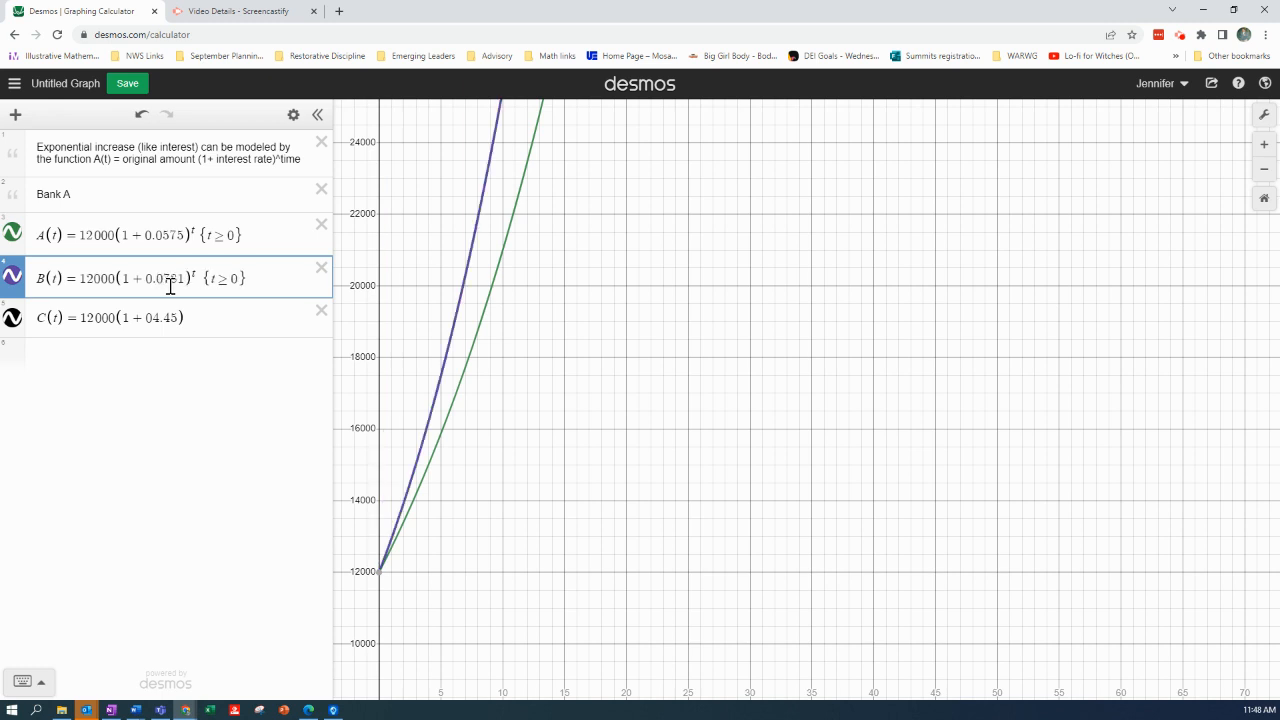
# Add a t≥0 restriction to the C(t) expression
pyautogui.click(200, 318)
pyautogui.write('^t')
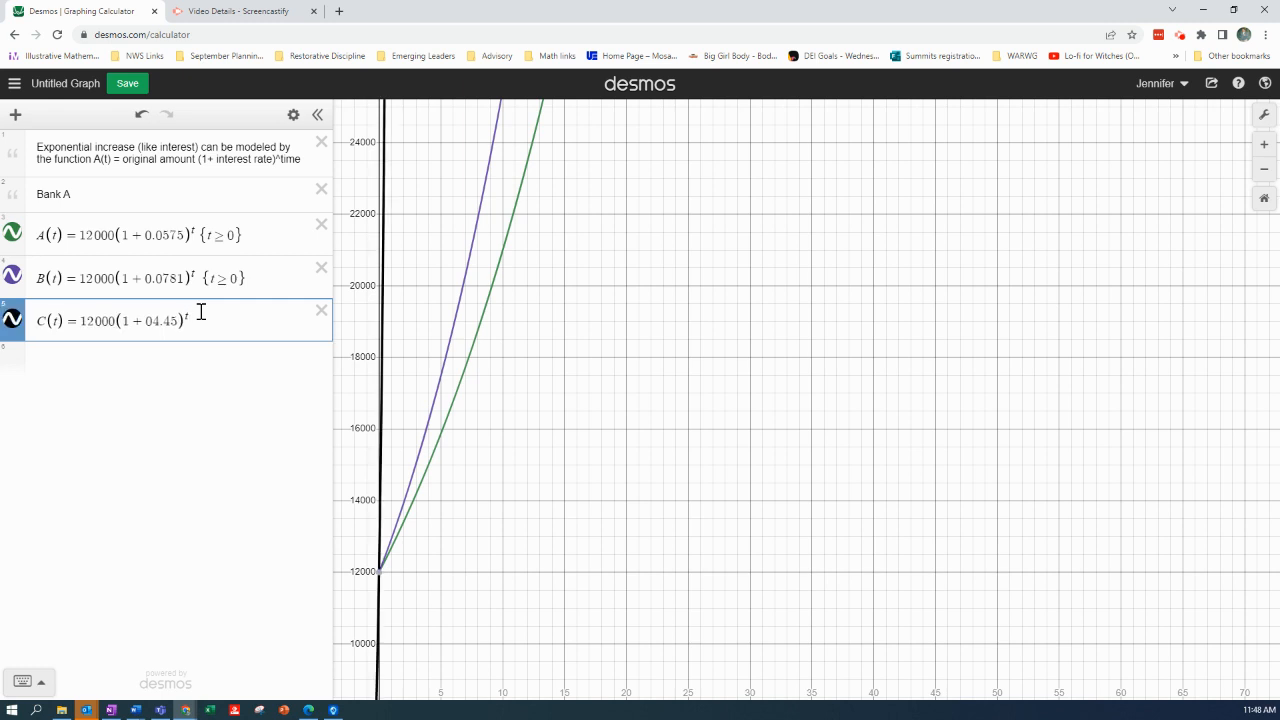
pyautogui.write('{')
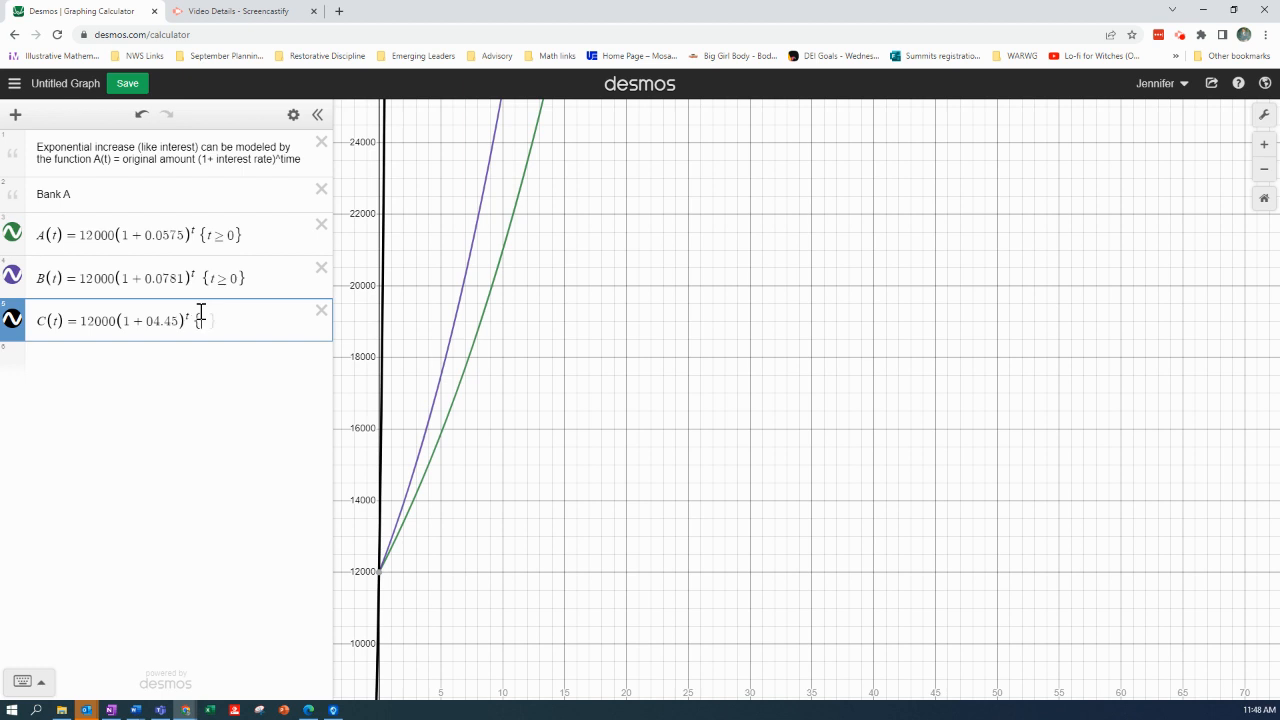
pyautogui.write('>')
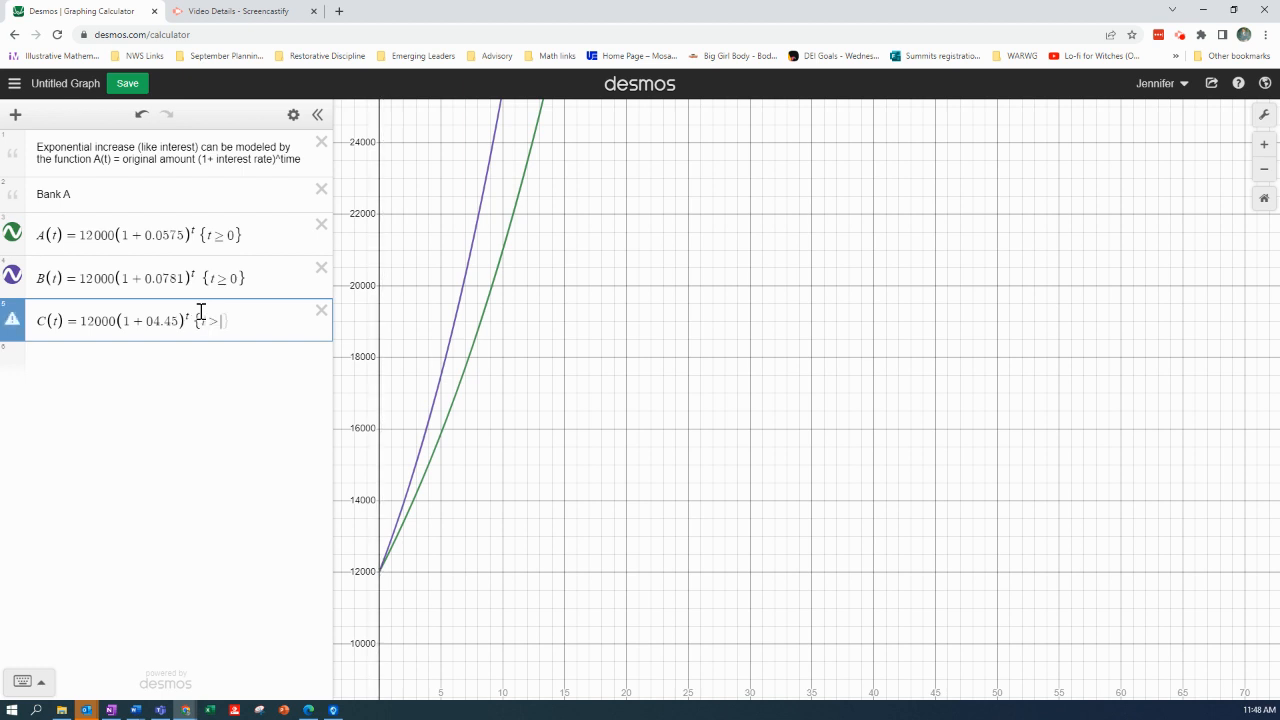
pyautogui.write('≥0')
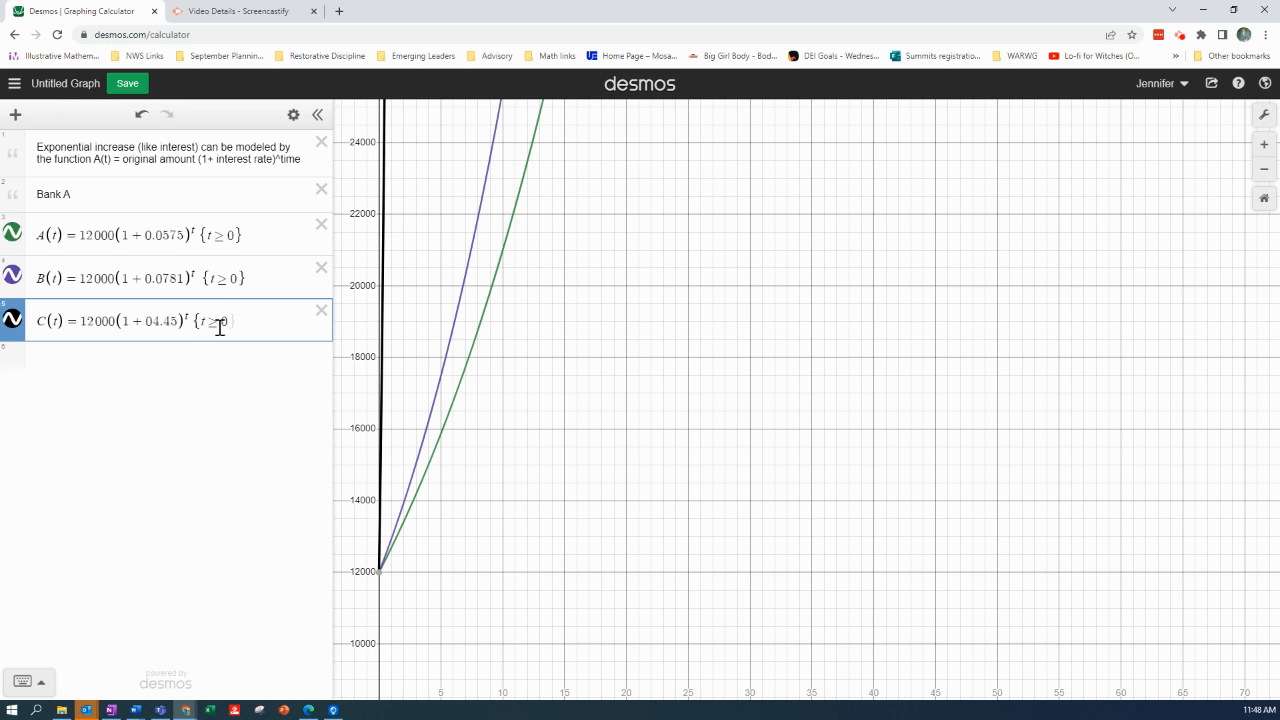
pyautogui.moveTo(226, 350)
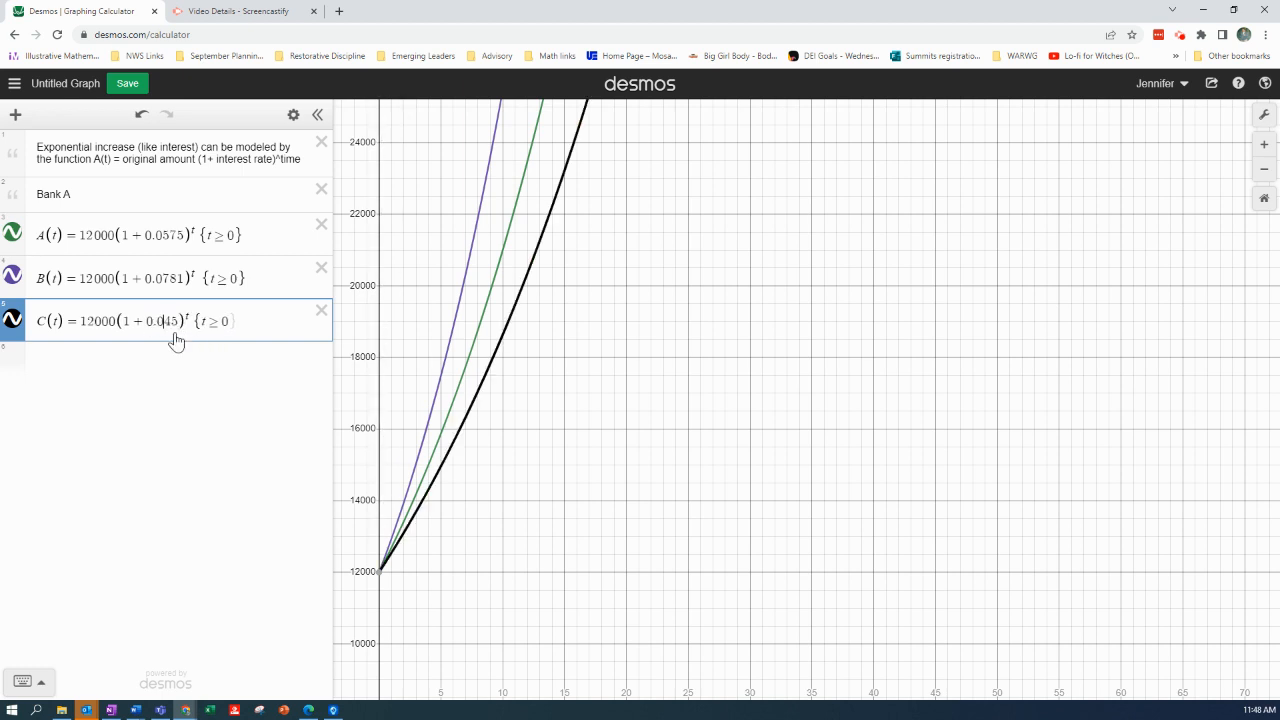
pyautogui.moveTo(518, 489)
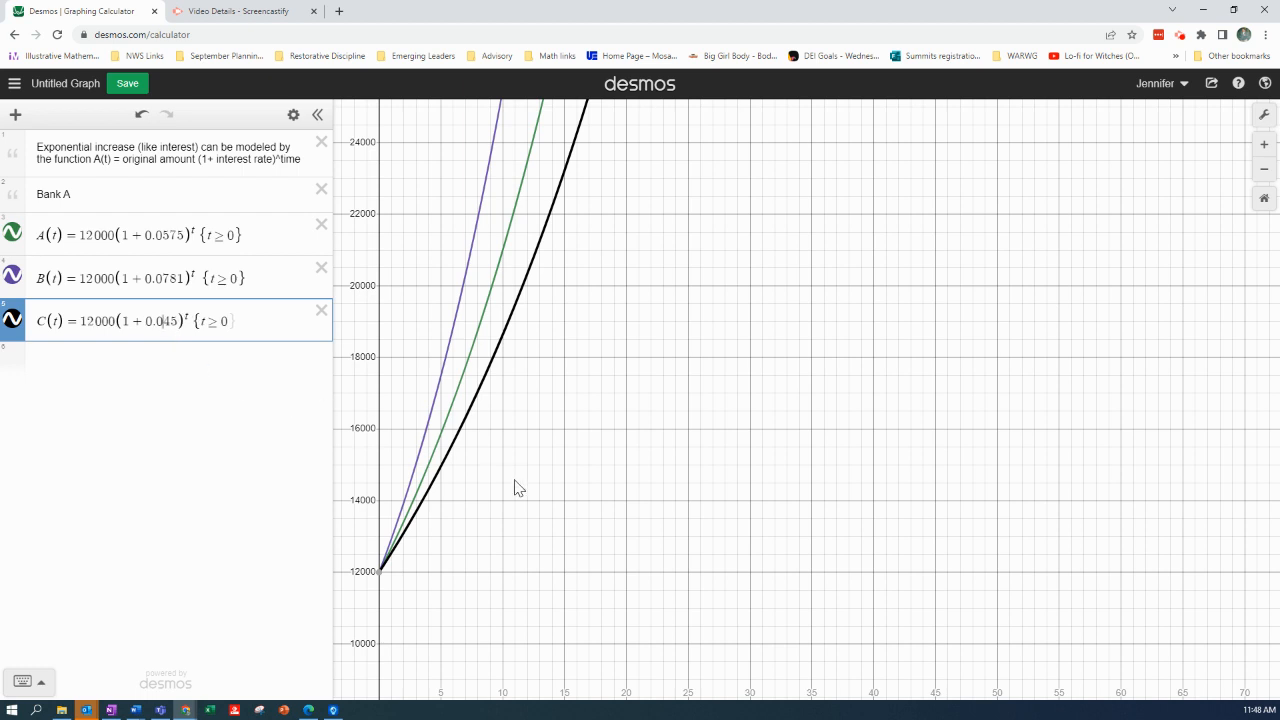
pyautogui.moveTo(512, 492)
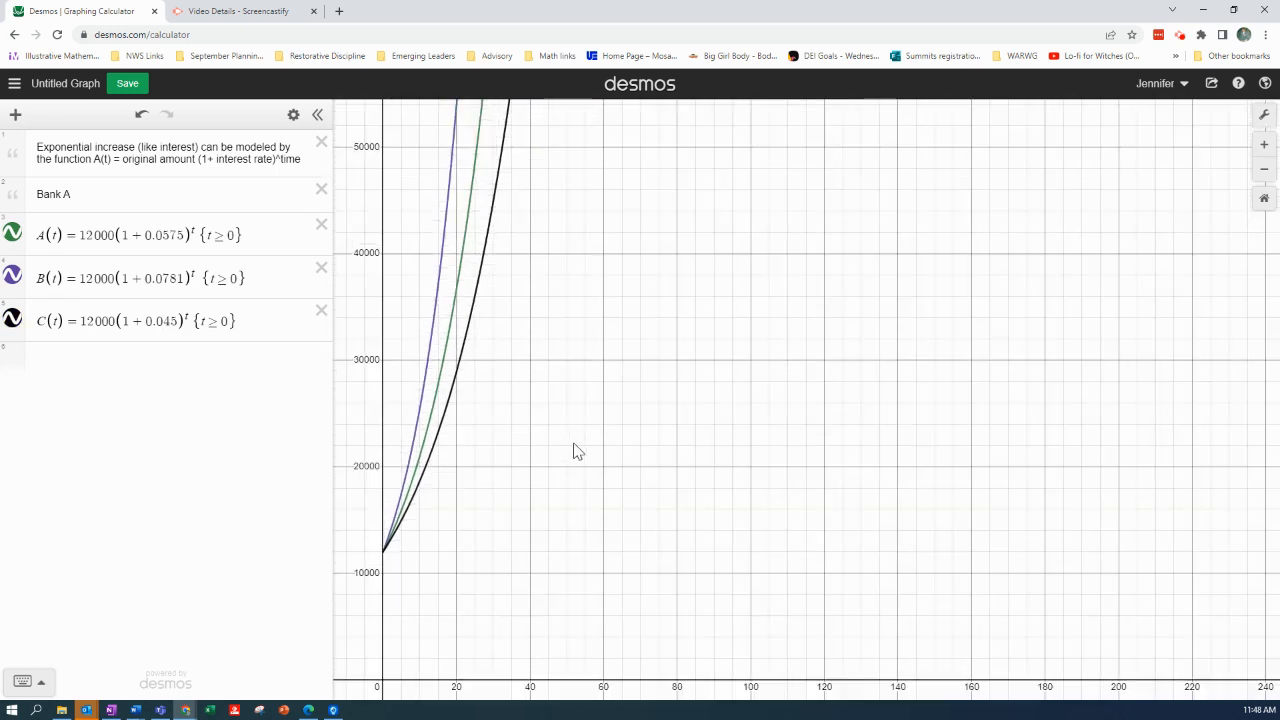
# Zoom out until the curves reach about 100000
pyautogui.scroll(-3)
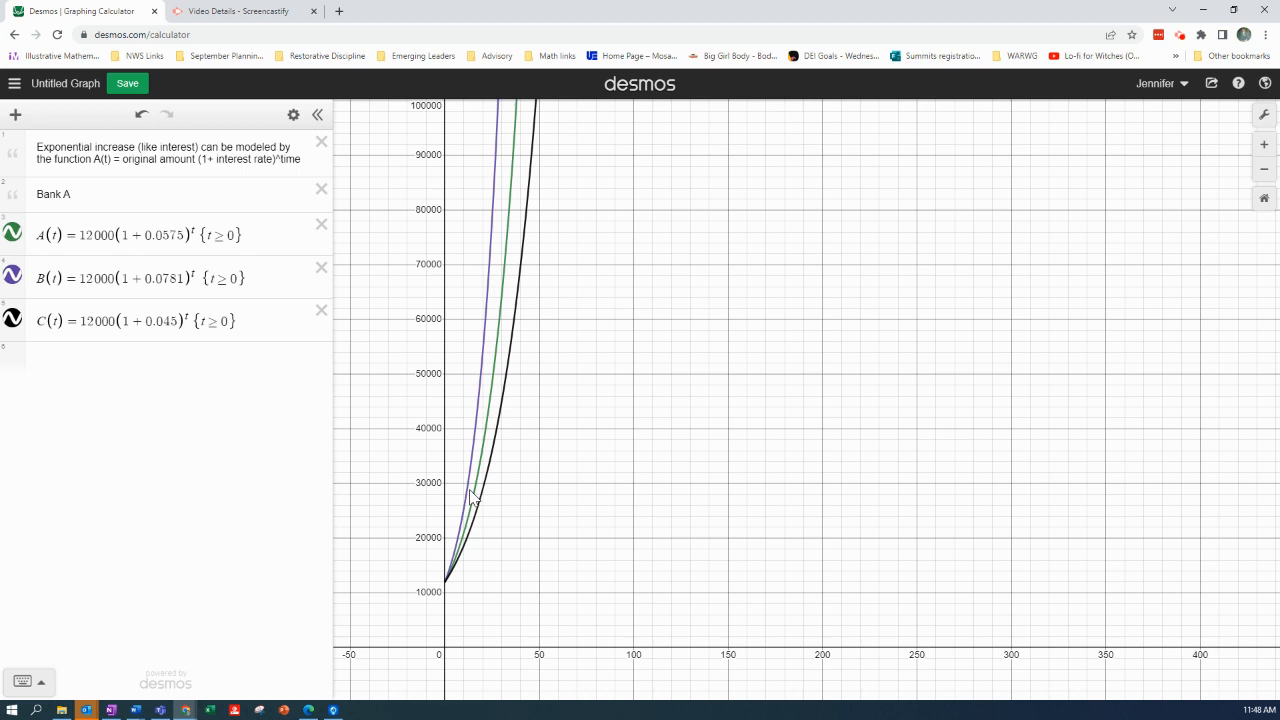
pyautogui.moveTo(429, 394)
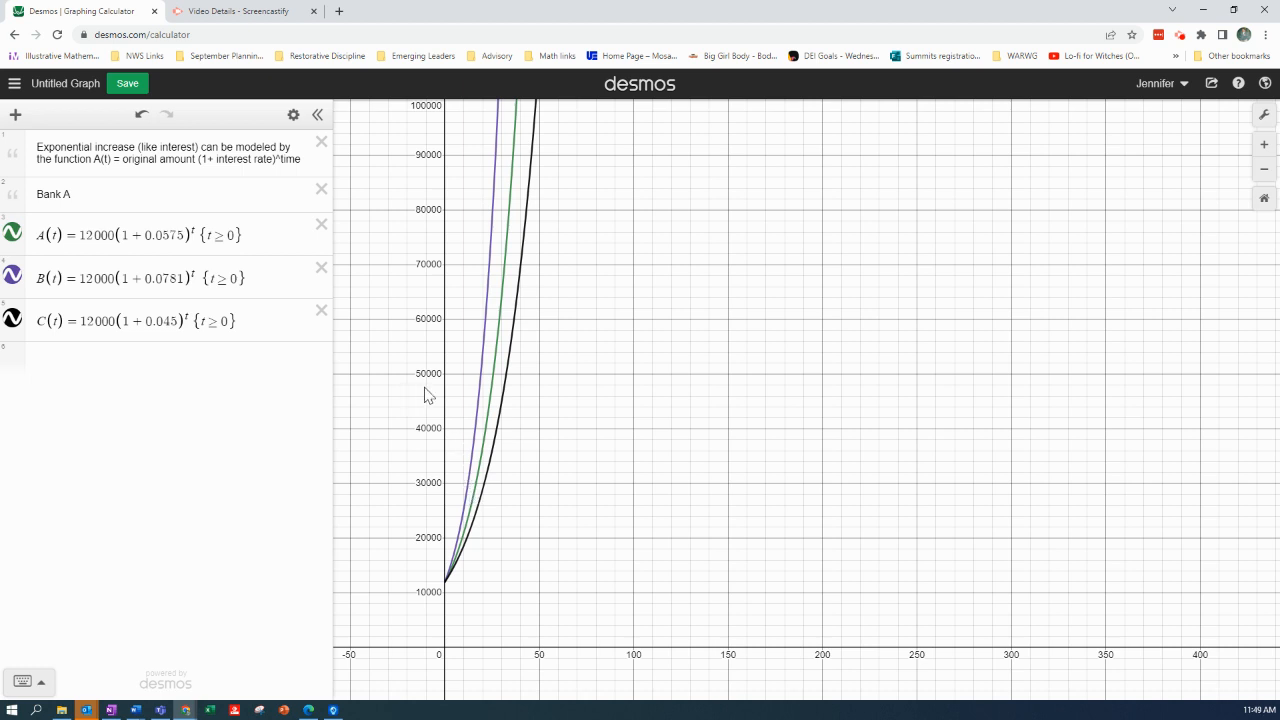
pyautogui.moveTo(483, 401)
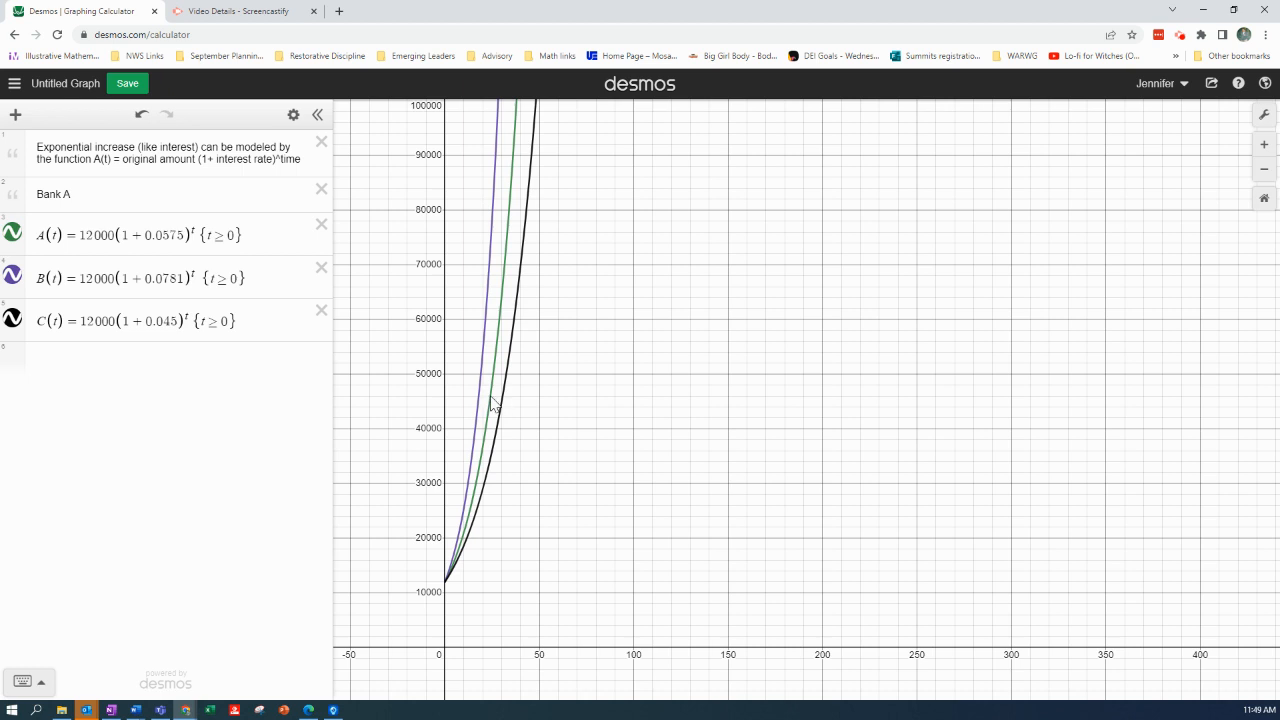
pyautogui.moveTo(541, 450)
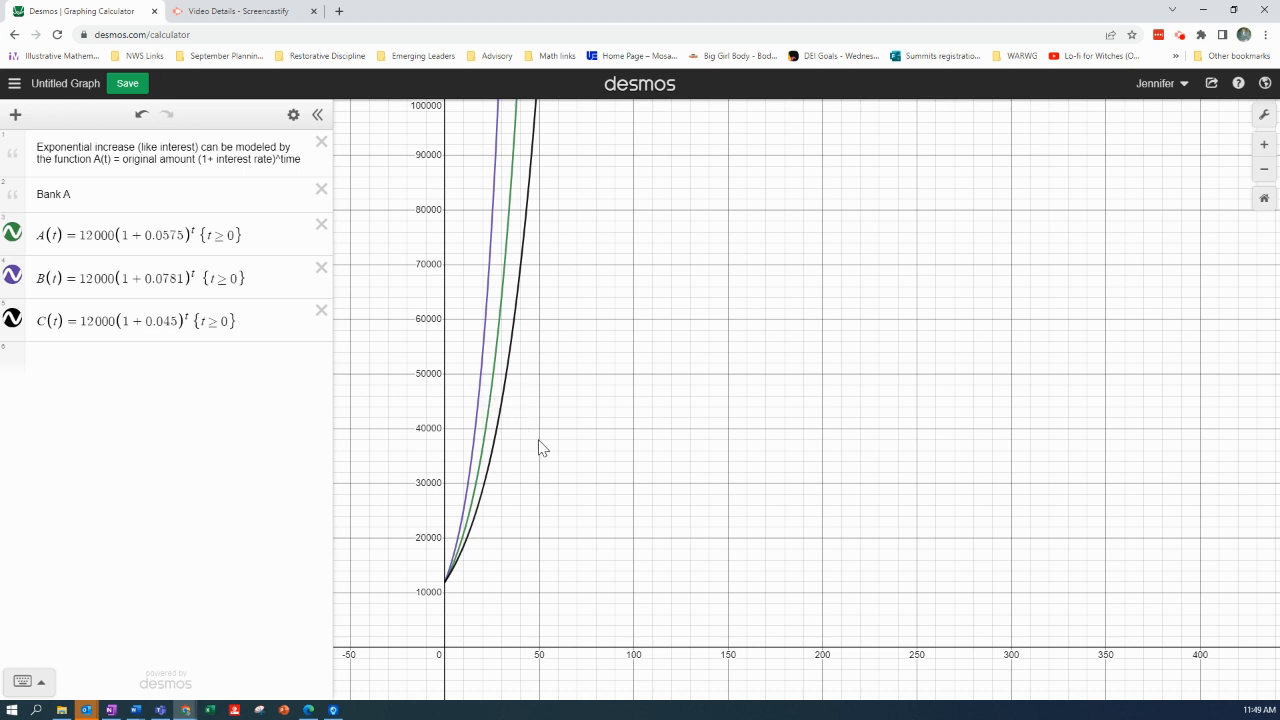
pyautogui.moveTo(1071, 63)
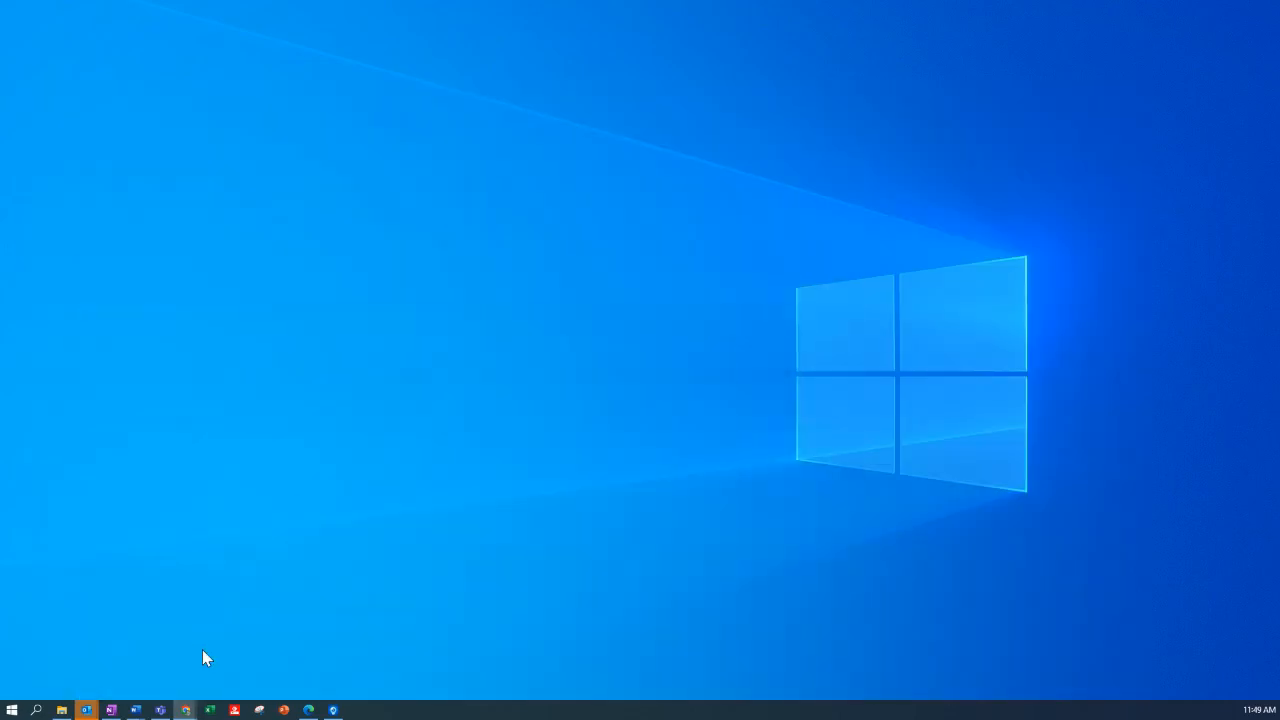
# Switch to the OneNote worksheet for problem 7
pyautogui.click(110, 709)
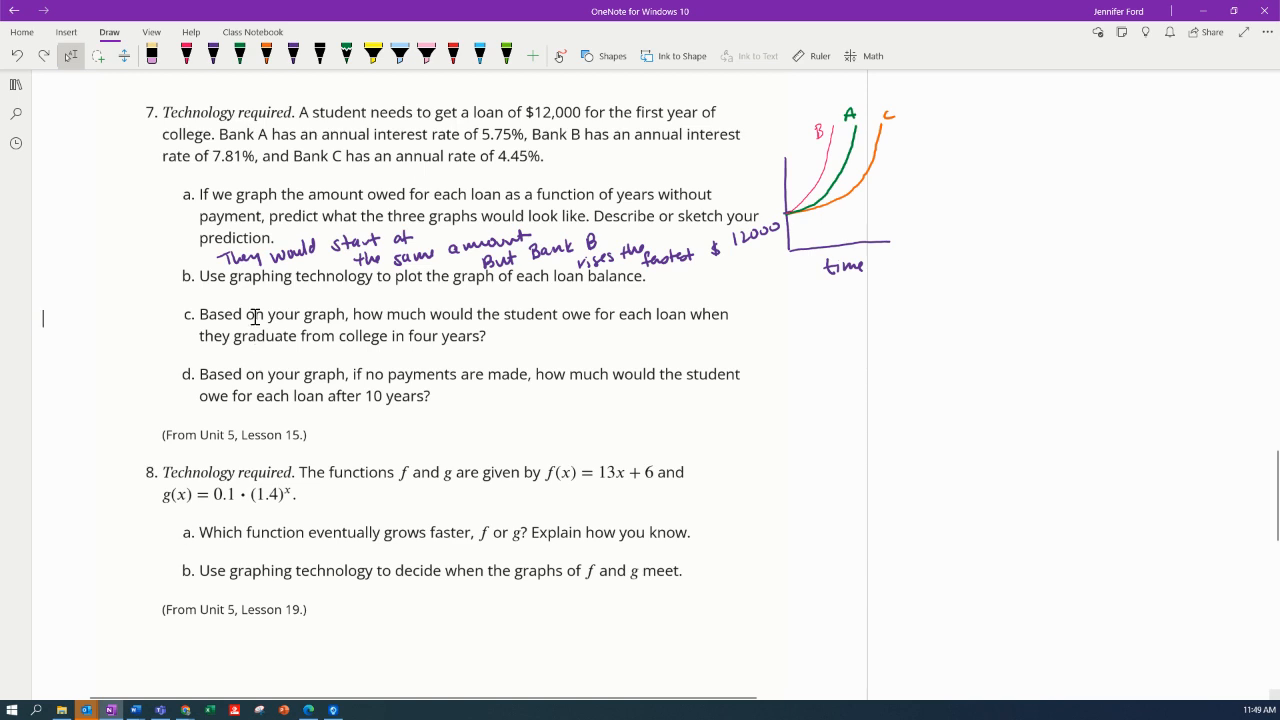
pyautogui.moveTo(303, 325)
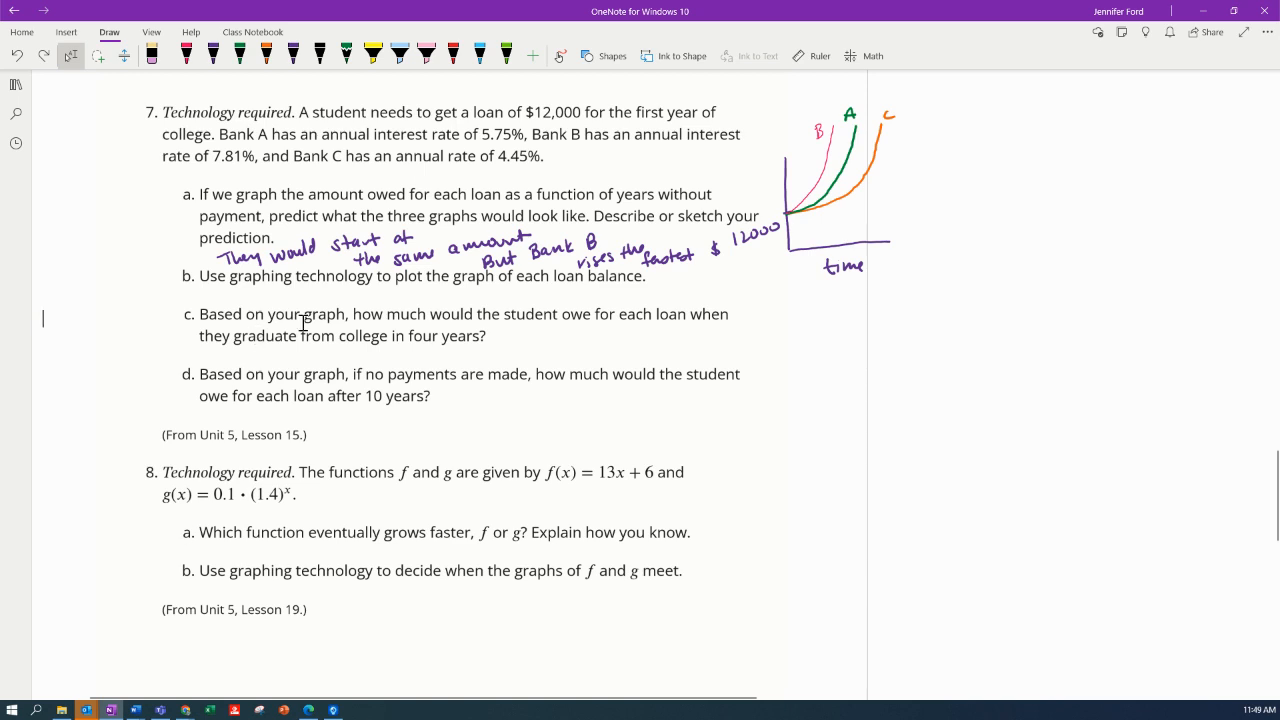
pyautogui.moveTo(437, 356)
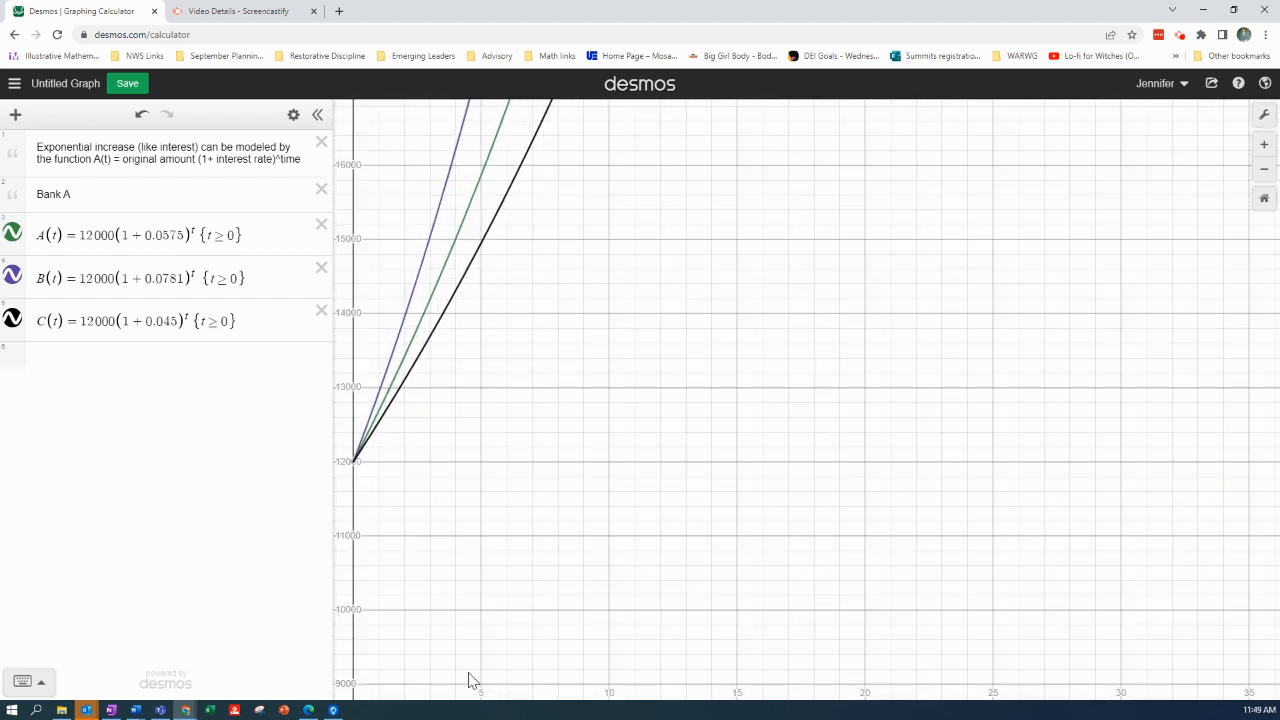
pyautogui.moveTo(432, 691)
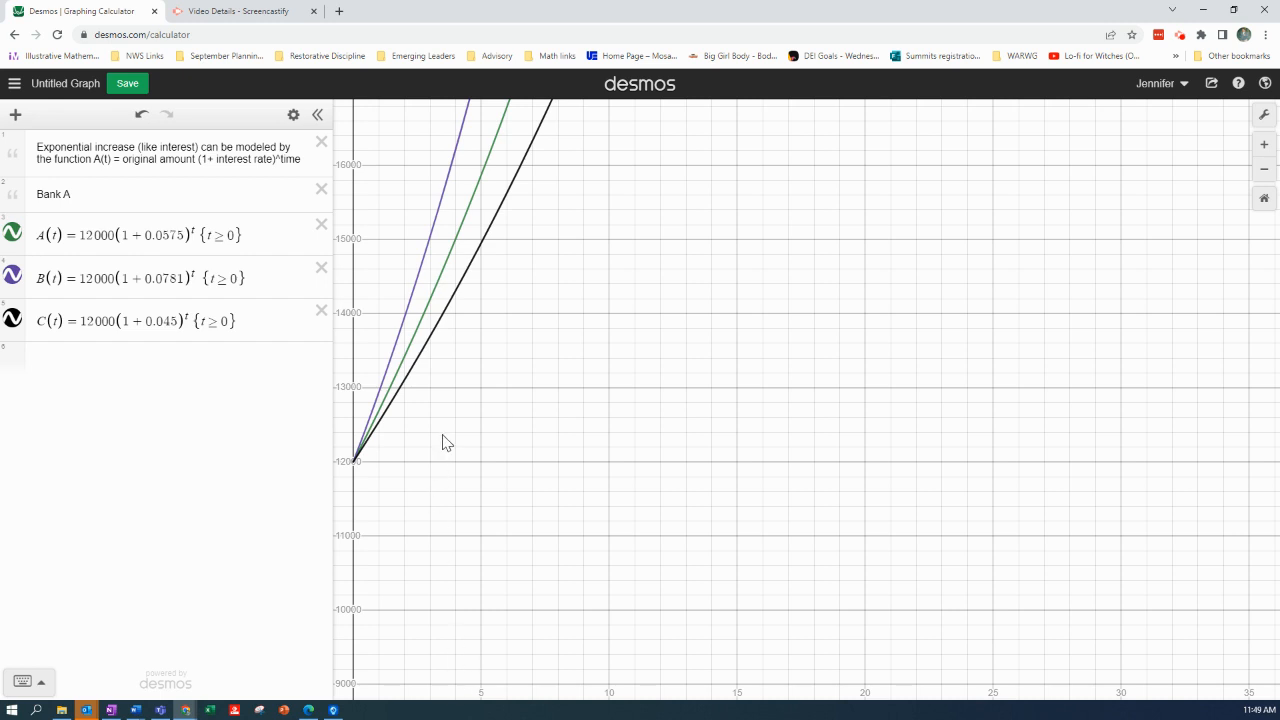
# Trace the loan curves at year 4, starting with Bank C
pyautogui.click(460, 297)
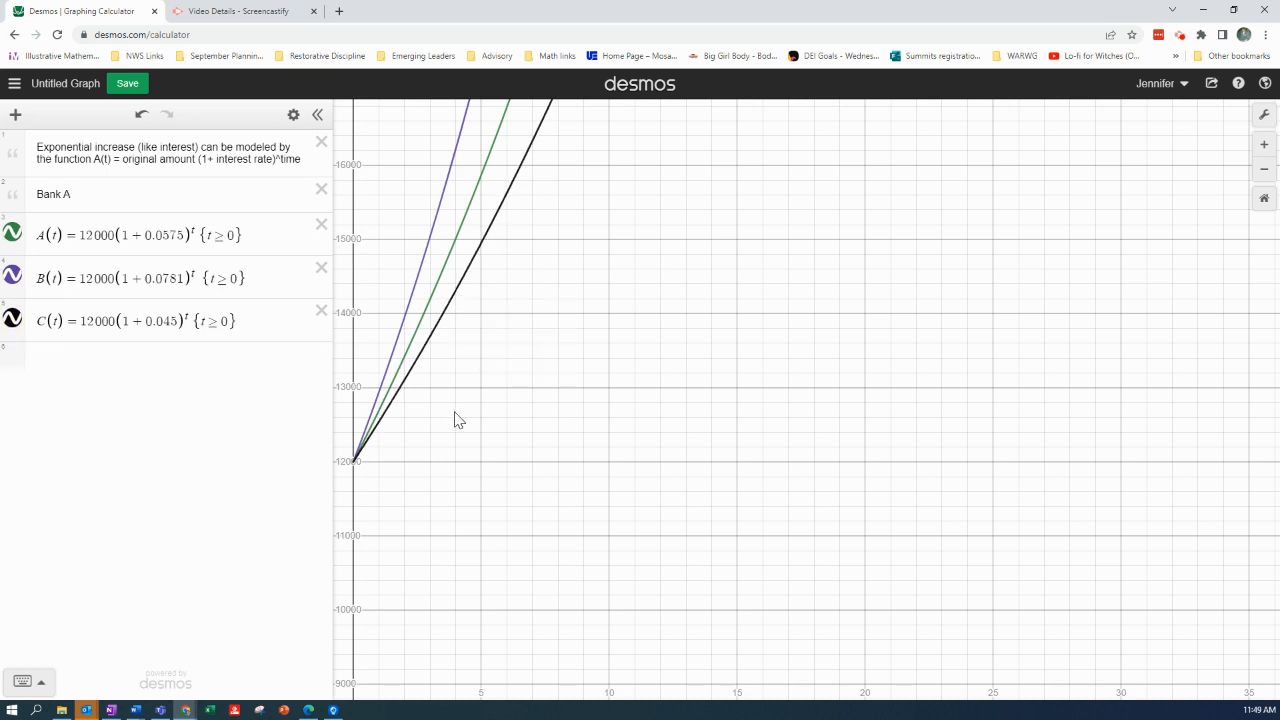
pyautogui.moveTo(473, 279)
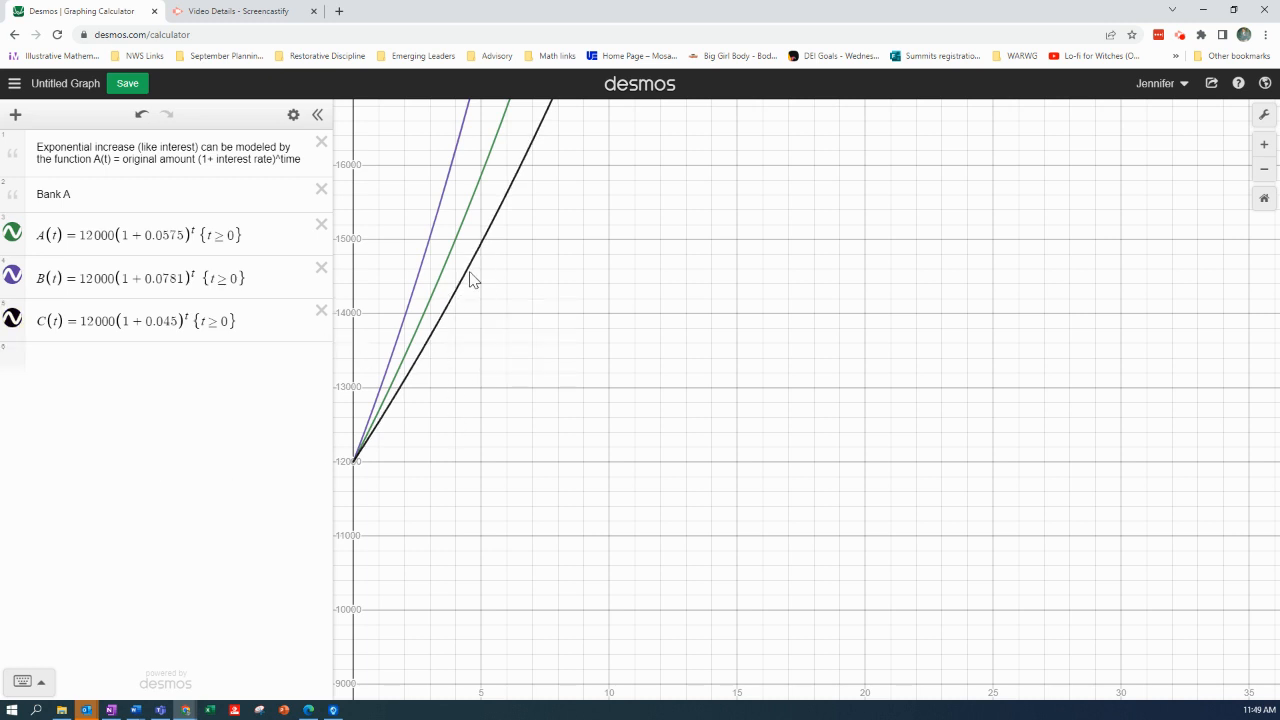
pyautogui.click(130, 320)
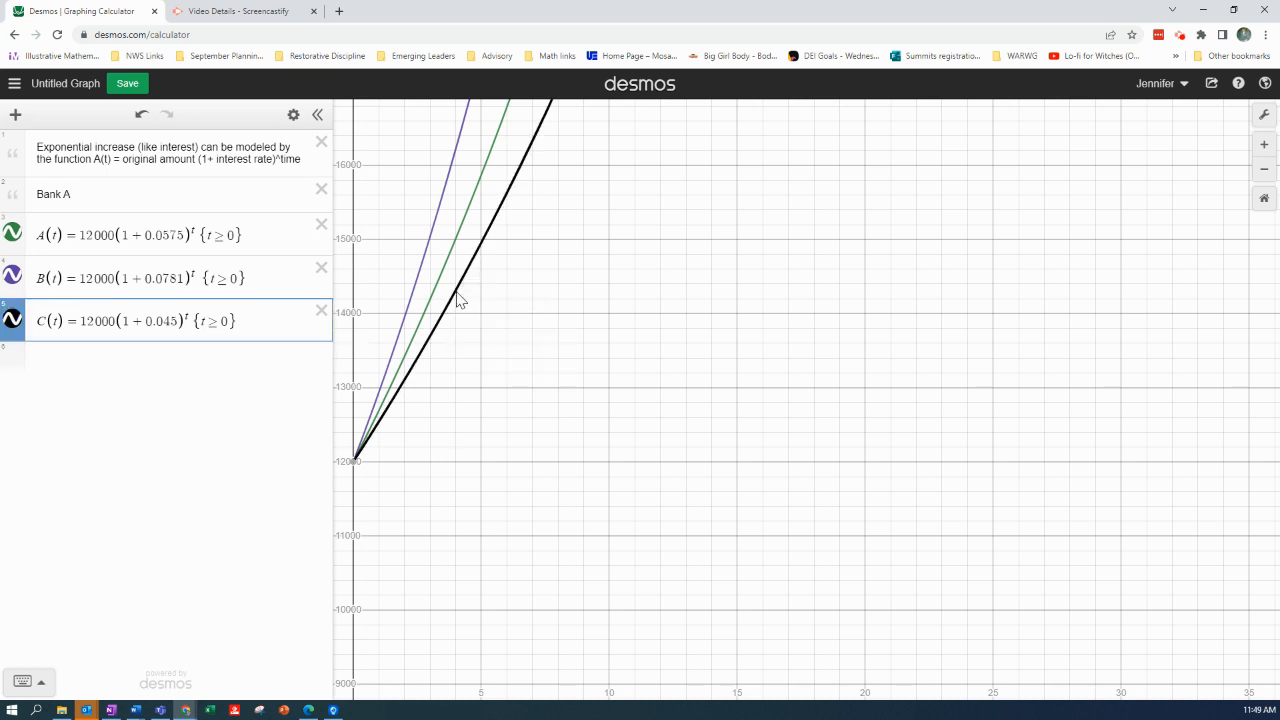
pyautogui.moveTo(458, 295)
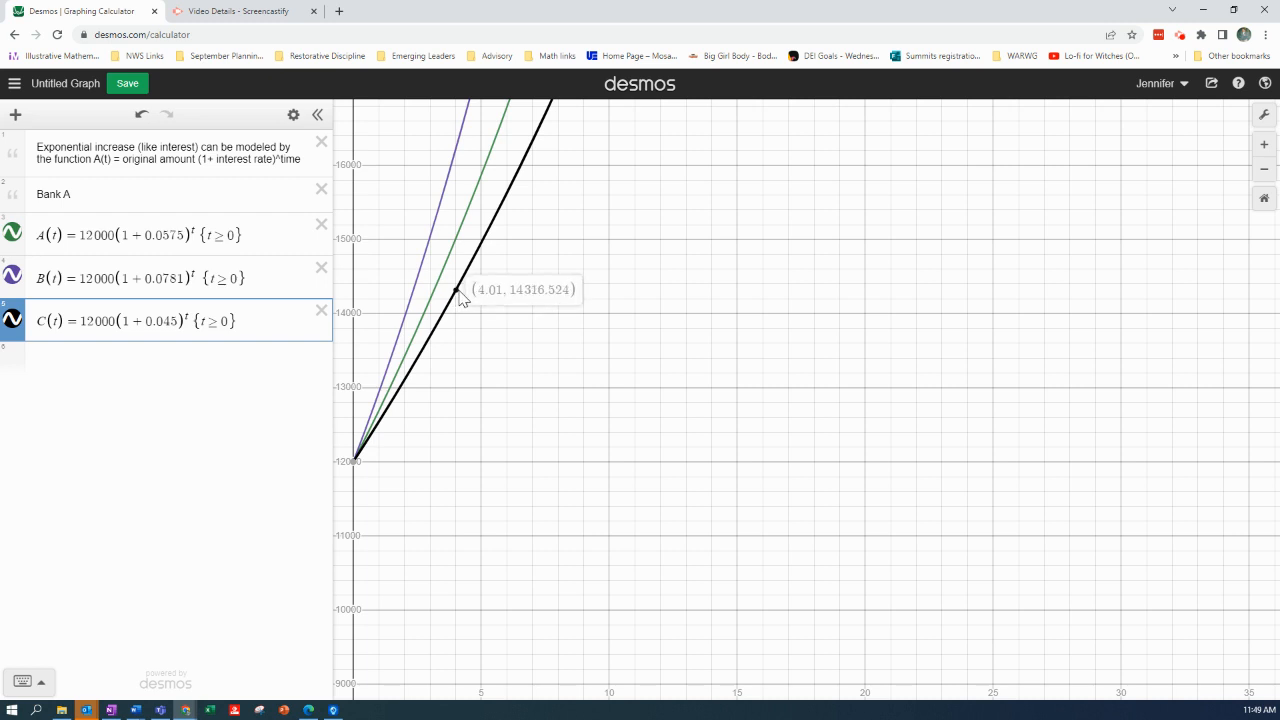
pyautogui.moveTo(462, 297)
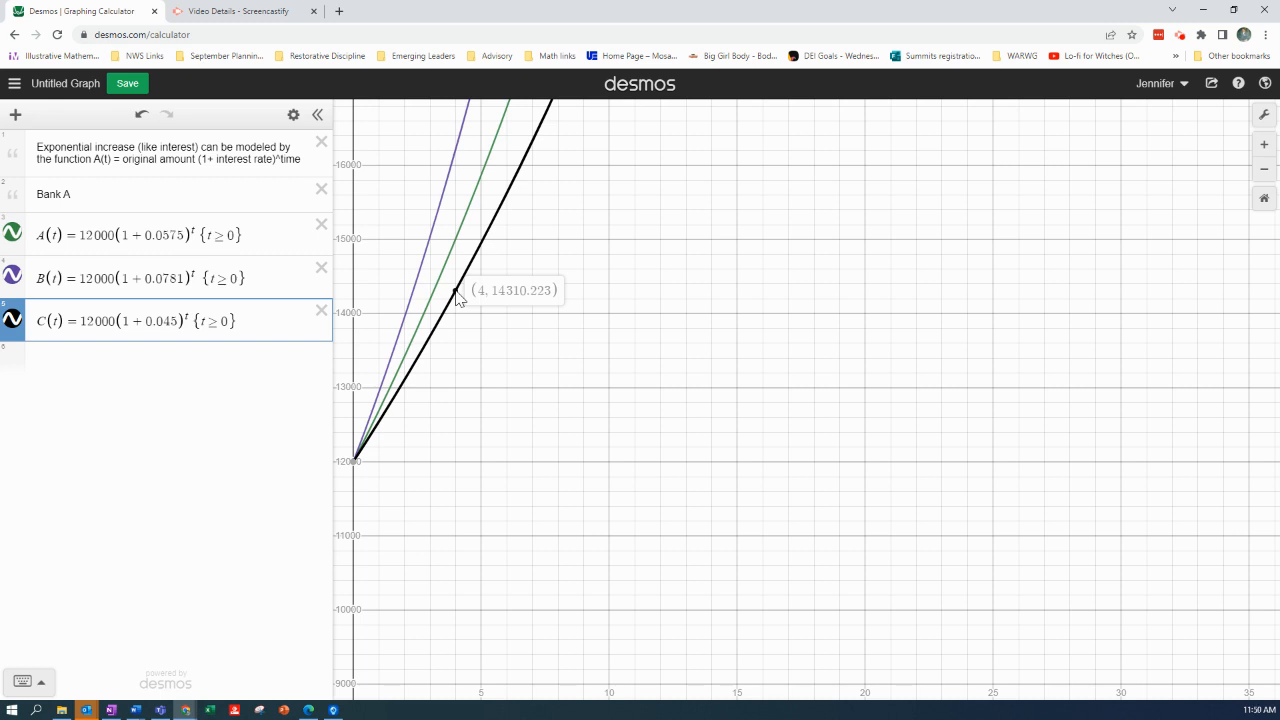
pyautogui.moveTo(460, 302)
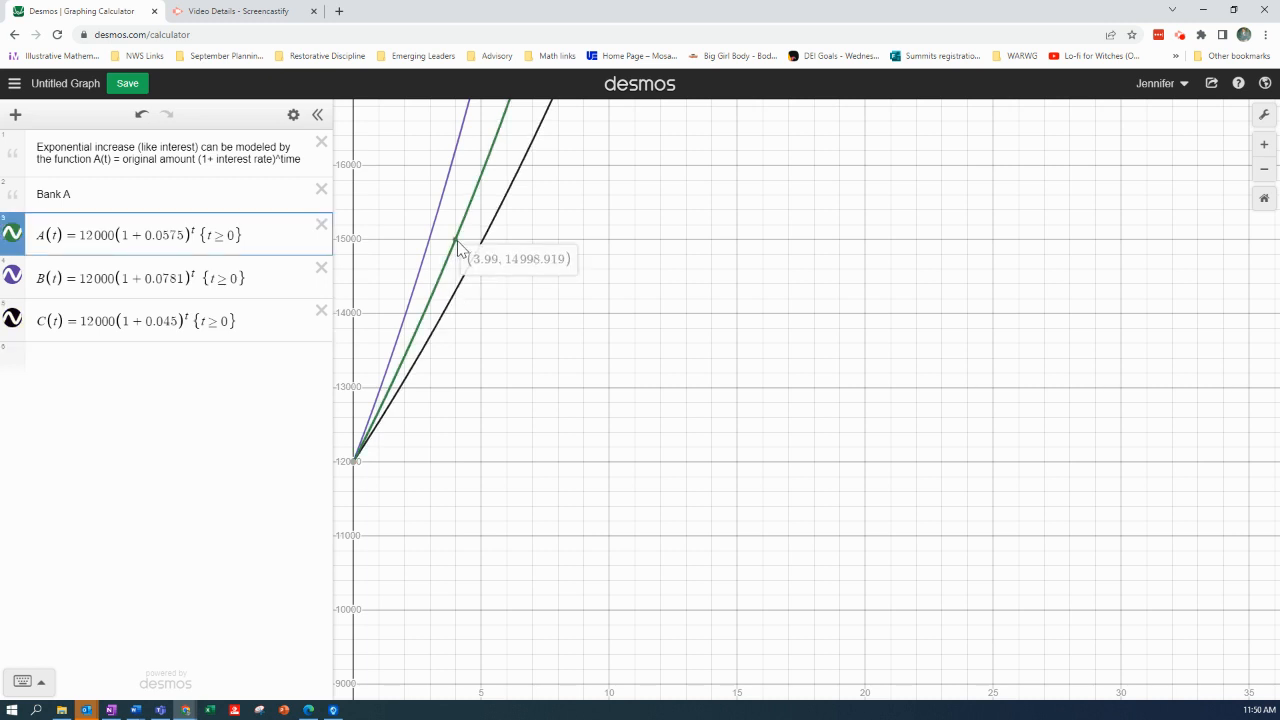
pyautogui.moveTo(462, 249)
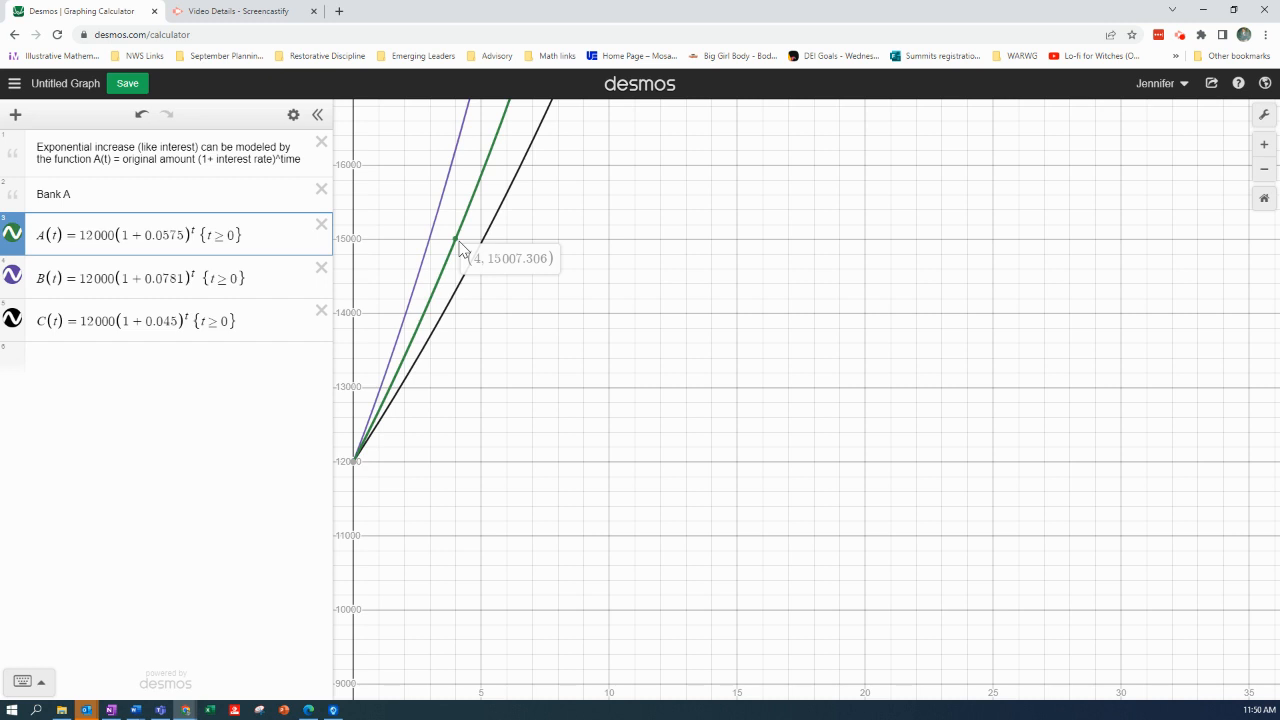
pyautogui.moveTo(465, 250)
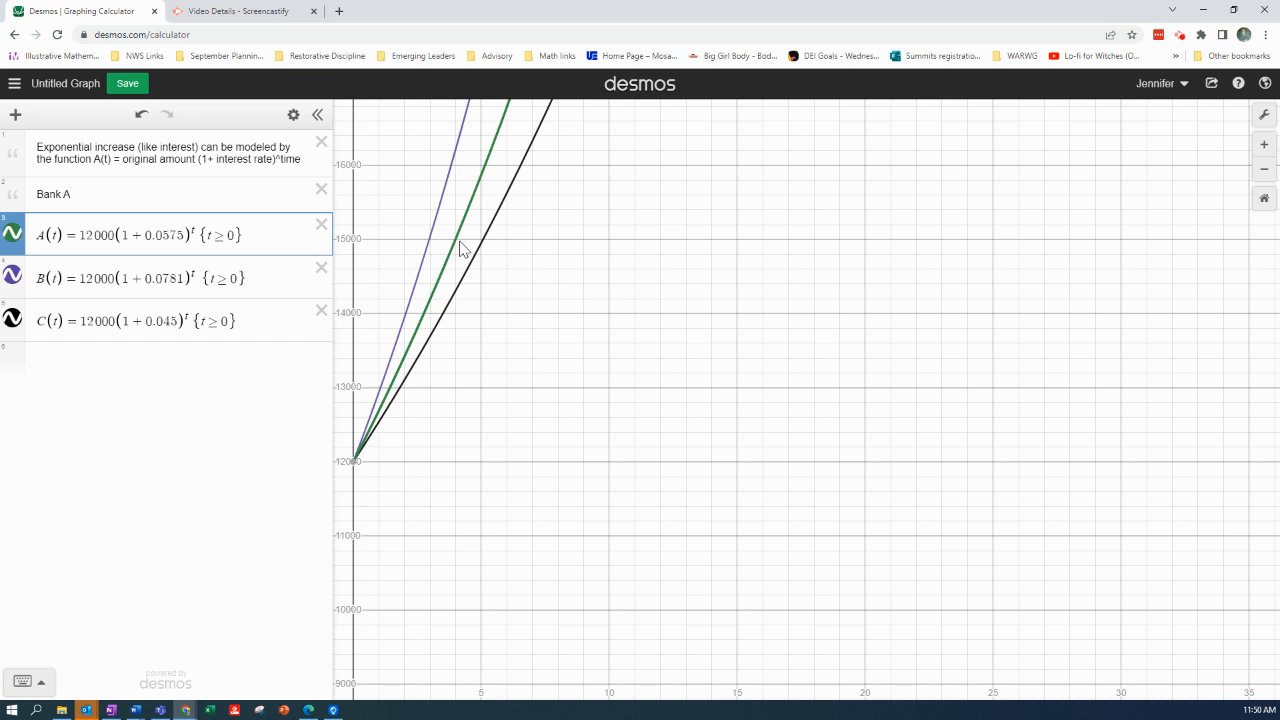
pyautogui.moveTo(460, 183)
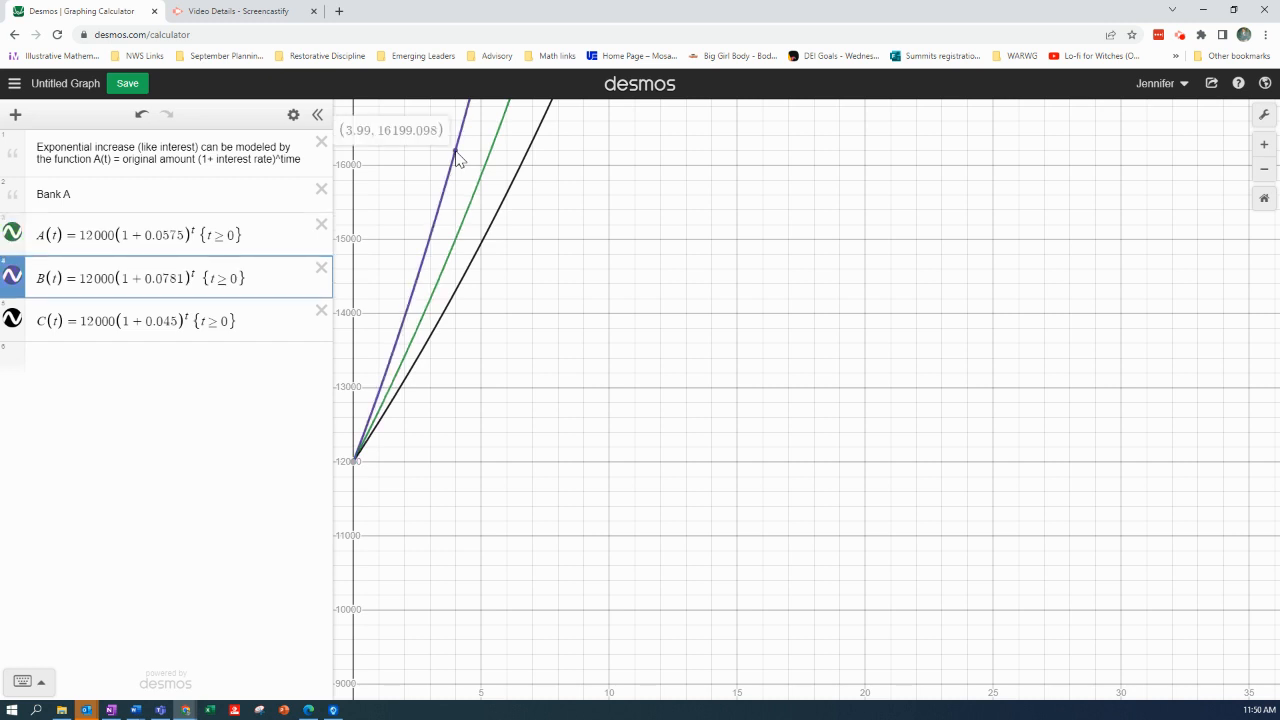
pyautogui.moveTo(460, 160)
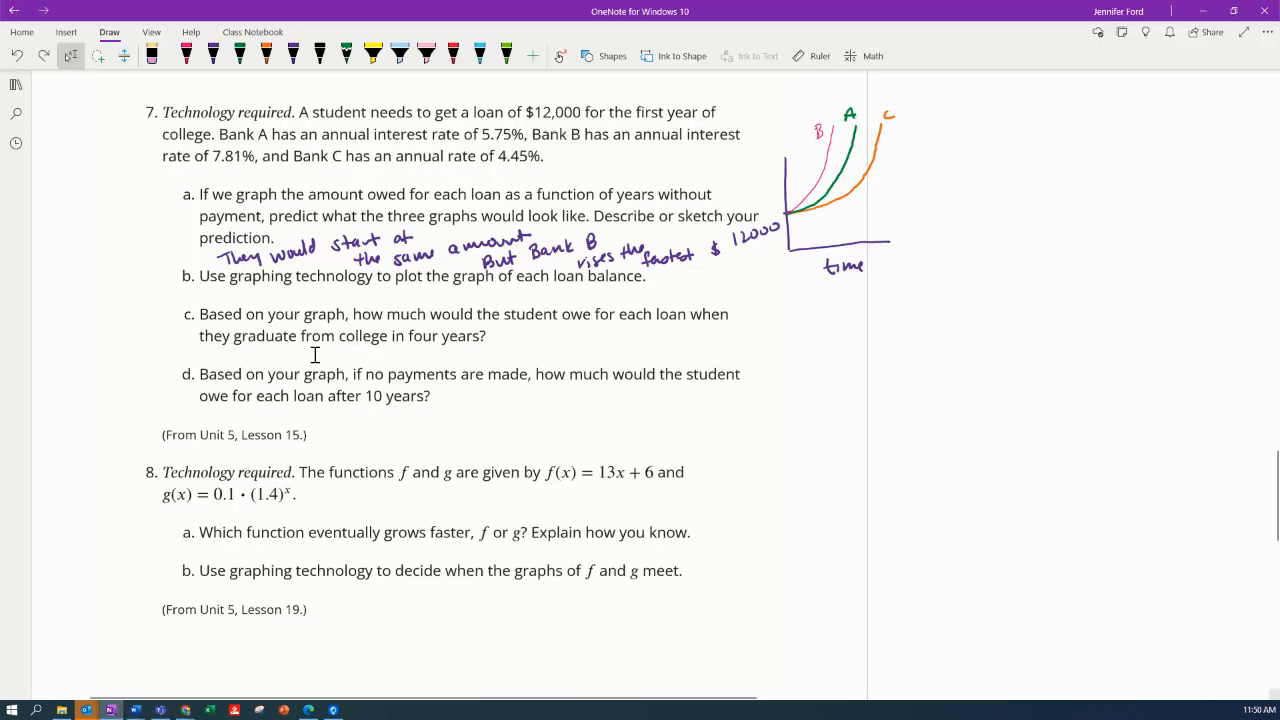
pyautogui.moveTo(523, 334)
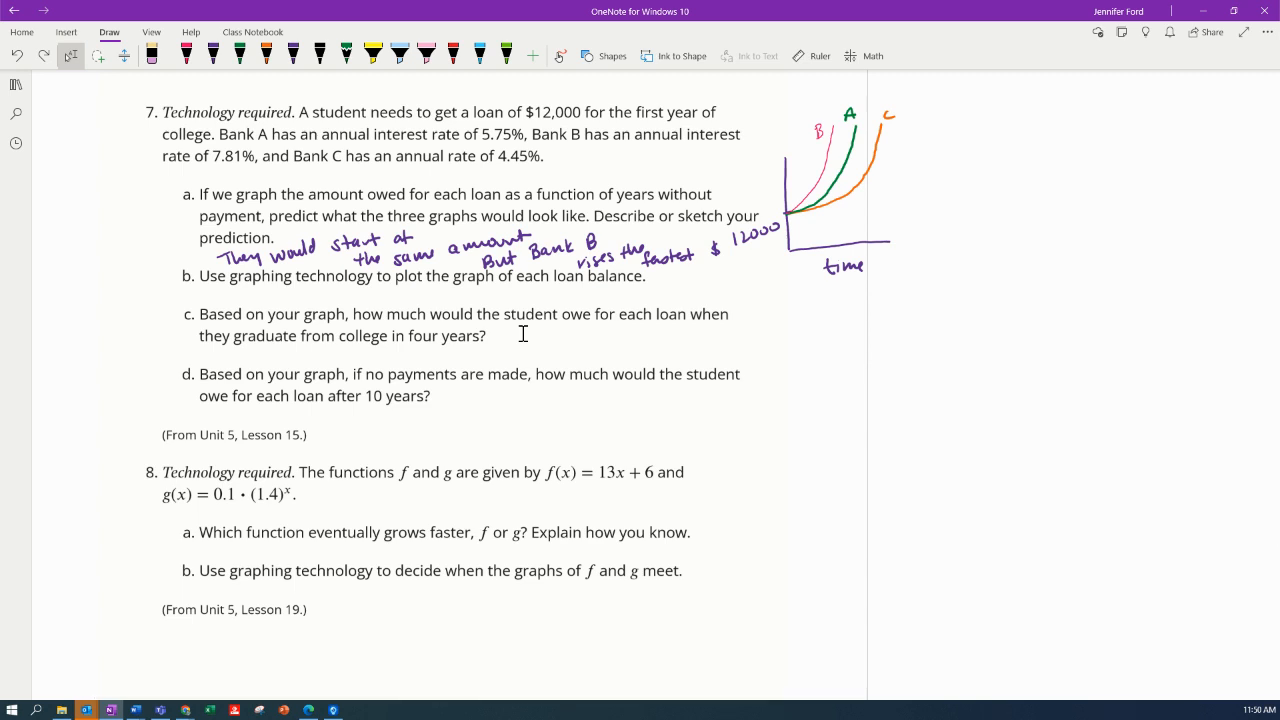
# Type 'Bank A: $16,211.29' as part c's answer
pyautogui.write('Bank A')
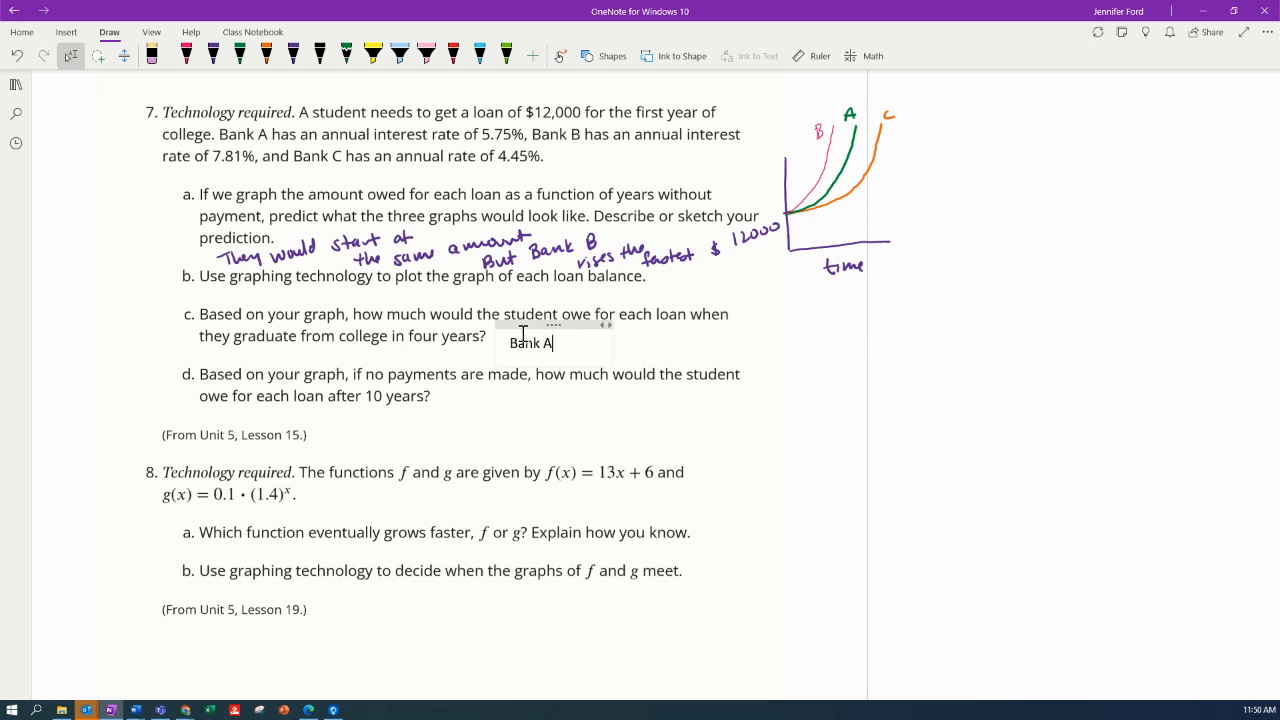
pyautogui.write(':')
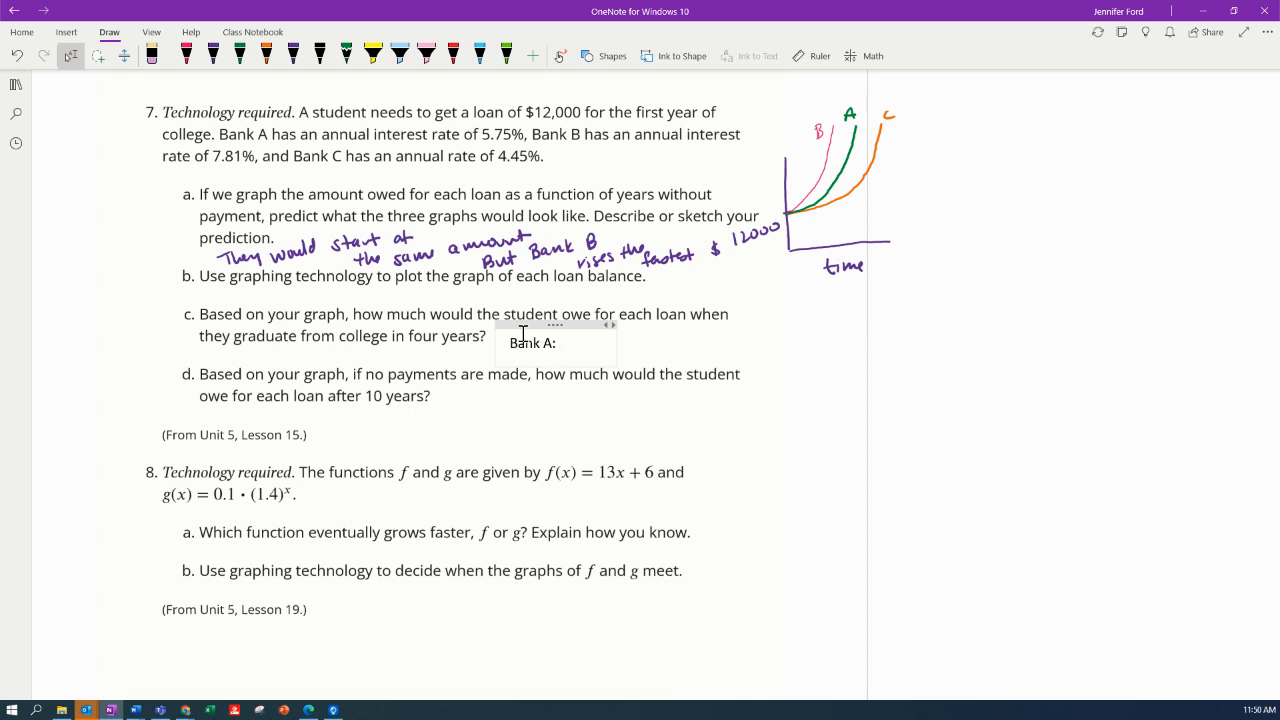
pyautogui.write('$16,211')
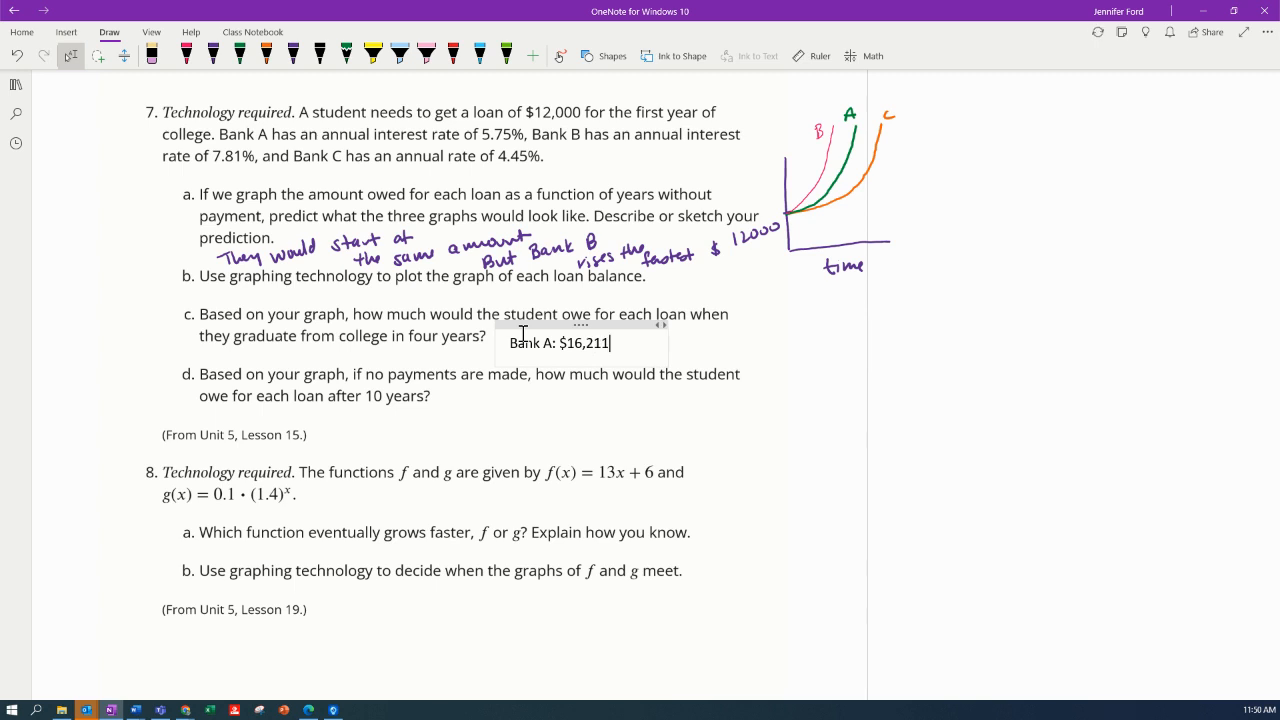
pyautogui.write('.29,')
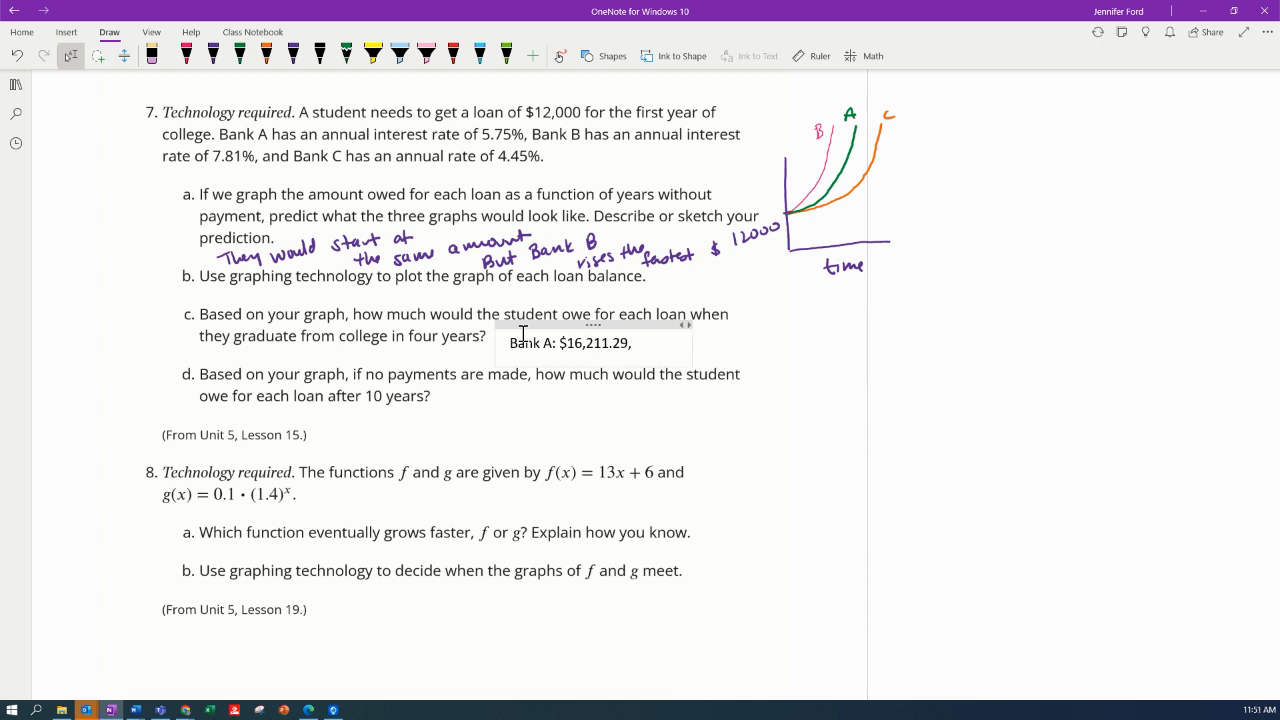
# Add 'Bank B: $15,007.31' and 'Bank C: $14,310.22' to the answer
pyautogui.write('Bank B: $')
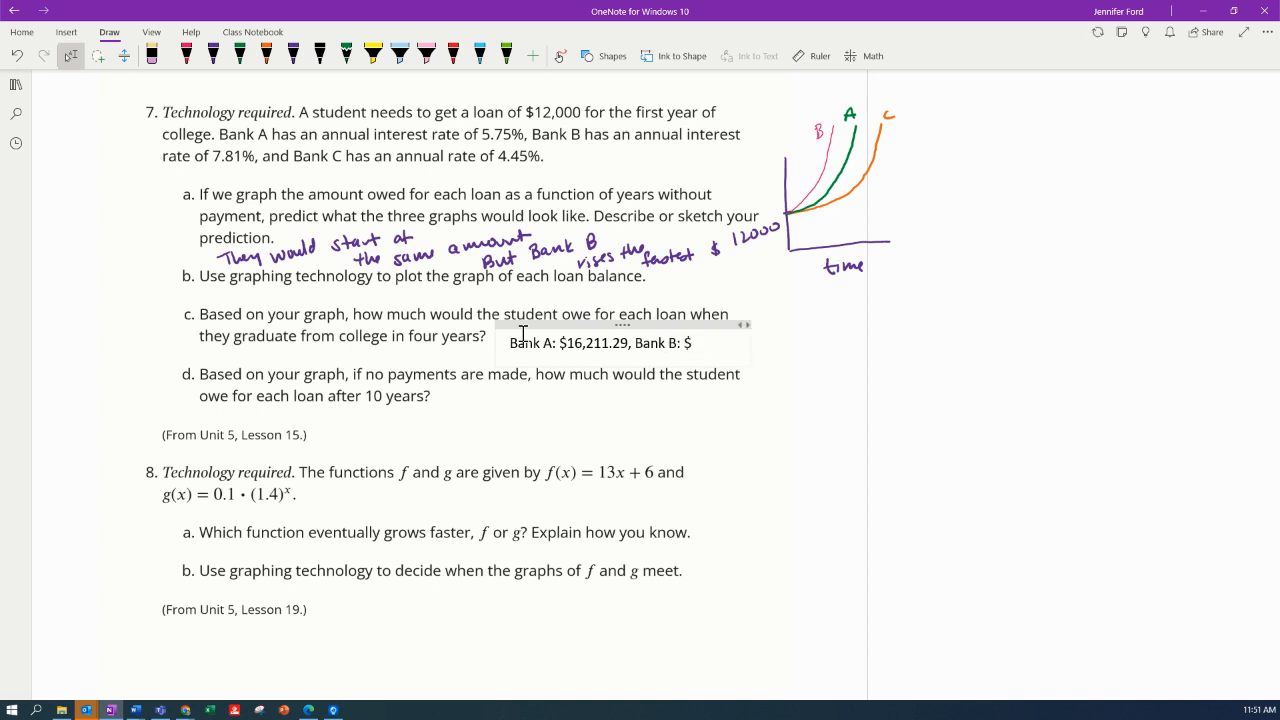
pyautogui.write('15,007.31, Bank C:')
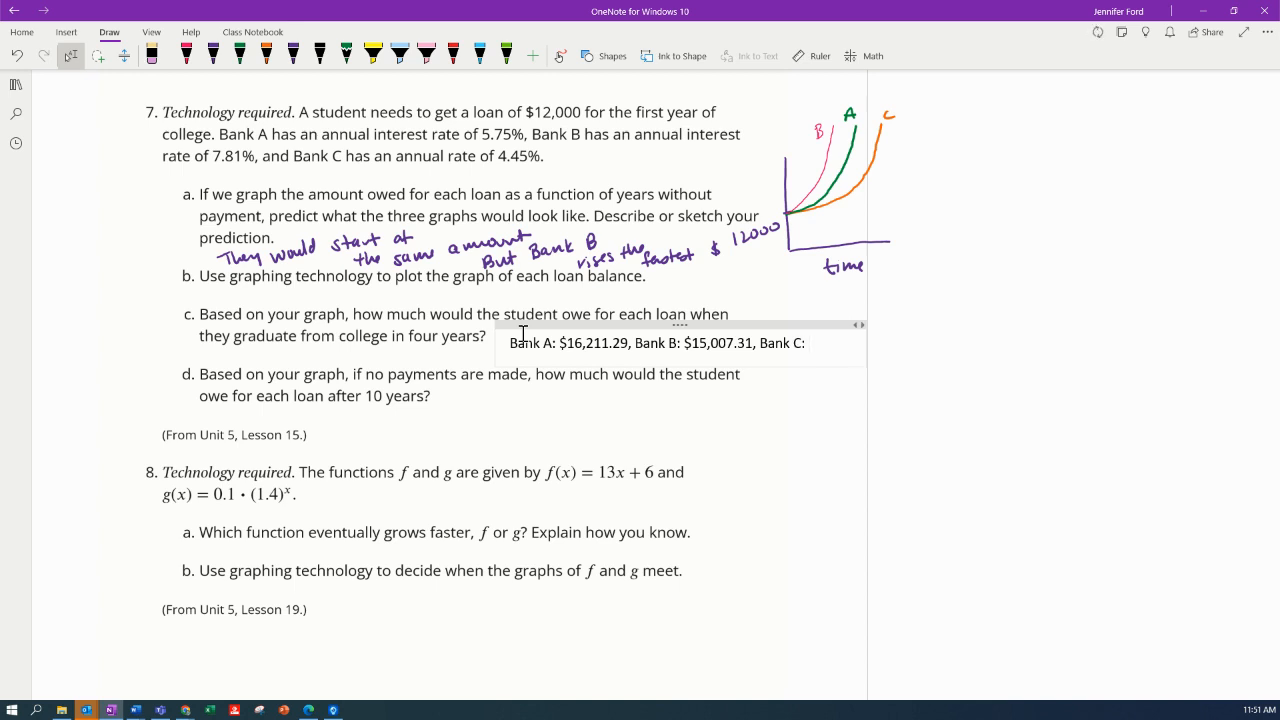
pyautogui.write('$14,')
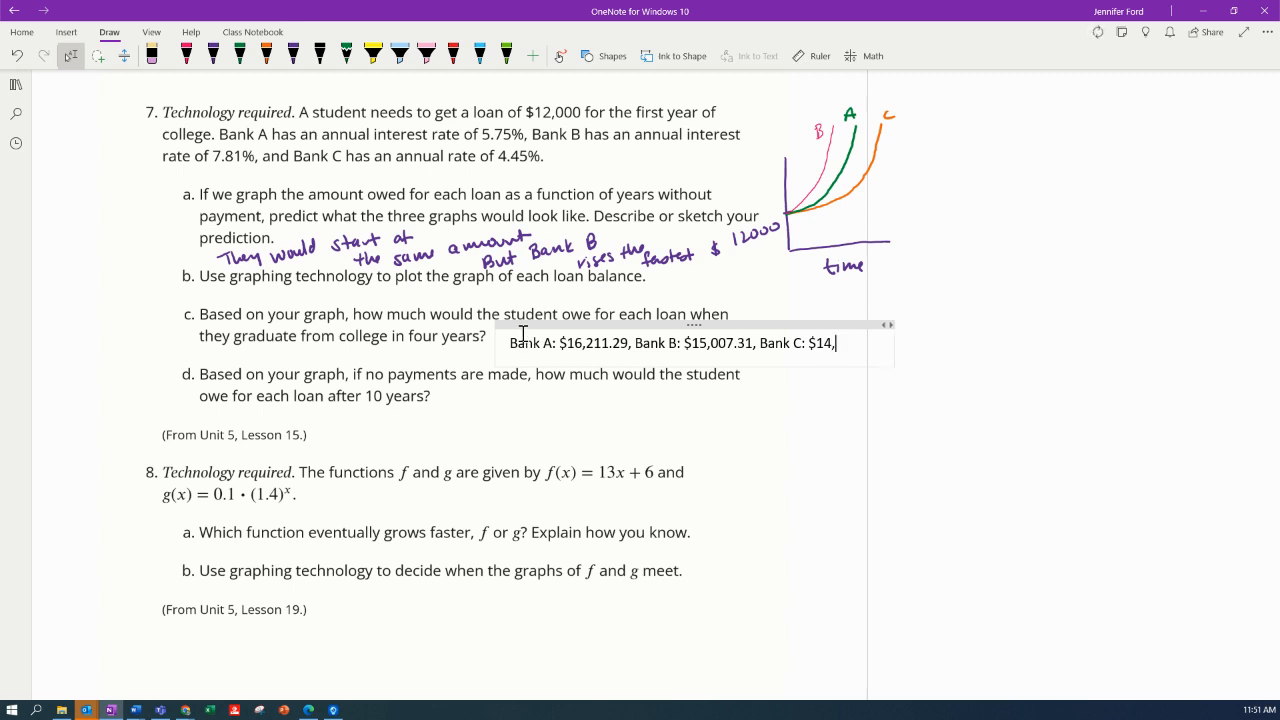
pyautogui.write('310.22')
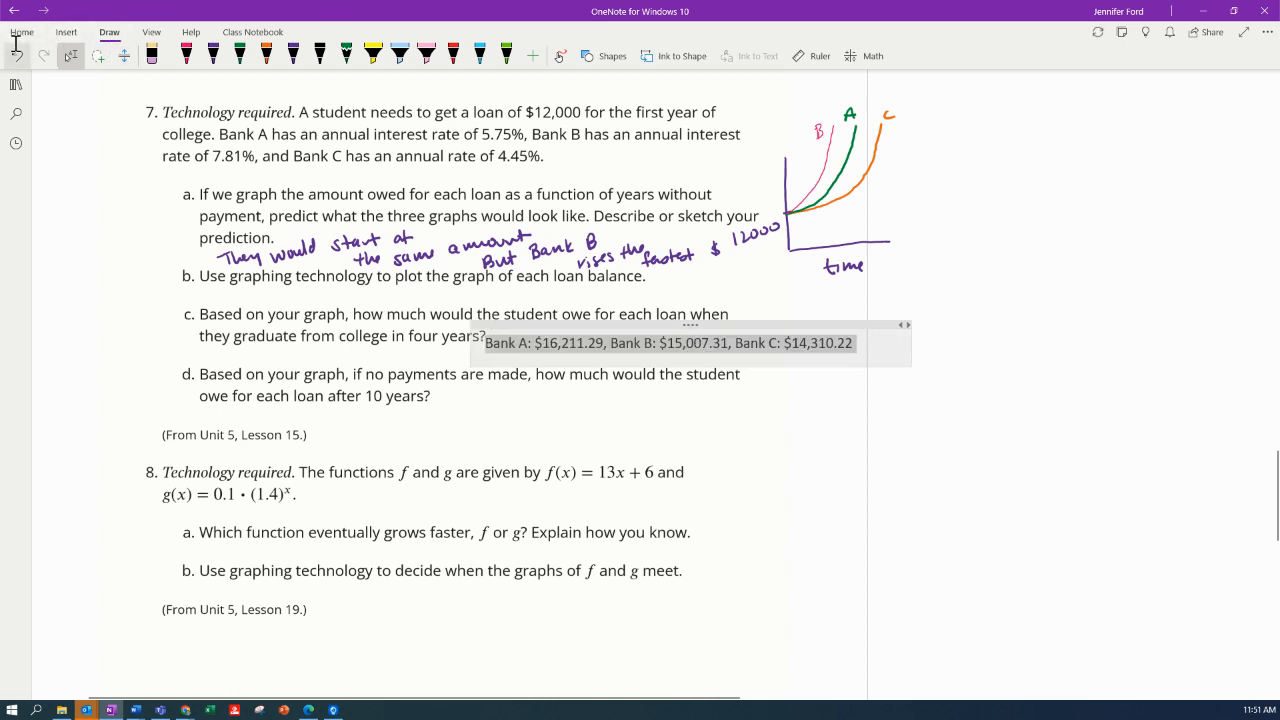
# Make part c's answer bold and purple
pyautogui.click(22, 31)
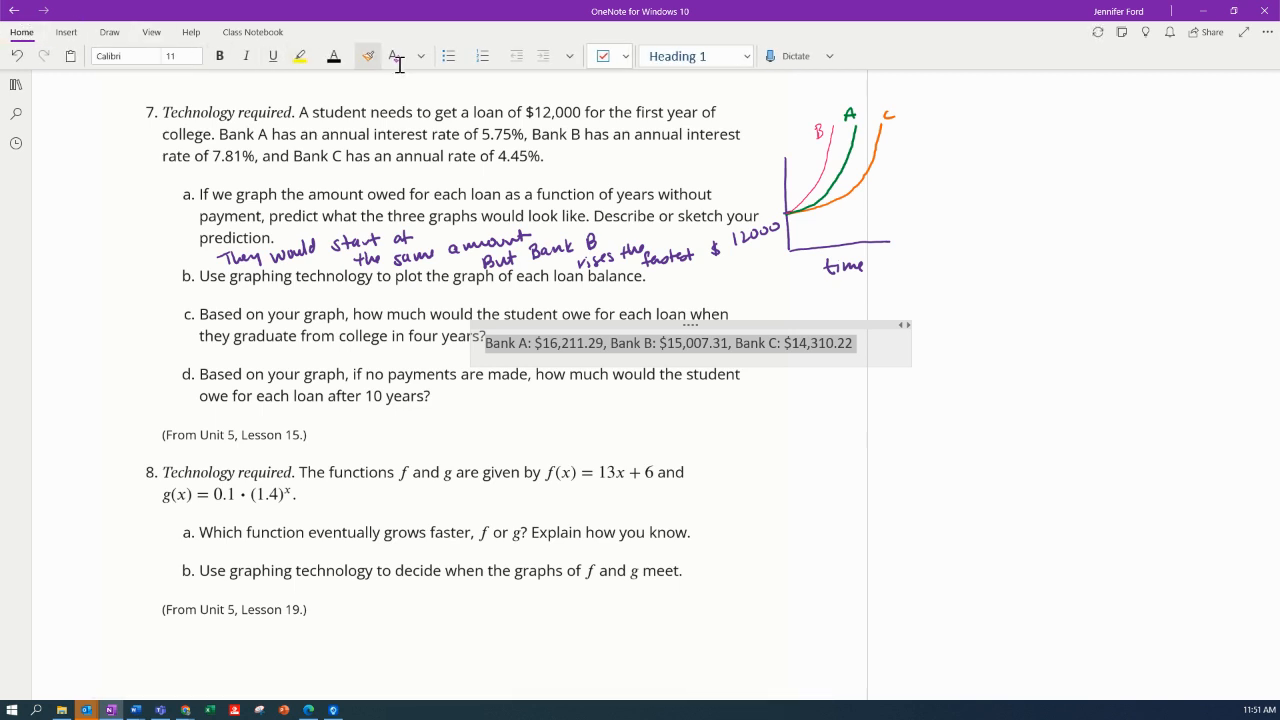
pyautogui.click(417, 55)
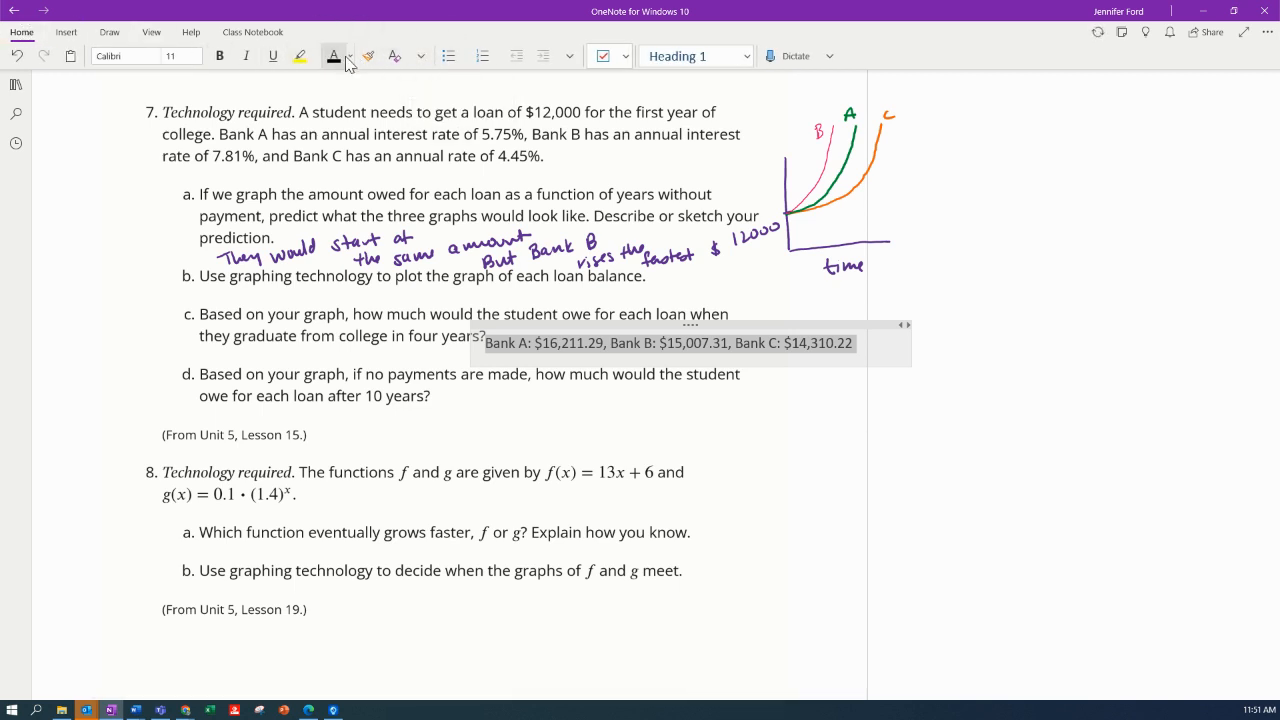
pyautogui.click(349, 56)
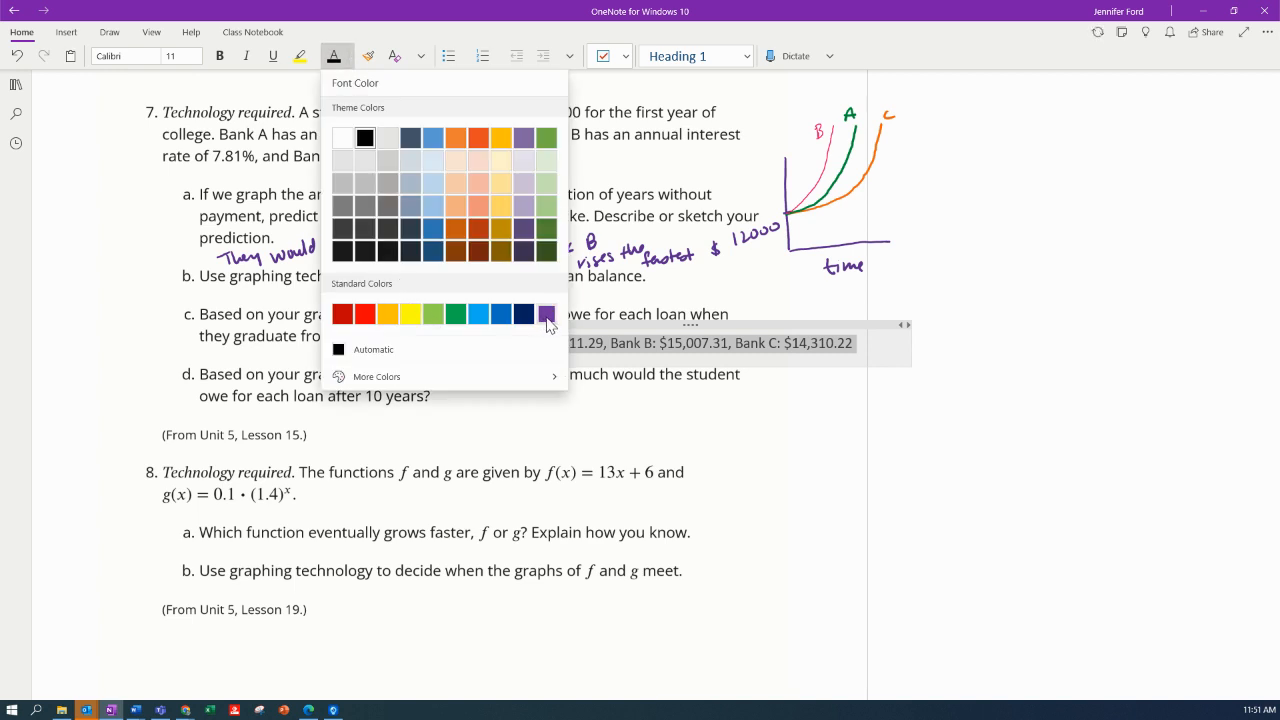
pyautogui.click(546, 314)
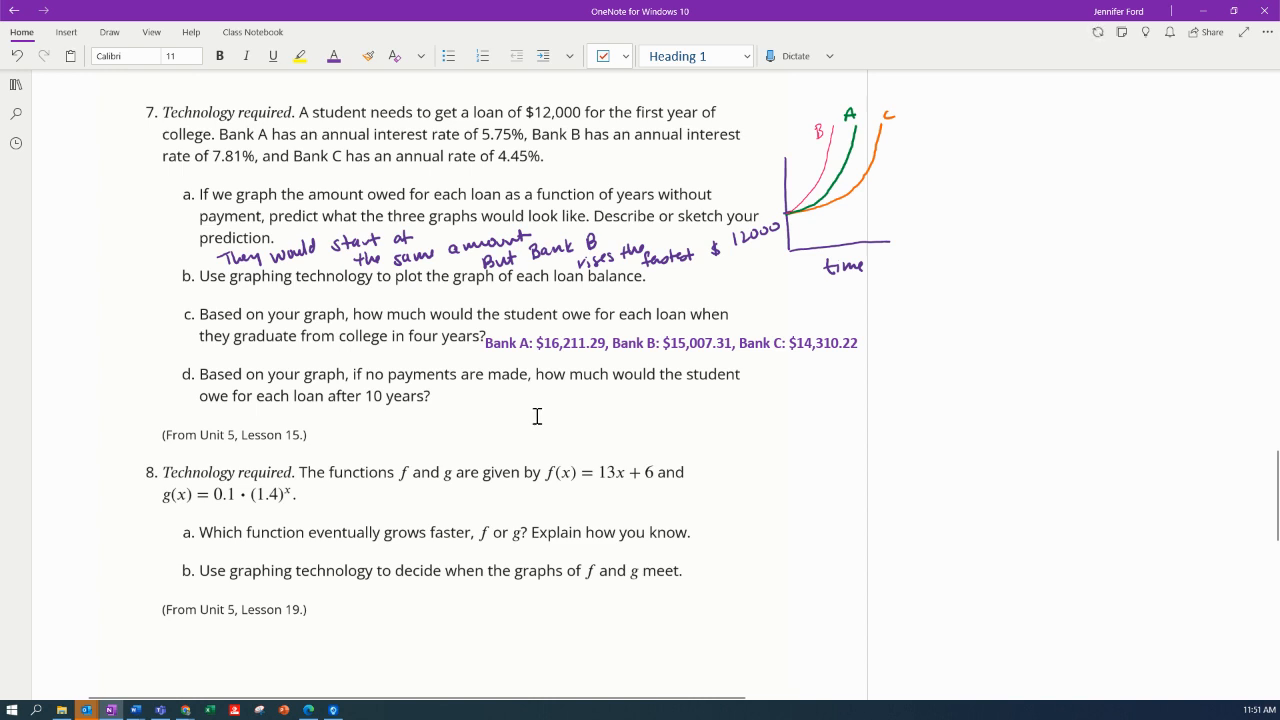
pyautogui.moveTo(202, 709)
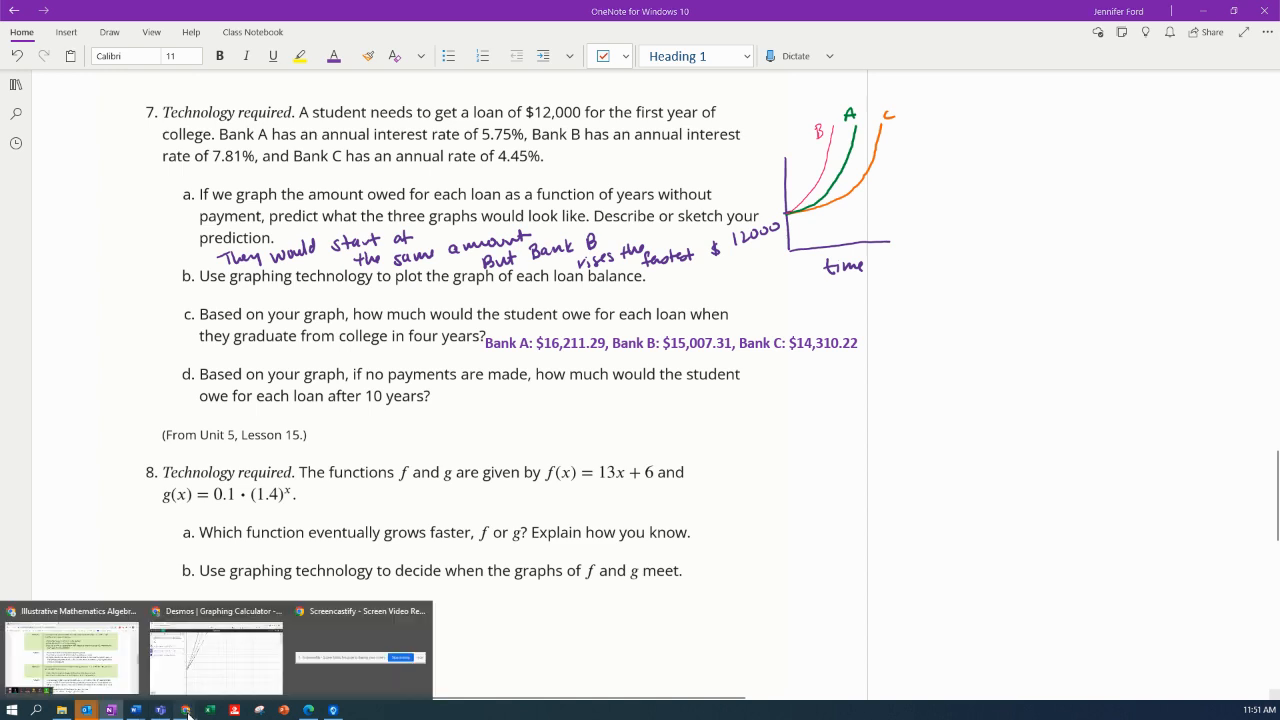
# Return to Desmos and trace Bank C's curve near year 10
pyautogui.click(216, 648)
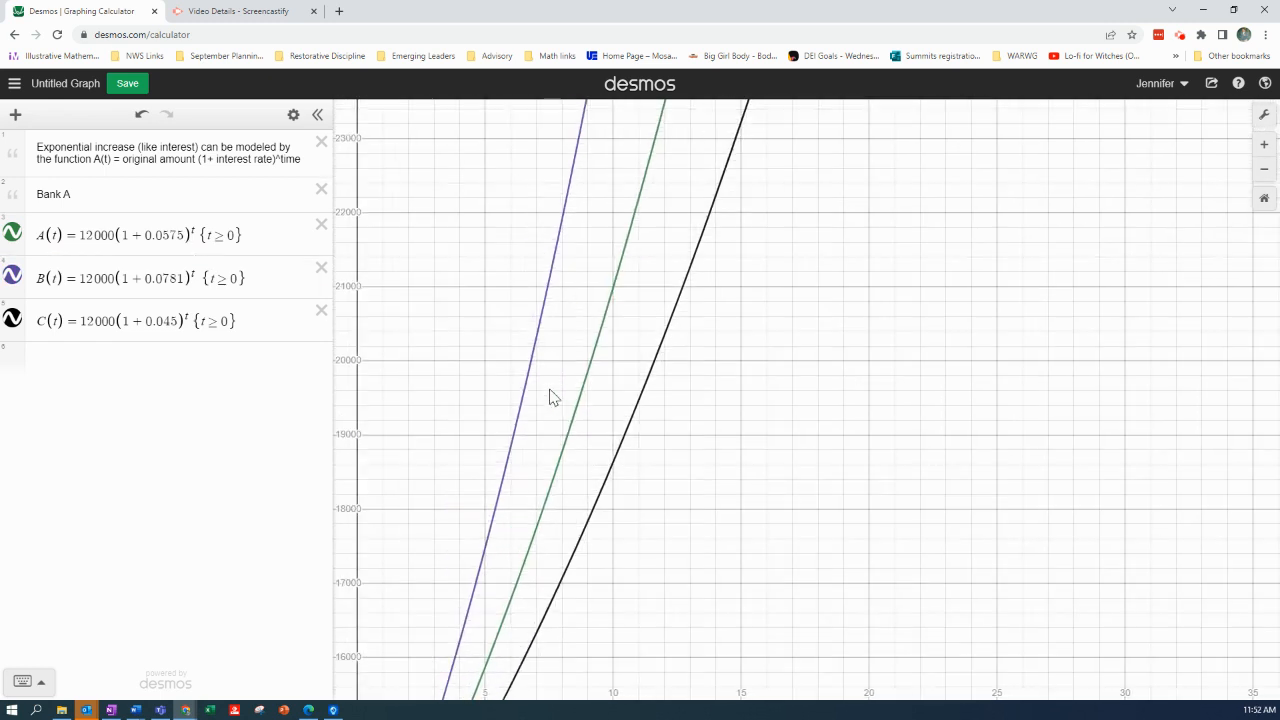
pyautogui.moveTo(612, 476)
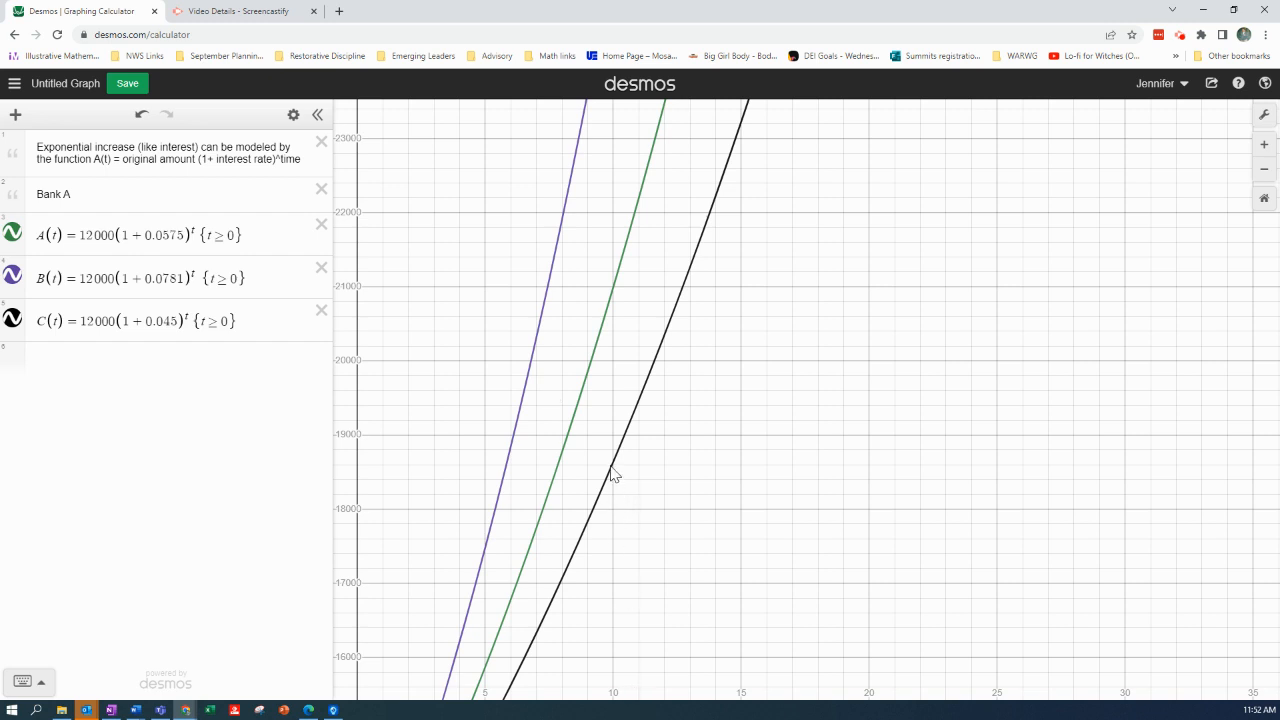
pyautogui.click(609, 471)
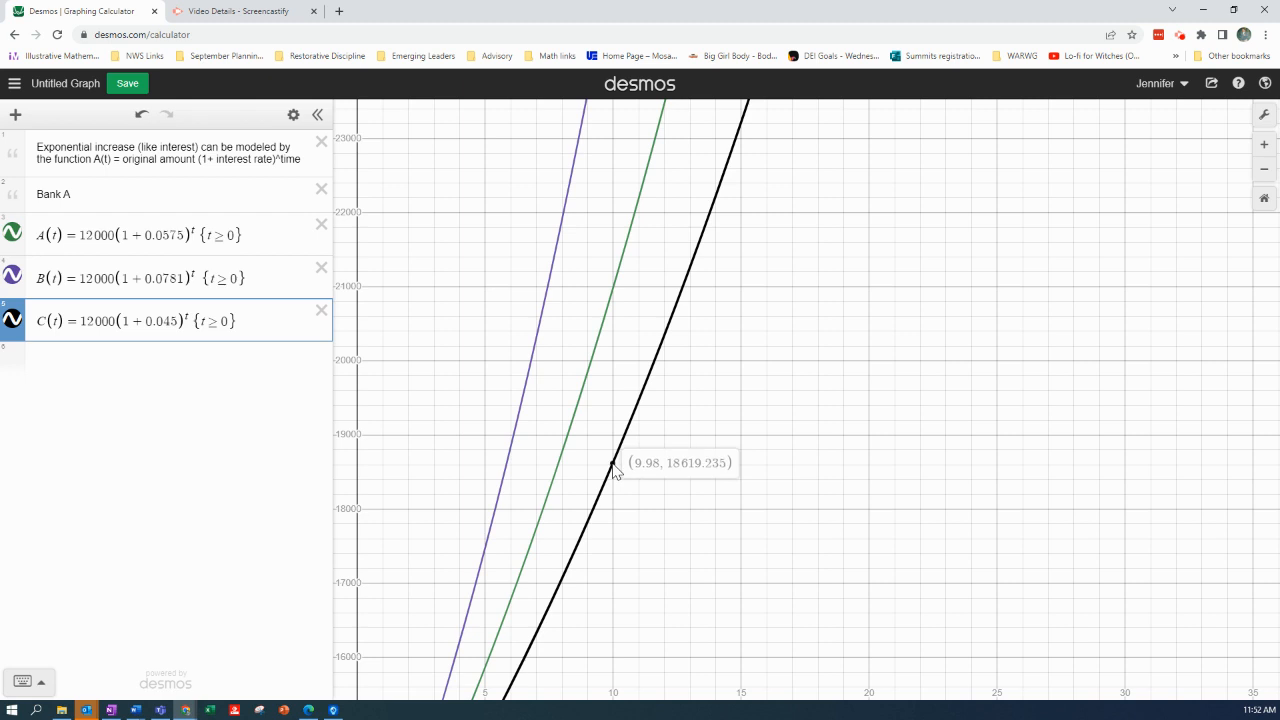
pyautogui.moveTo(614, 470)
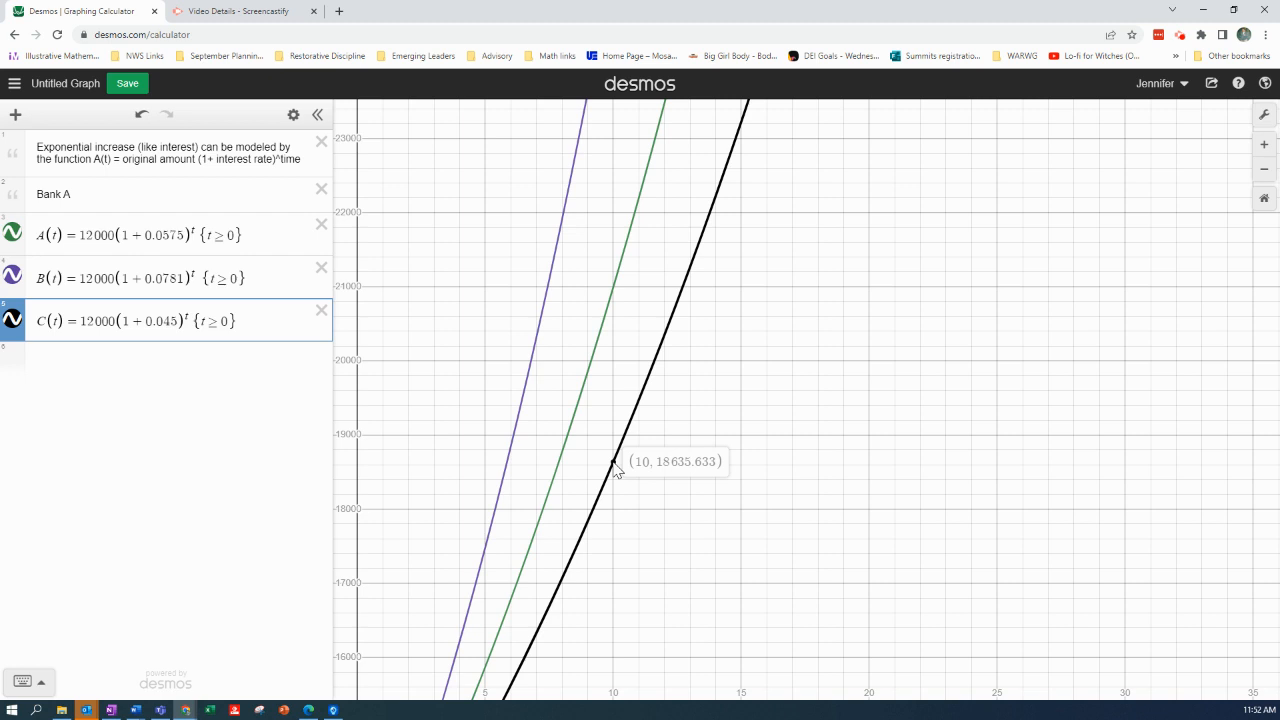
pyautogui.moveTo(617, 472)
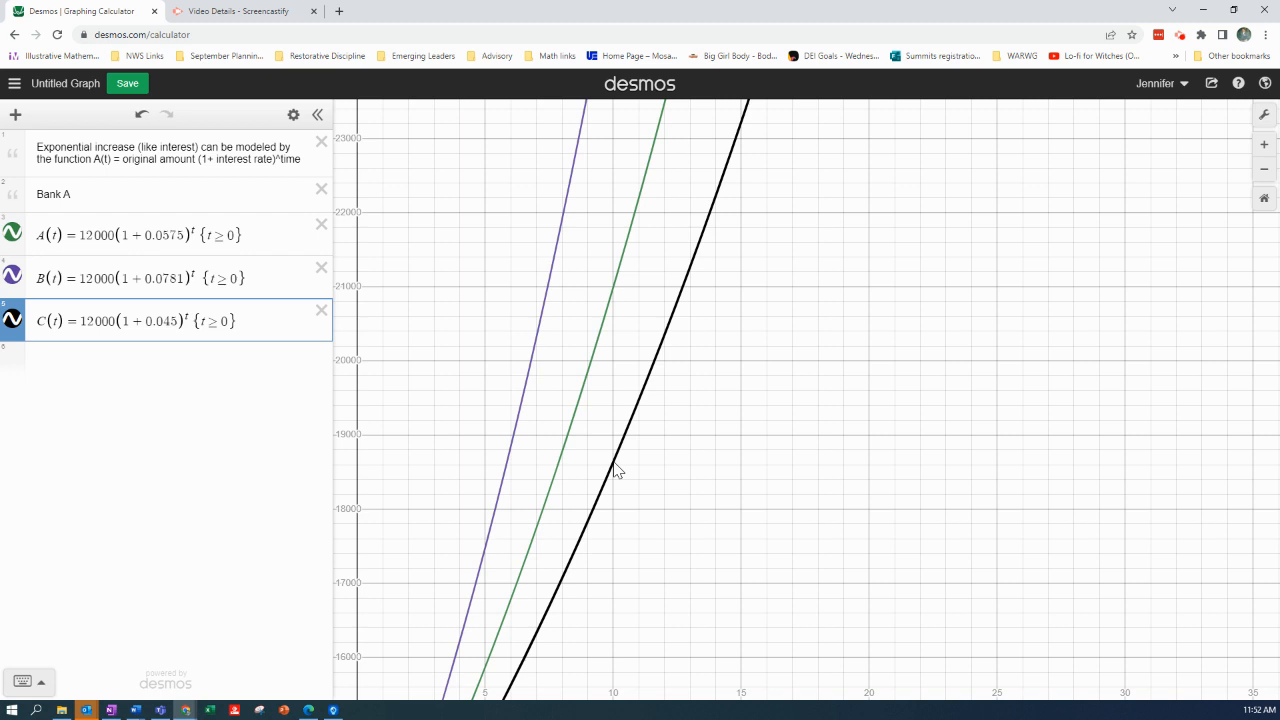
pyautogui.moveTo(652, 276)
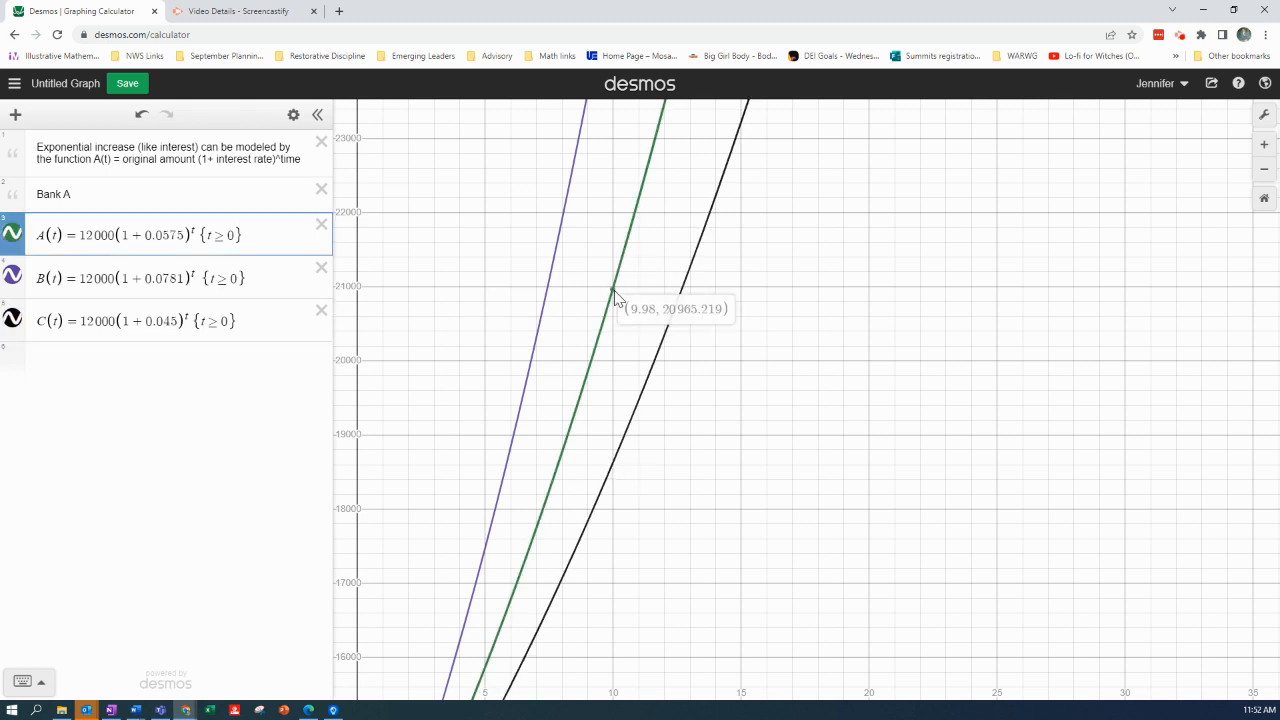
pyautogui.moveTo(618, 298)
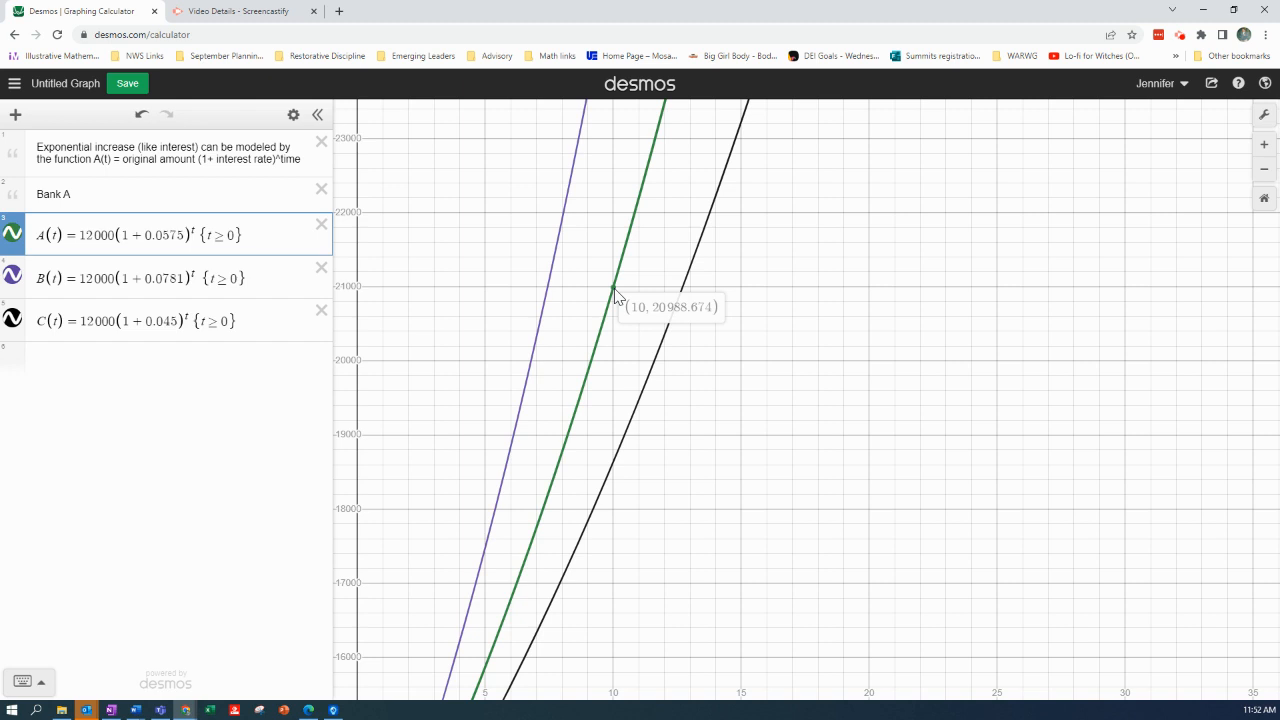
pyautogui.moveTo(617, 296)
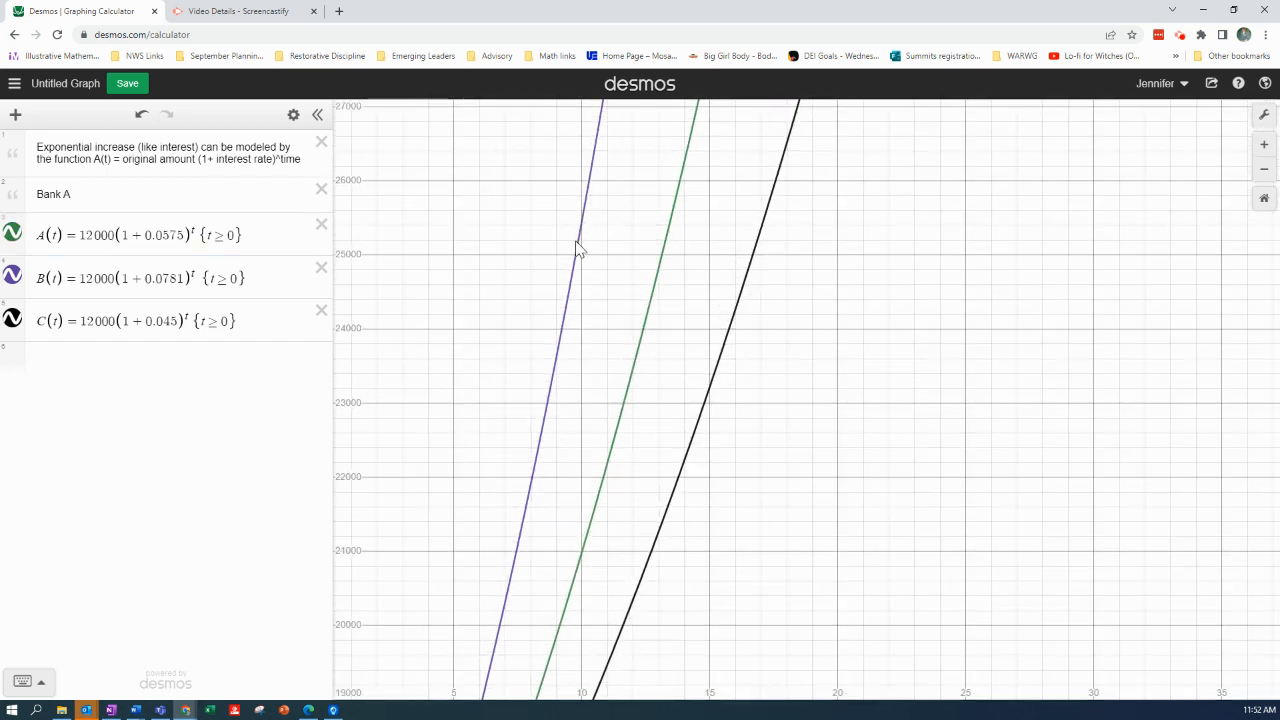
# Trace Bank B's loan curve near year 10 to read a balance of about 25,416.66
pyautogui.click(581, 236)
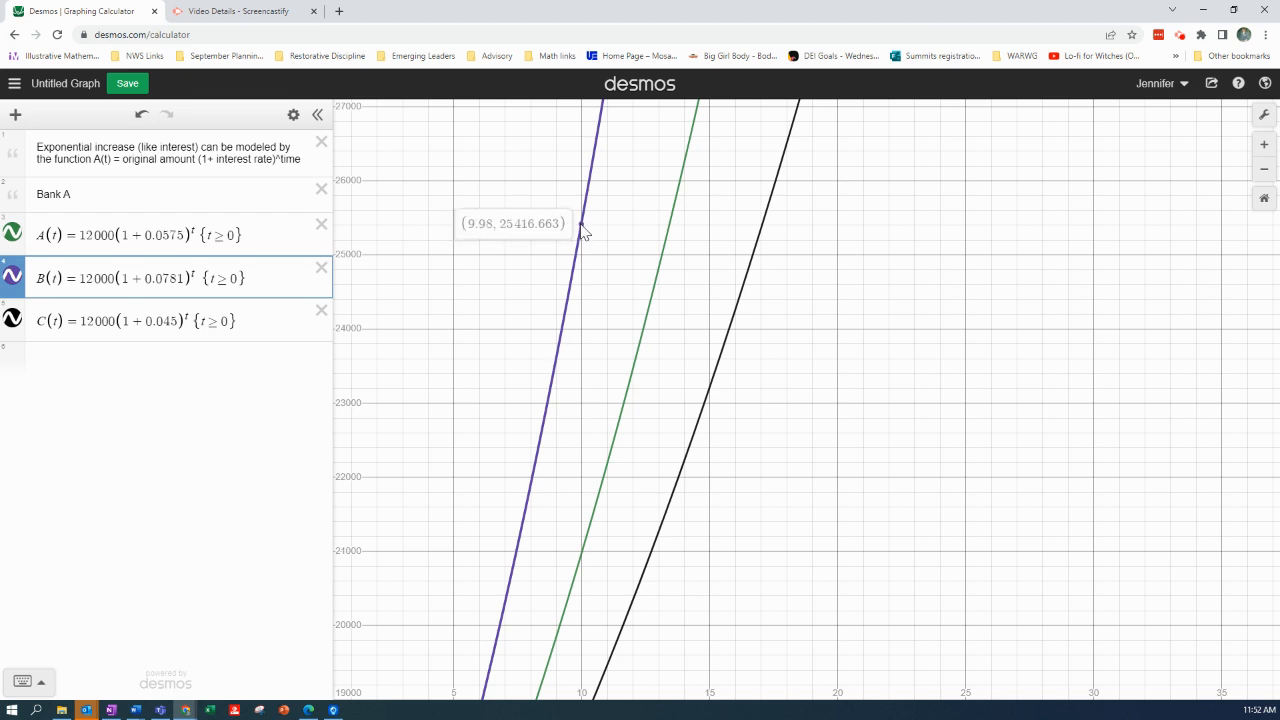
pyautogui.moveTo(582, 228)
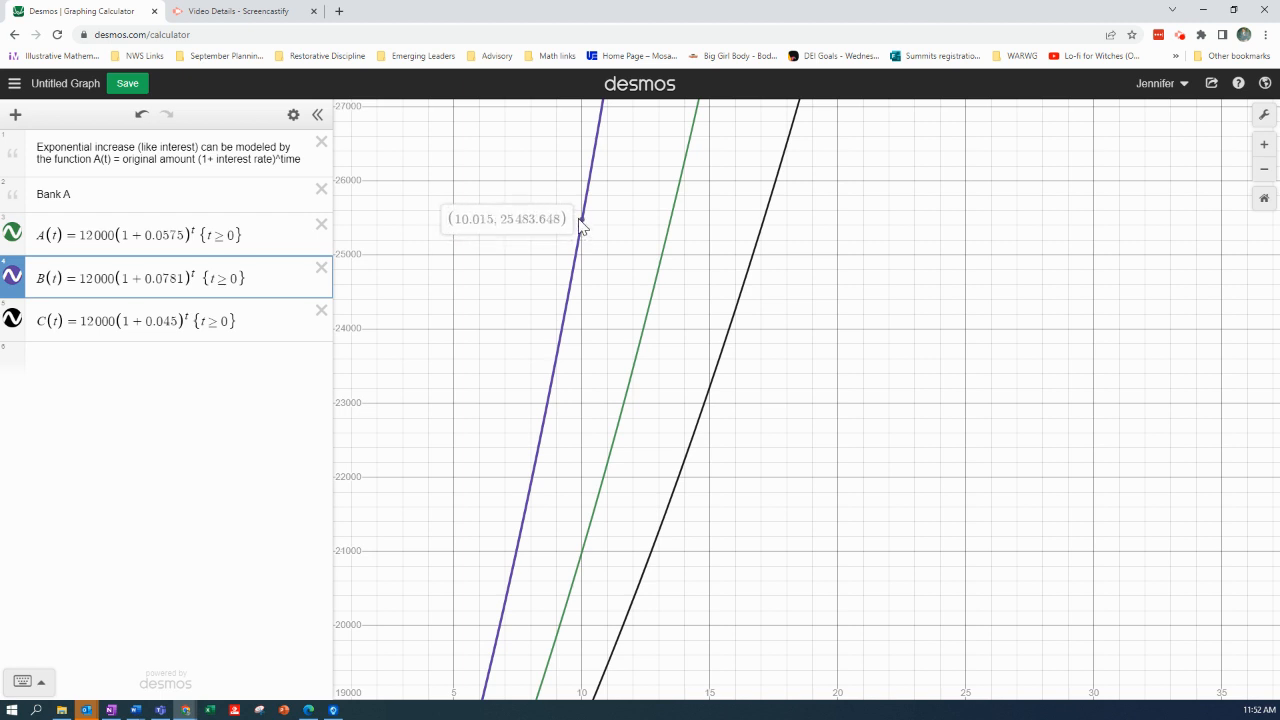
pyautogui.moveTo(582, 230)
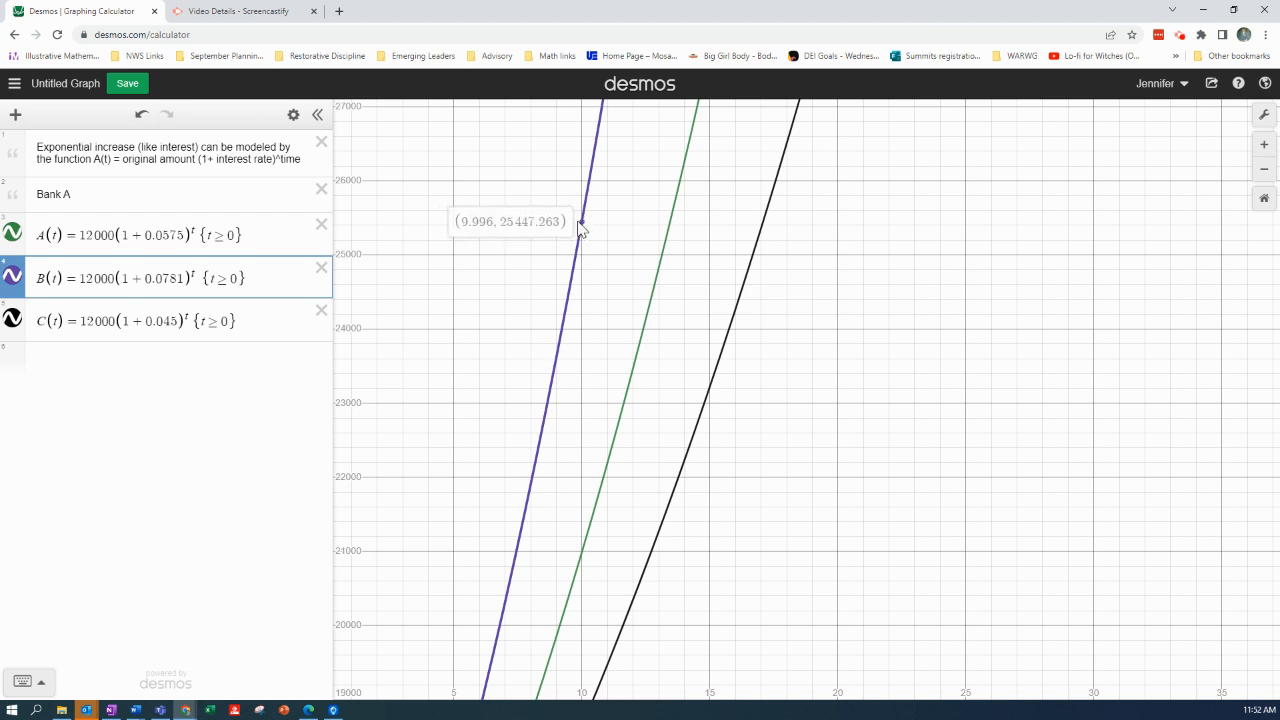
pyautogui.moveTo(586, 228)
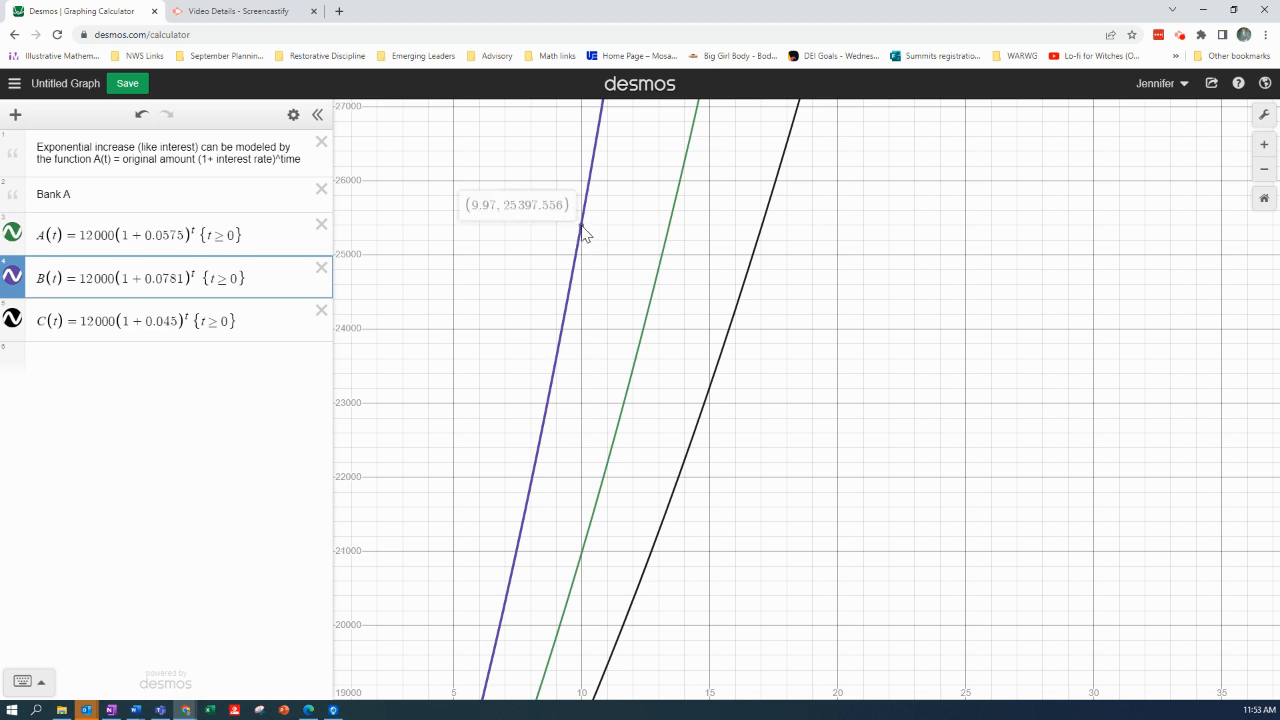
pyautogui.moveTo(586, 232)
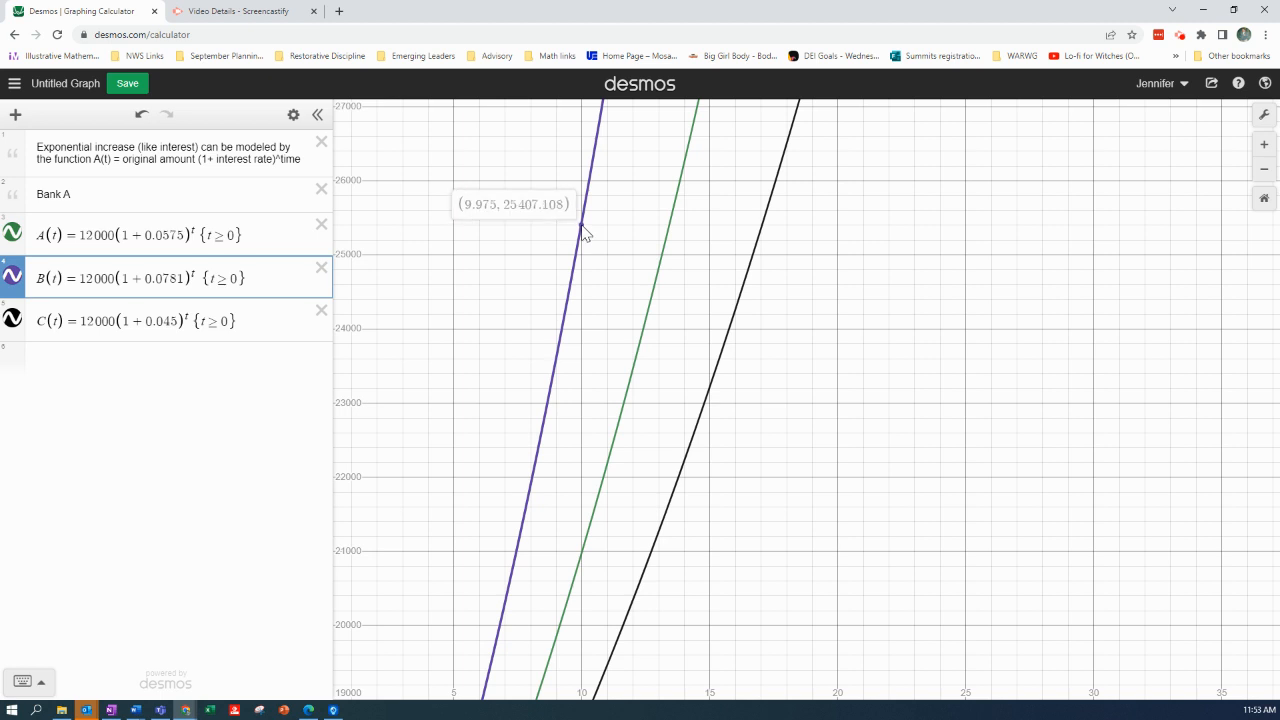
pyautogui.moveTo(585, 232)
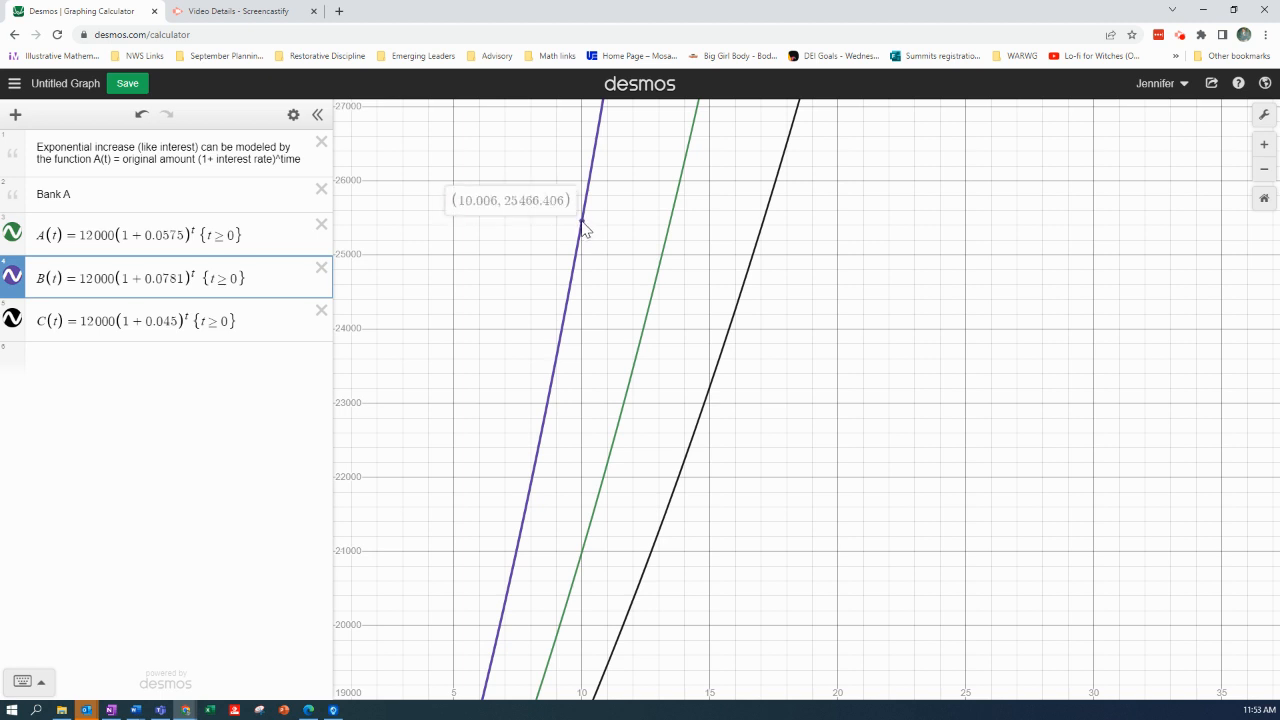
pyautogui.moveTo(584, 228)
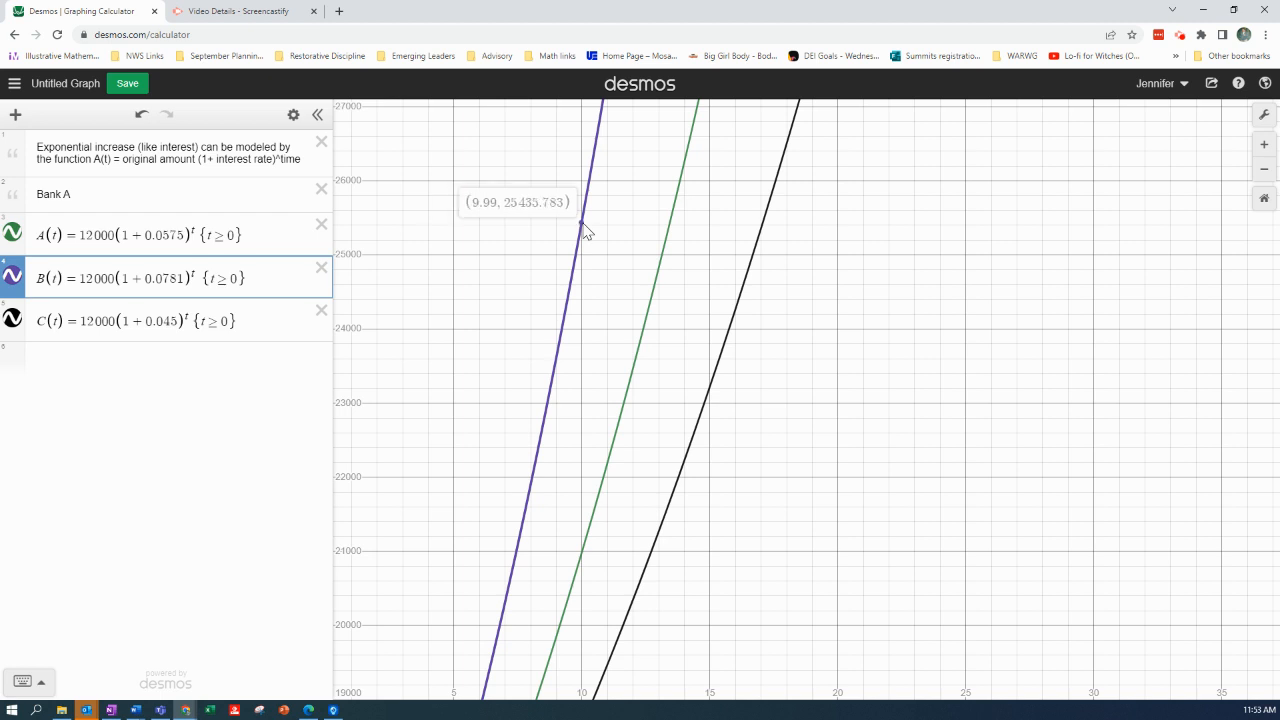
pyautogui.moveTo(586, 230)
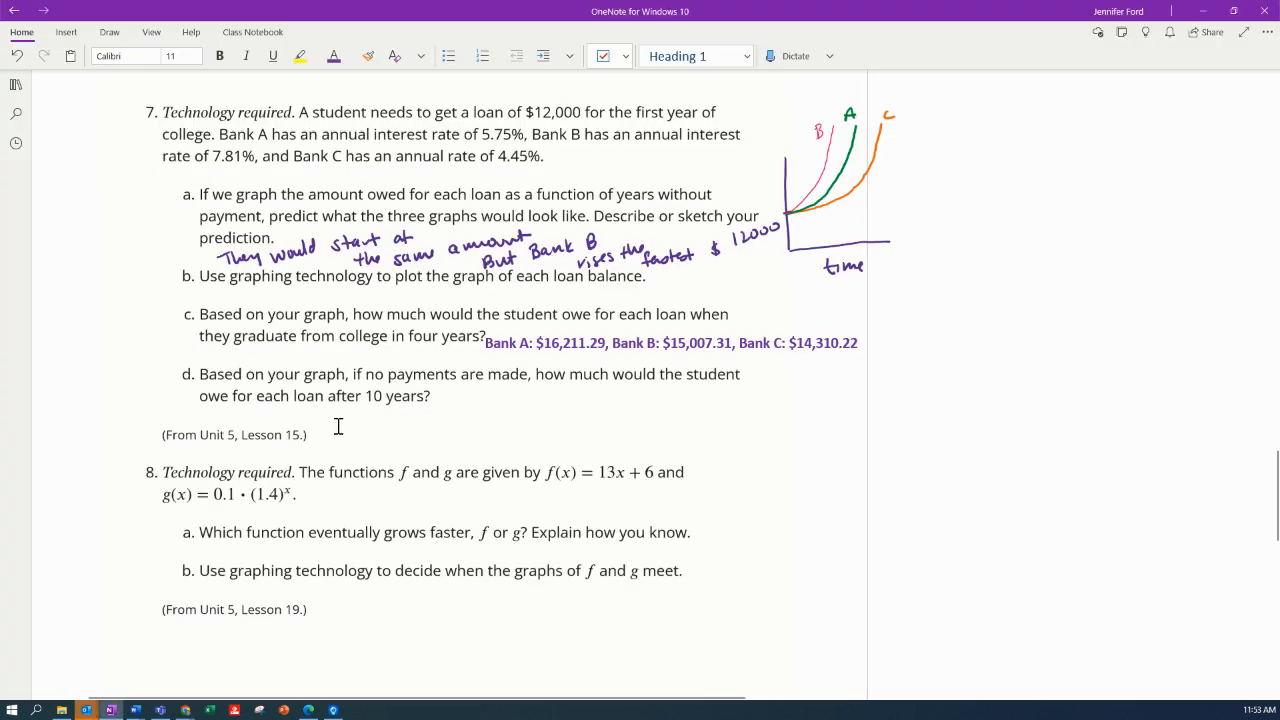
pyautogui.moveTo(336, 418)
pyautogui.write('Bank A')
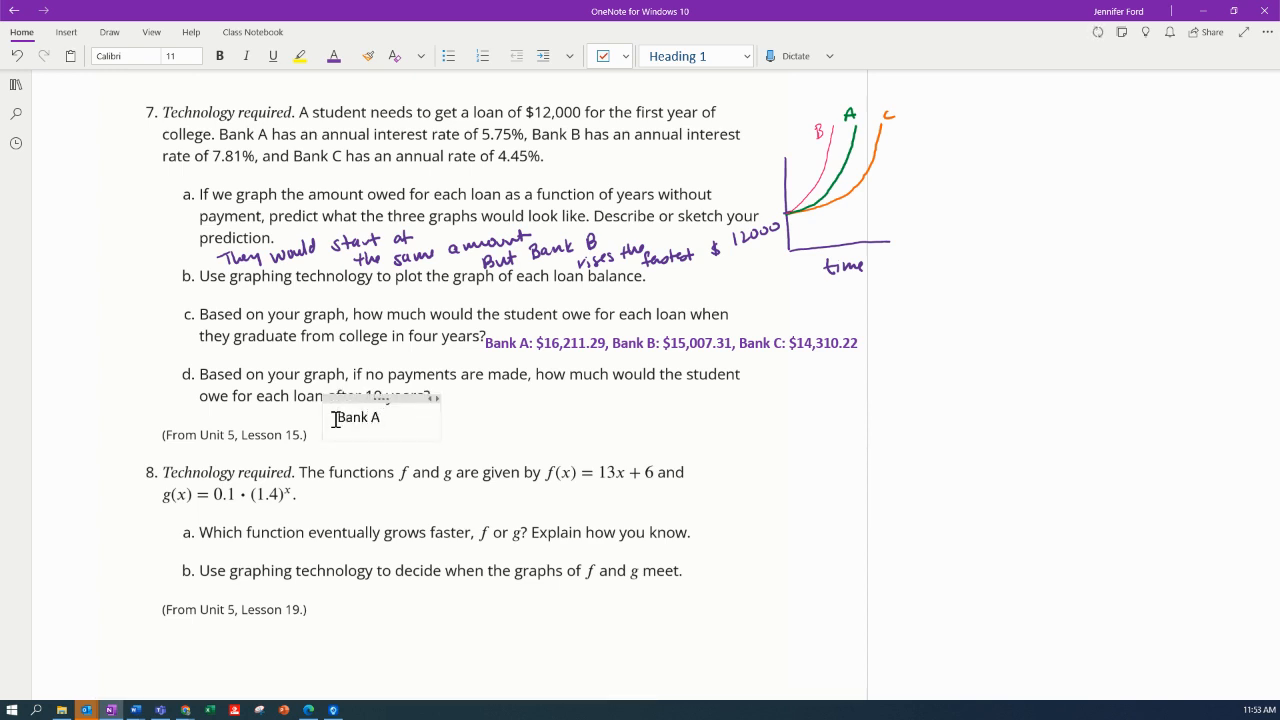
# Begin part d's answer with Bank A's ten-year balance of $25,454.92
pyautogui.write(':')
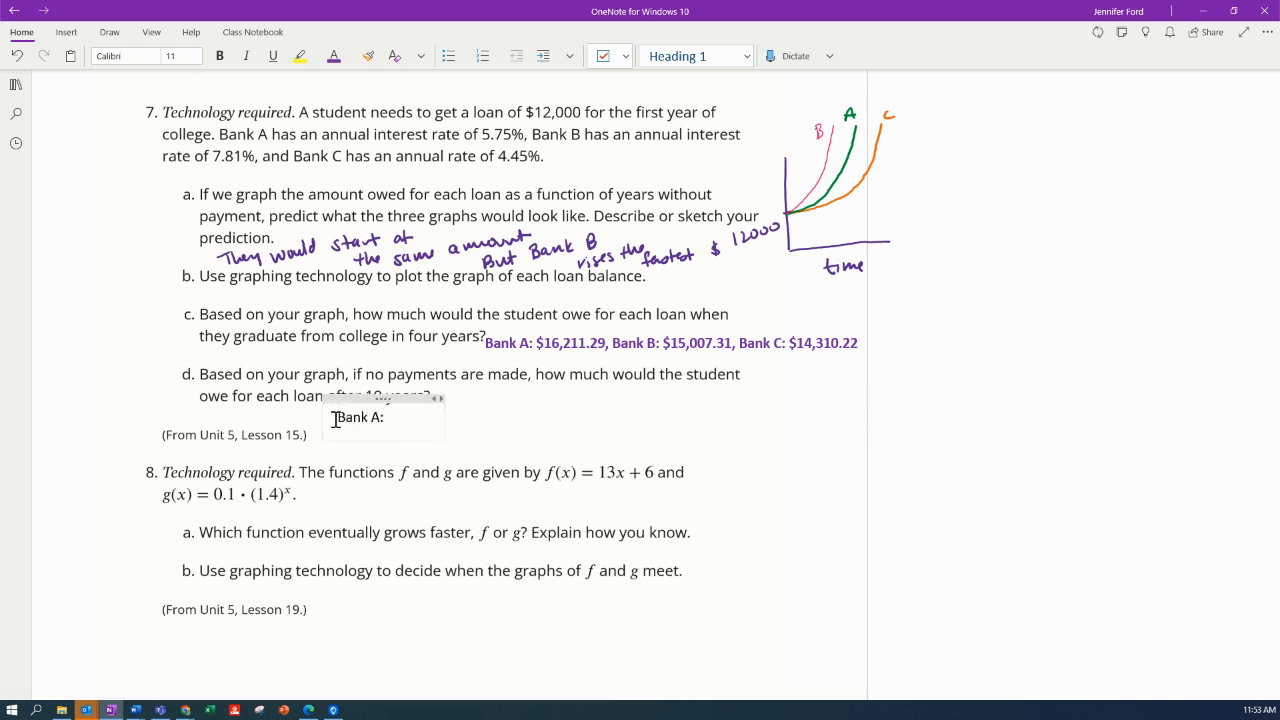
pyautogui.write('$')
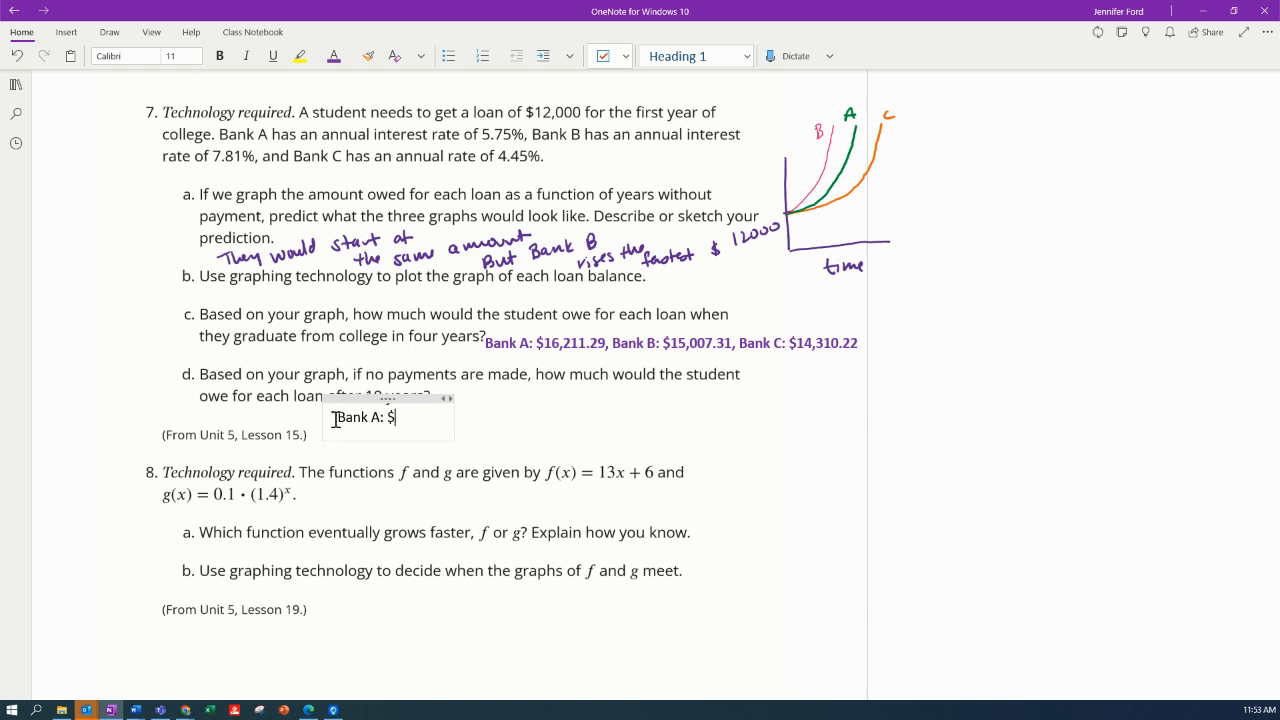
pyautogui.write('25,')
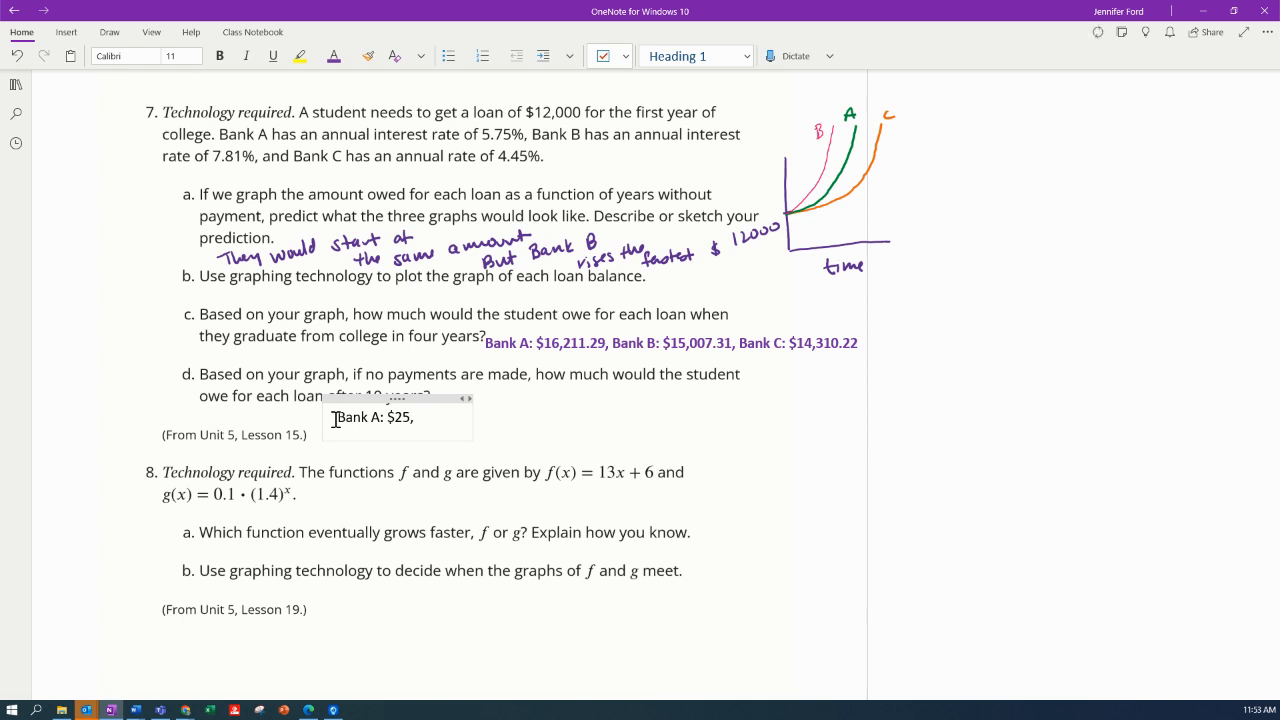
pyautogui.write('454.9')
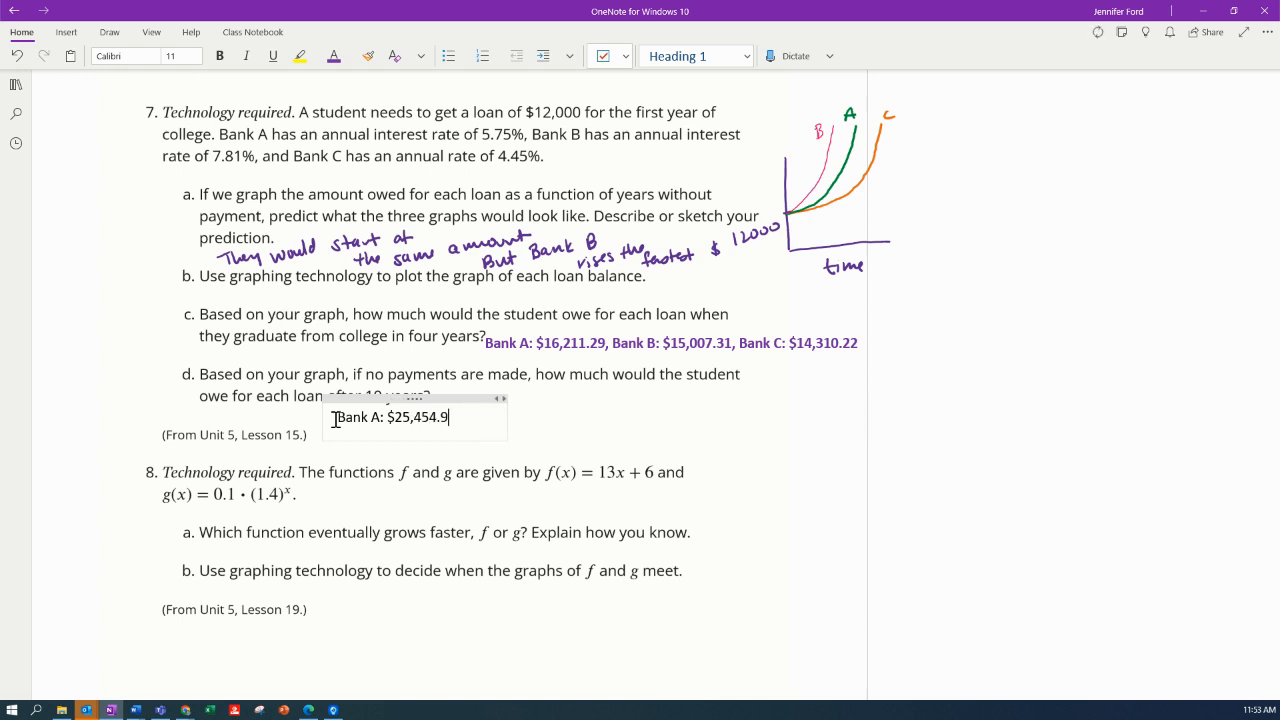
pyautogui.write('2')
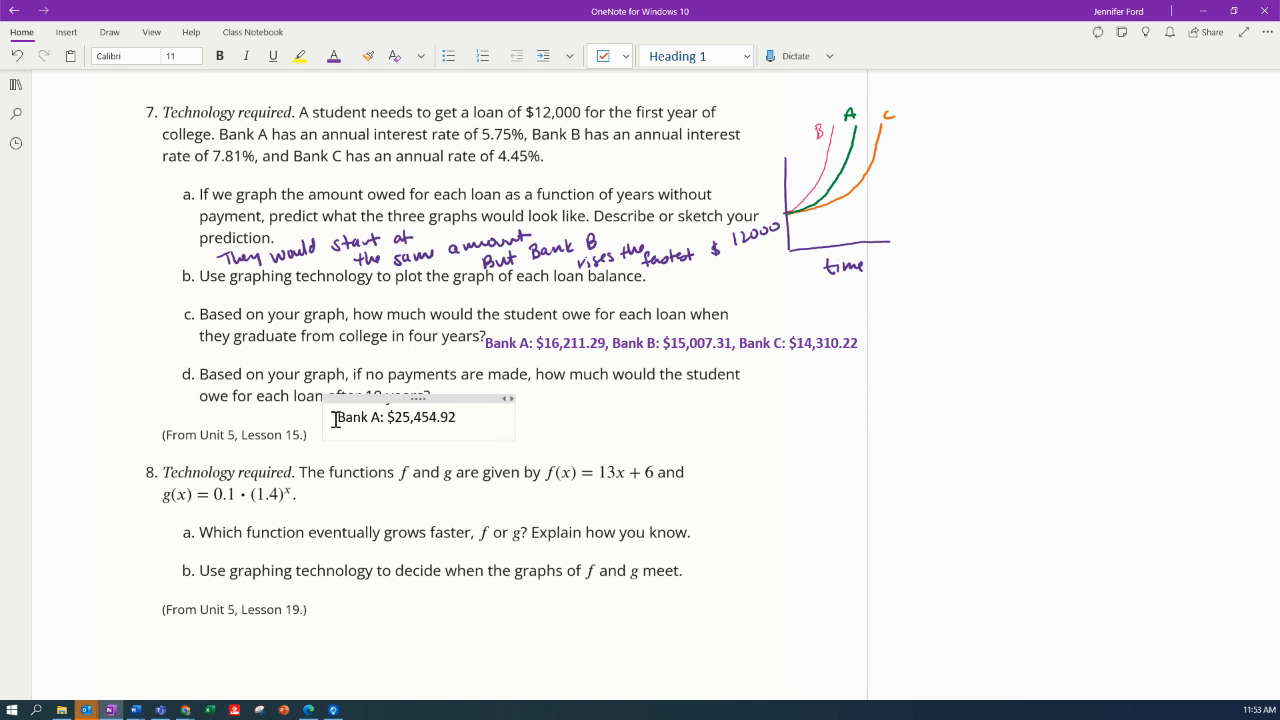
pyautogui.write(', Bank')
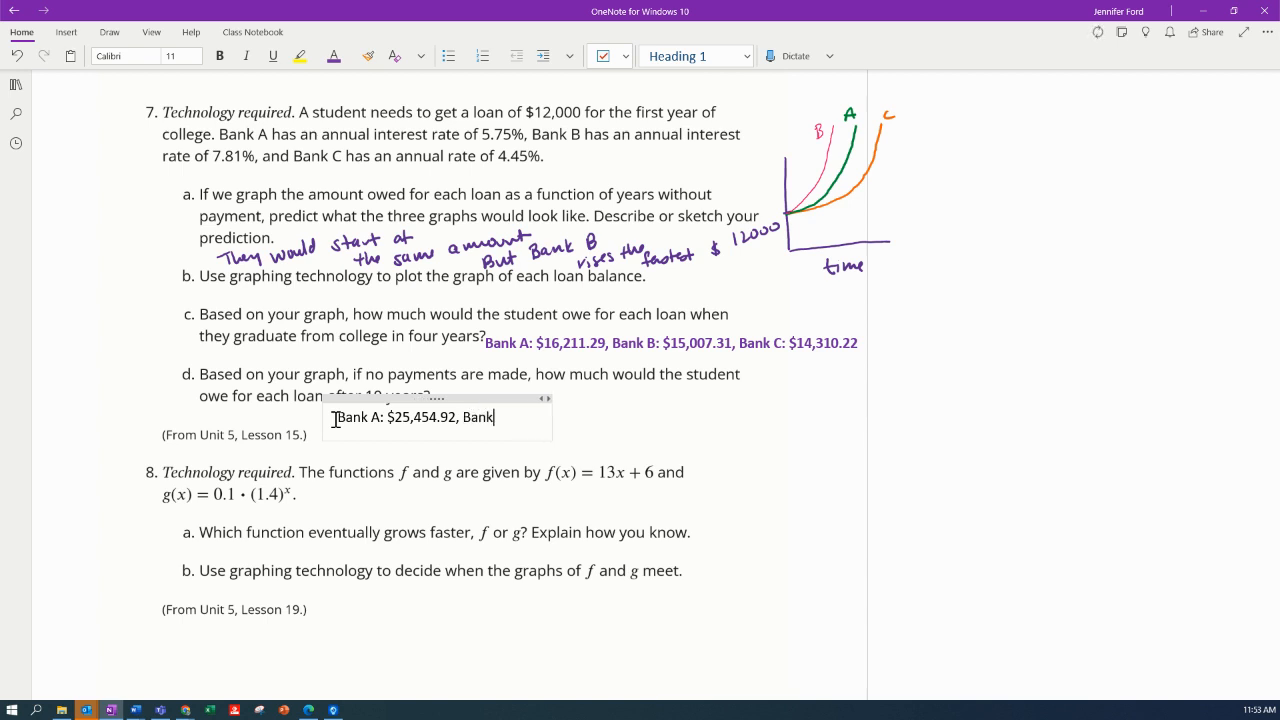
pyautogui.write('B:')
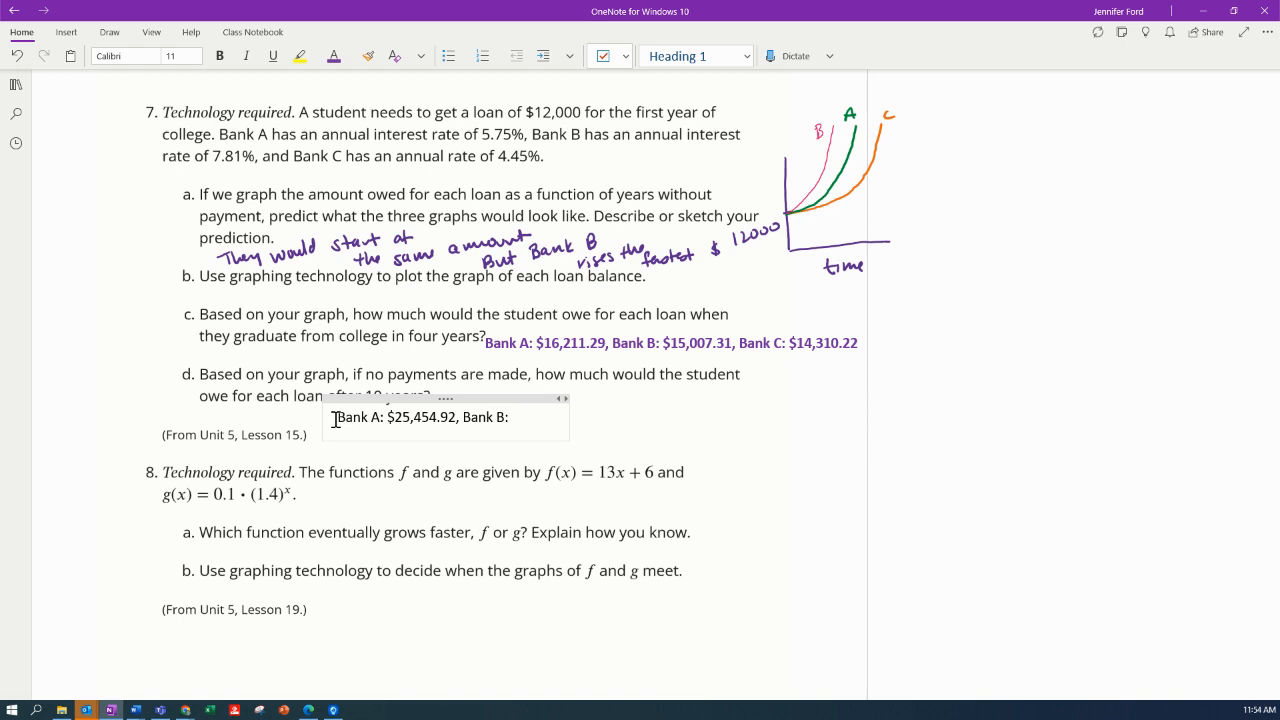
# Add Bank B's ten-year balance of $20,988.67
pyautogui.write('$')
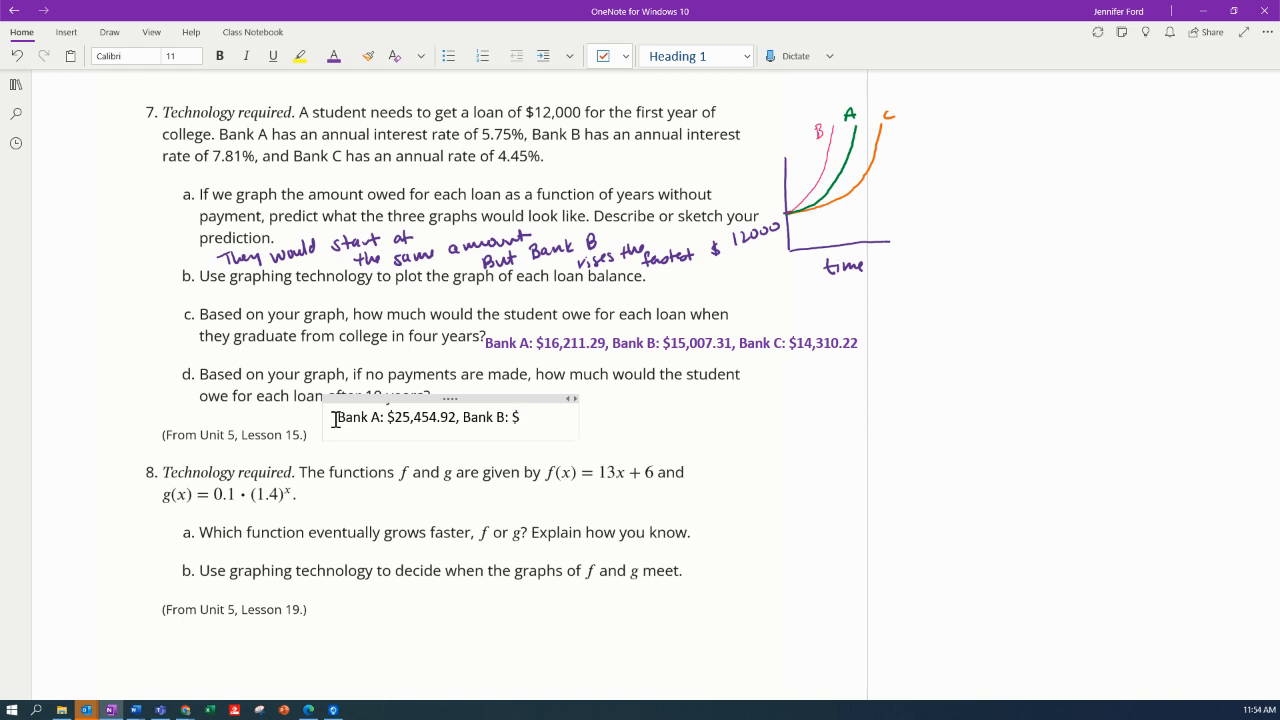
pyautogui.write('20,')
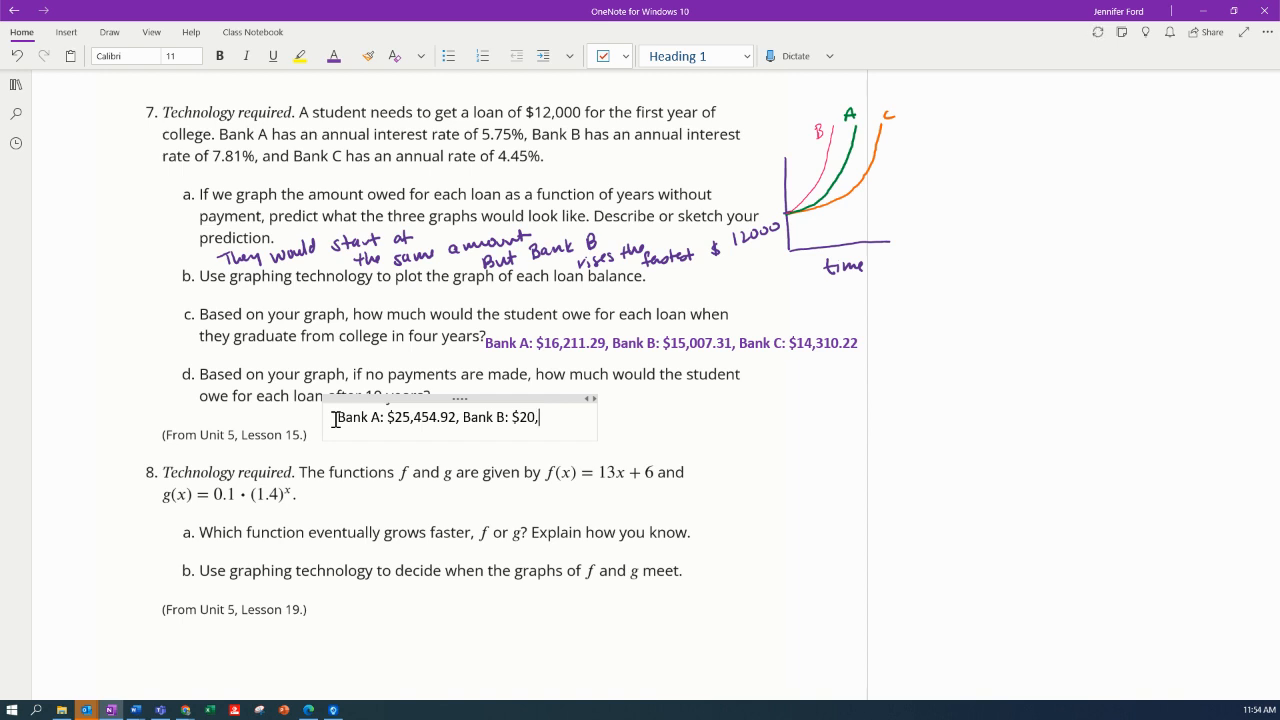
pyautogui.write('988')
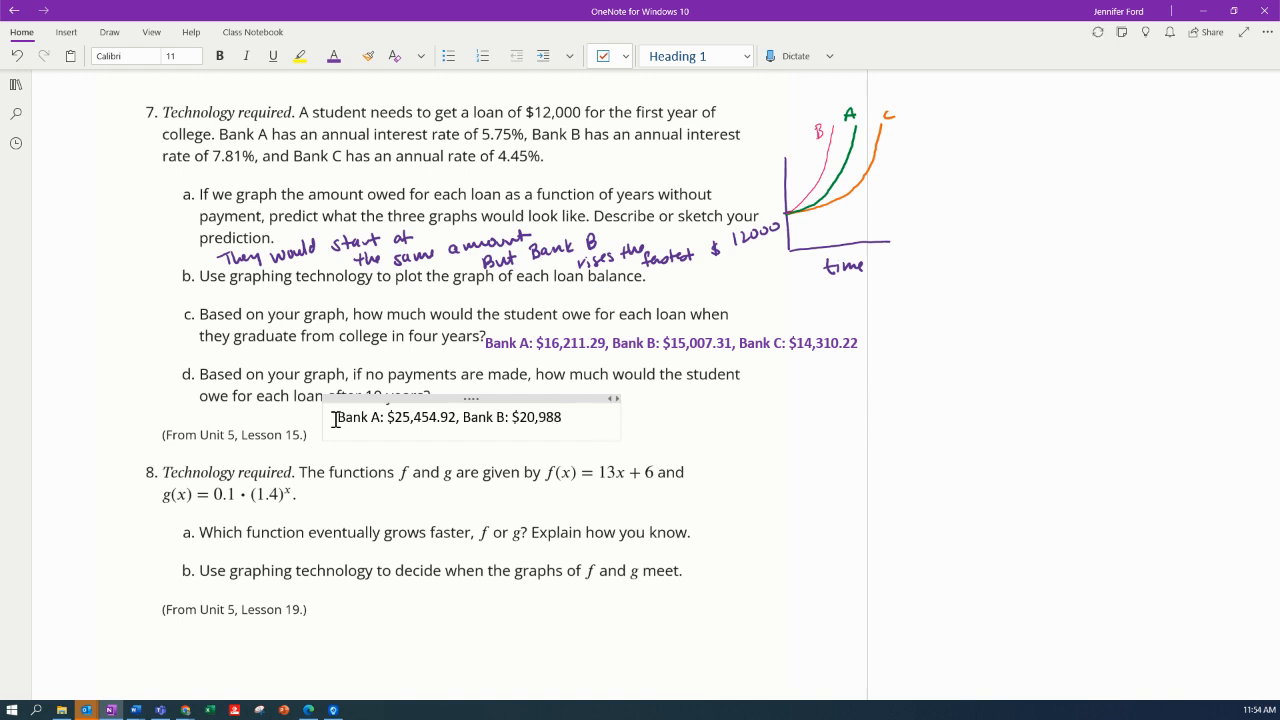
pyautogui.write('.')
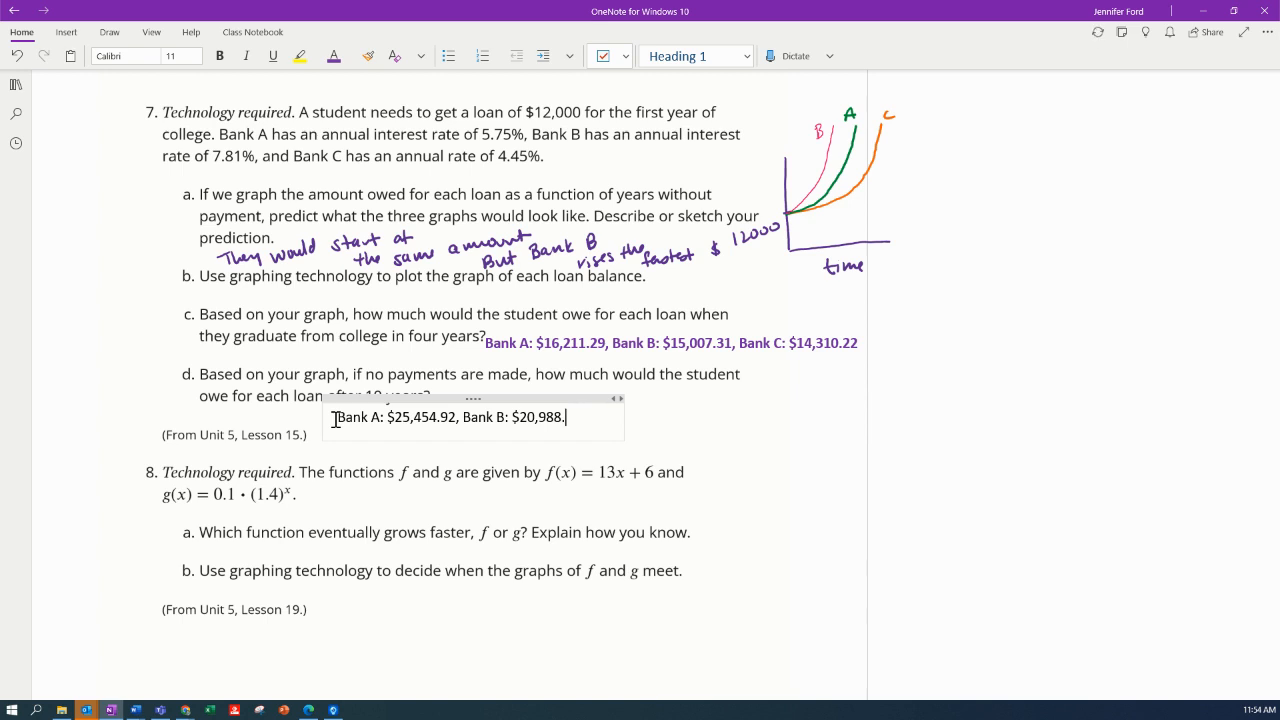
pyautogui.write('.67')
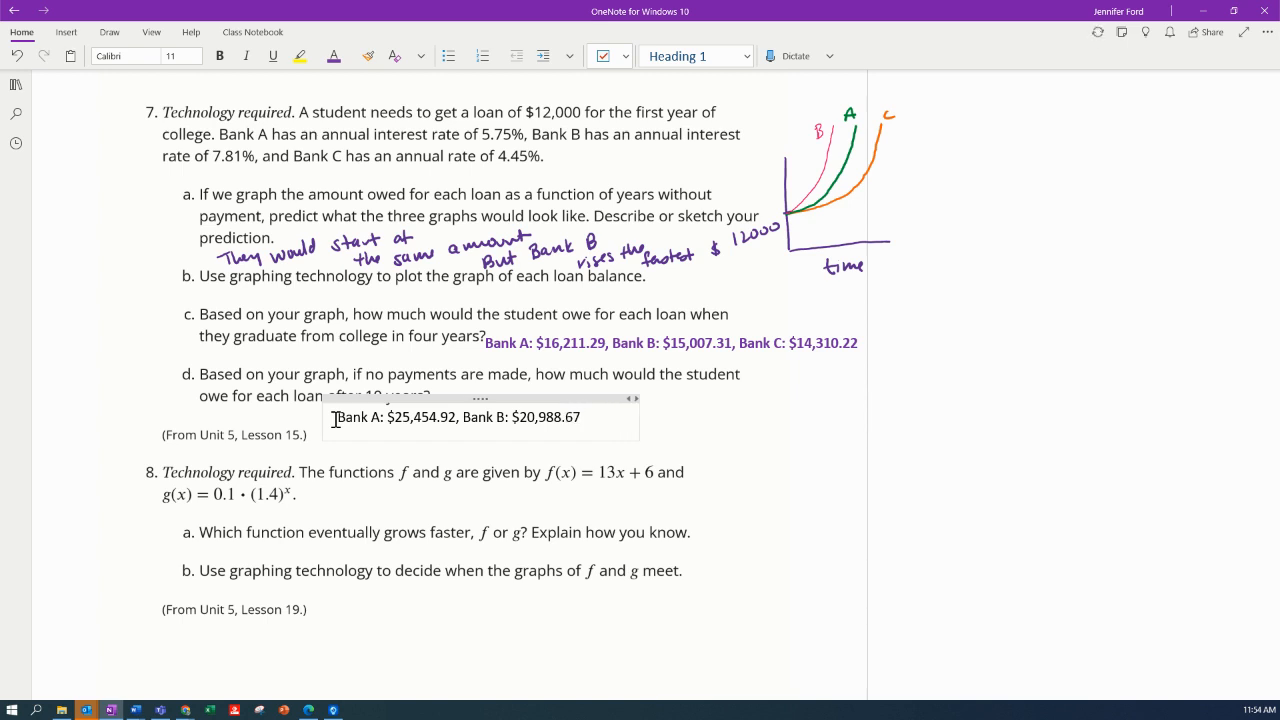
pyautogui.write(',')
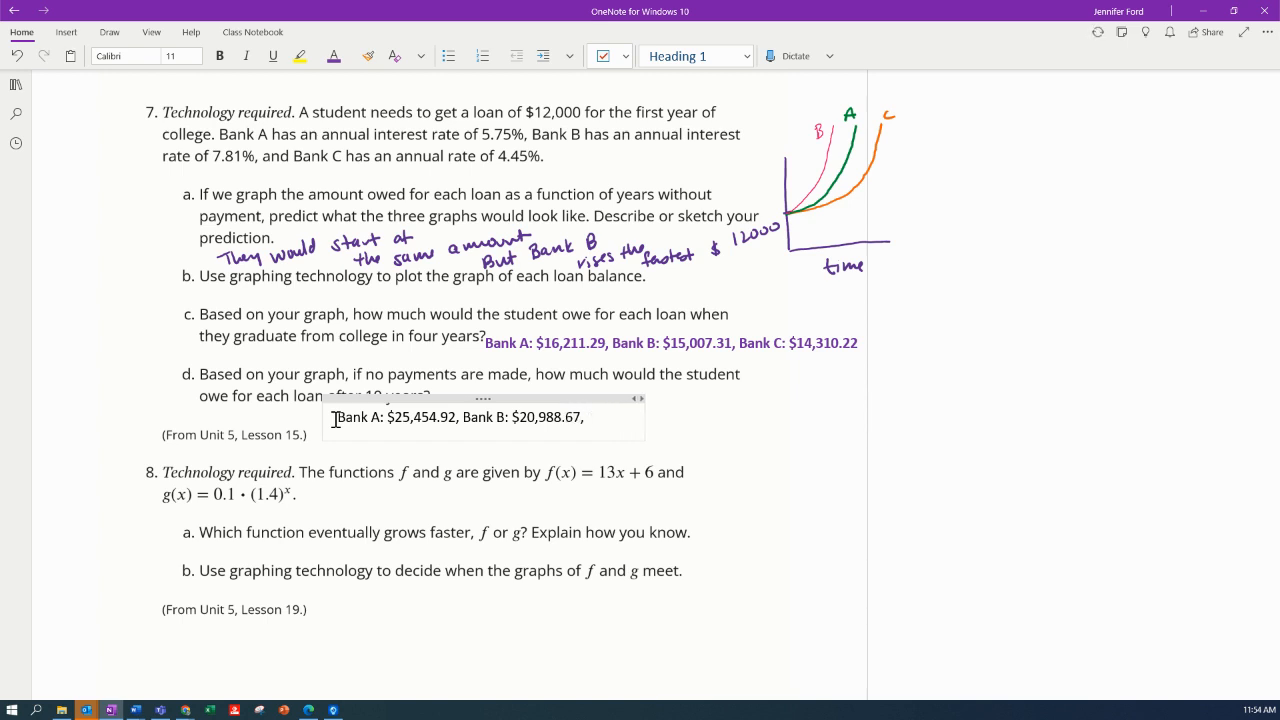
# Add Bank C's $18,635.63 and make the ten-year answer purple
pyautogui.write('Banc')
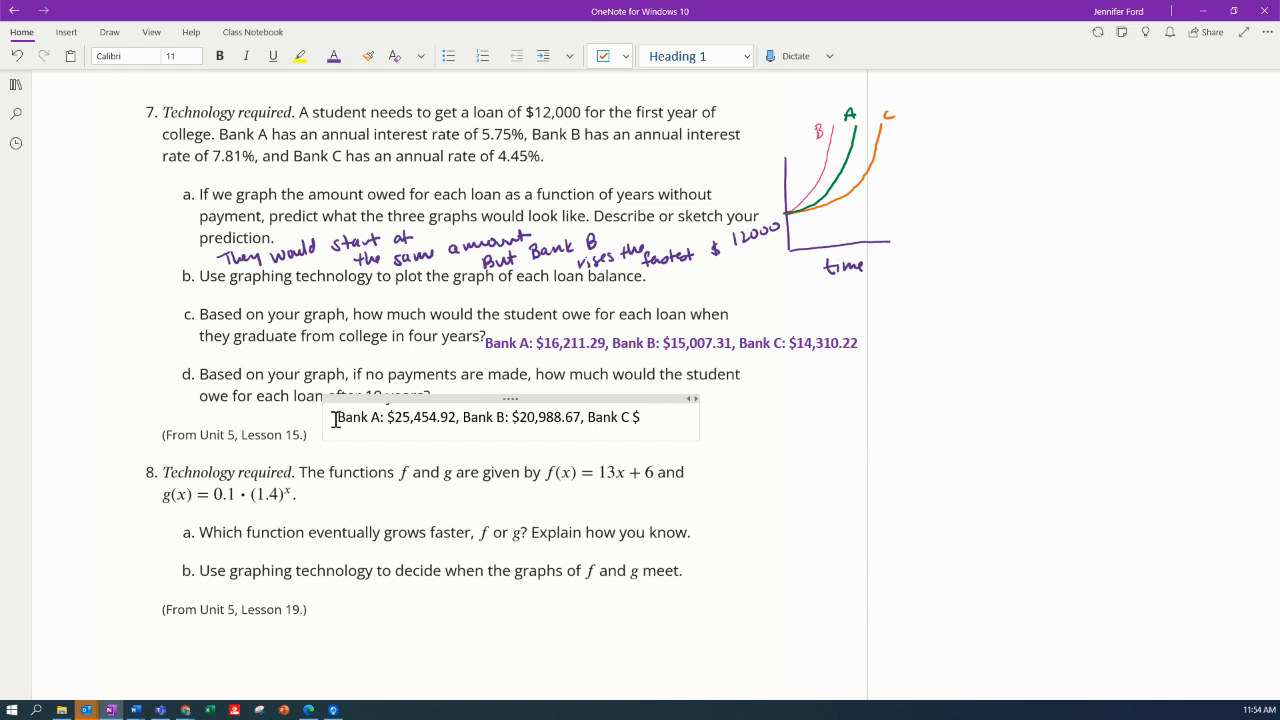
pyautogui.write('18,')
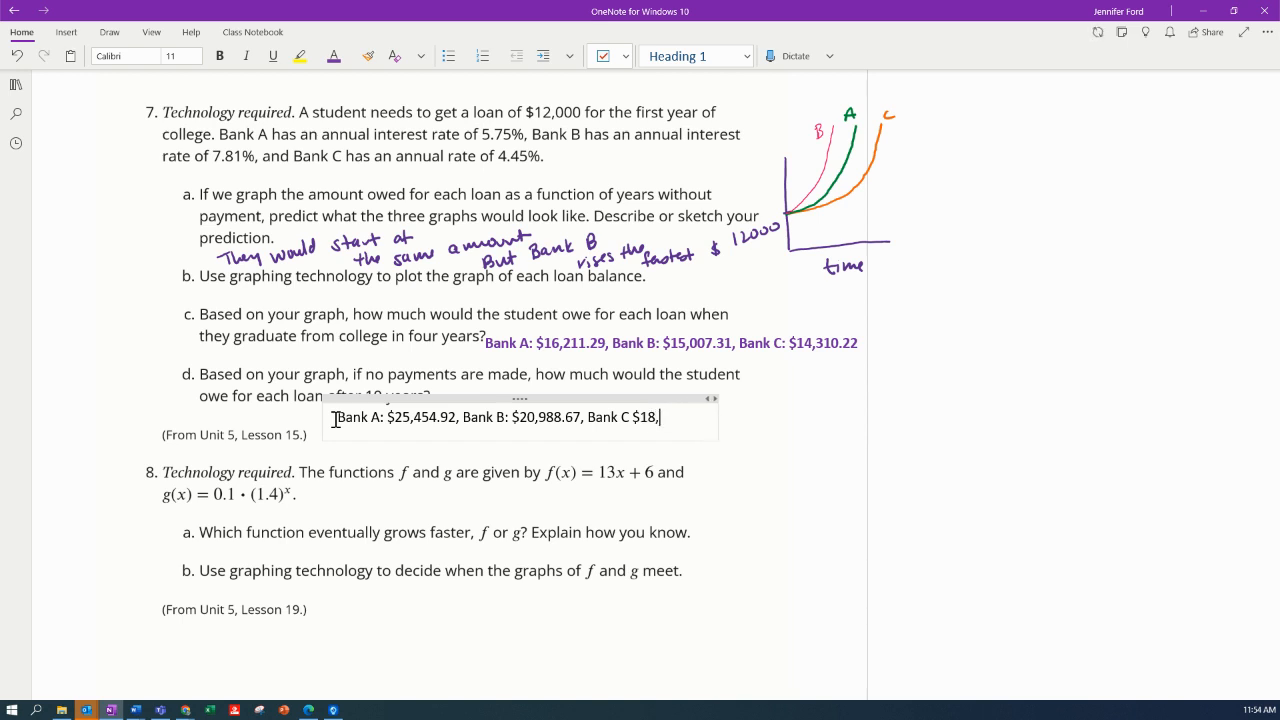
pyautogui.write('635')
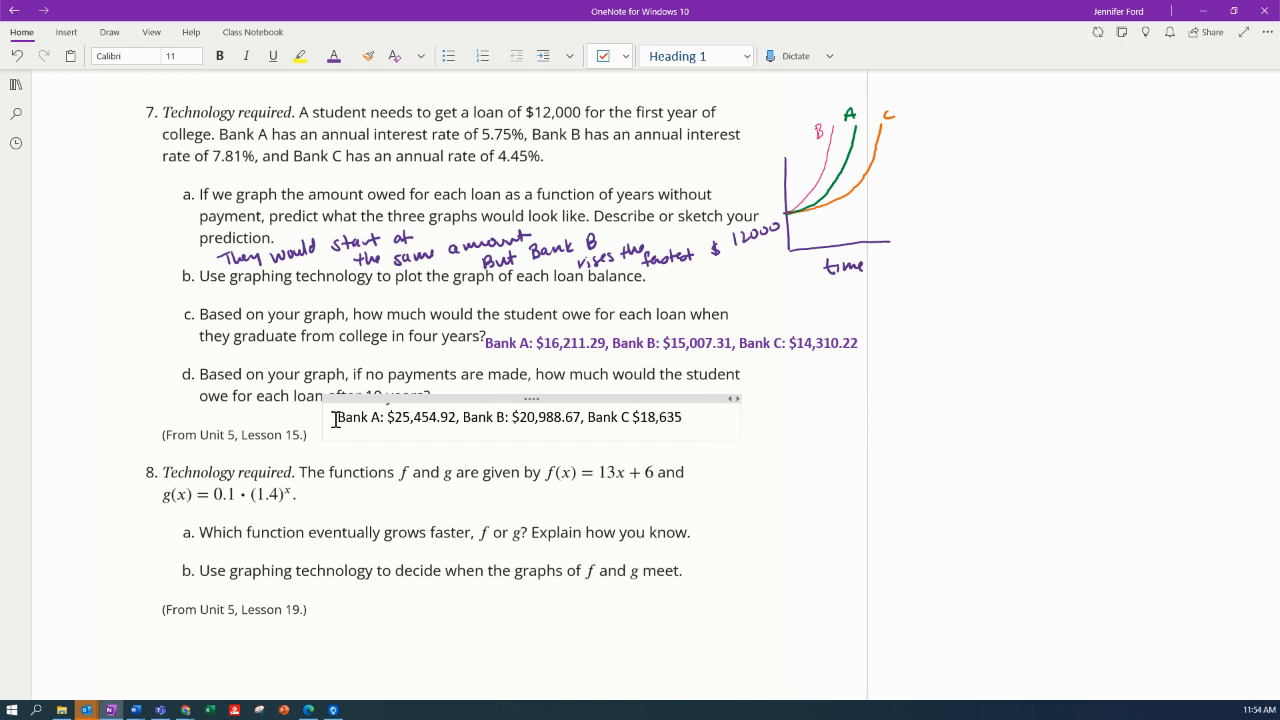
pyautogui.write('.63')
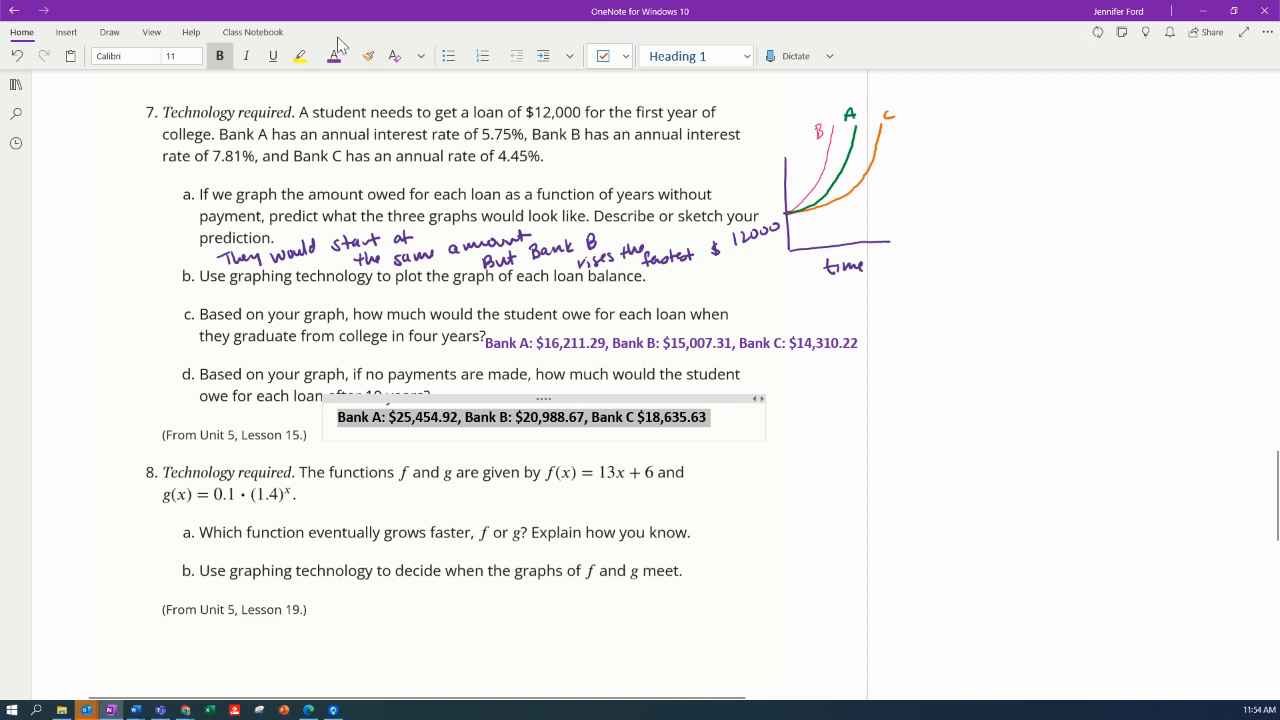
pyautogui.click(333, 56)
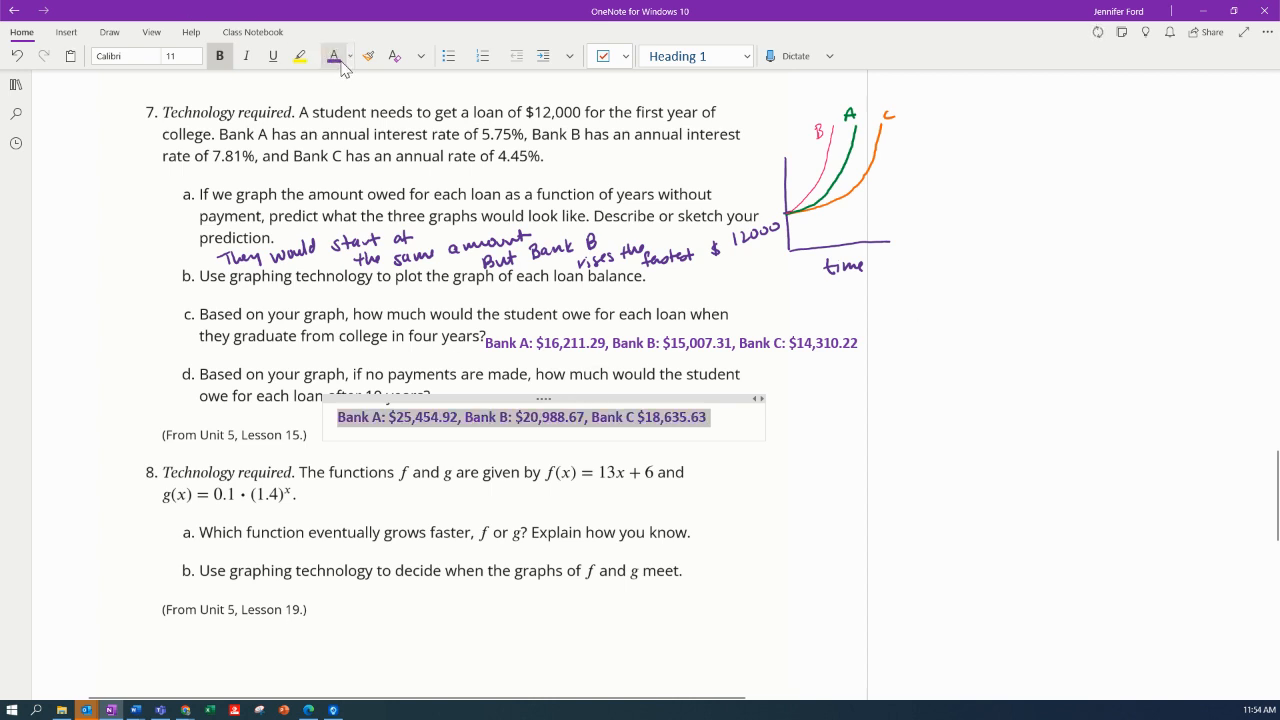